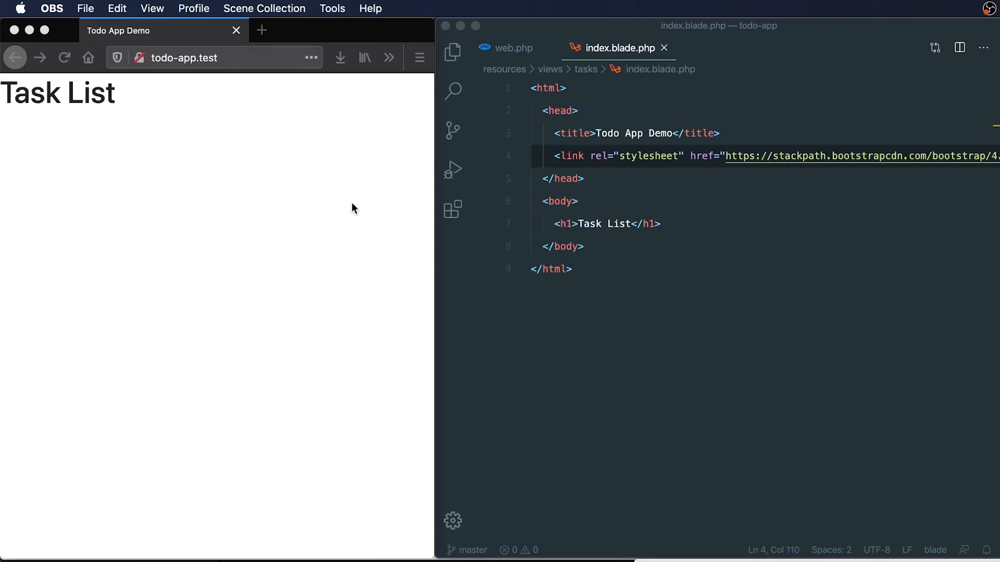
mouse_move(560, 205)
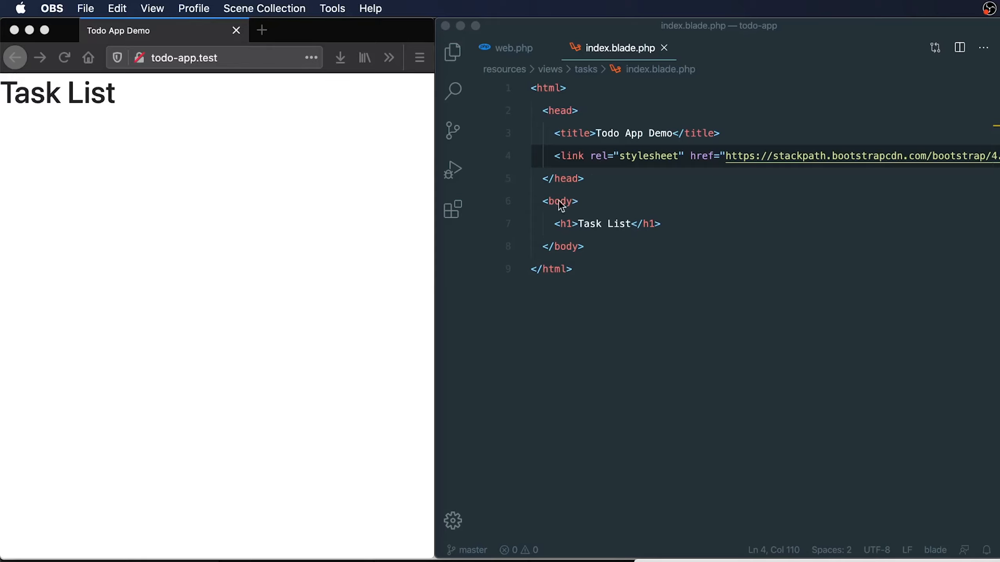
mouse_move(571, 103)
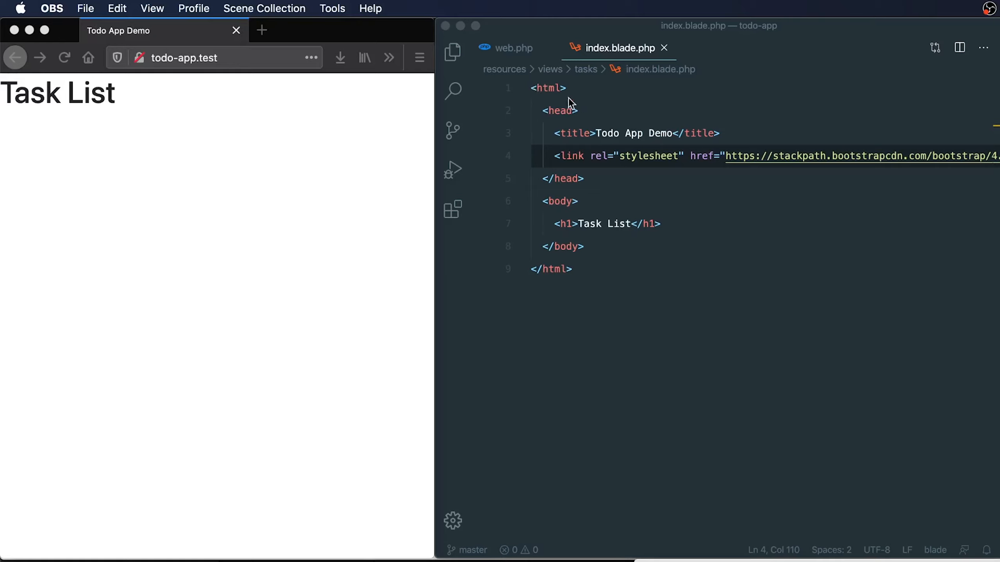
mouse_move(218, 516)
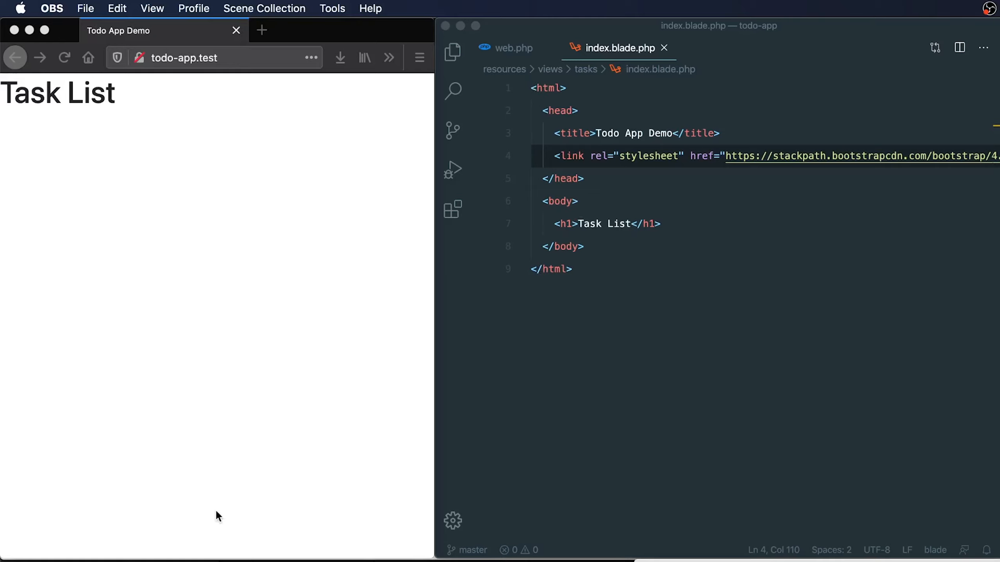
mouse_move(318, 221)
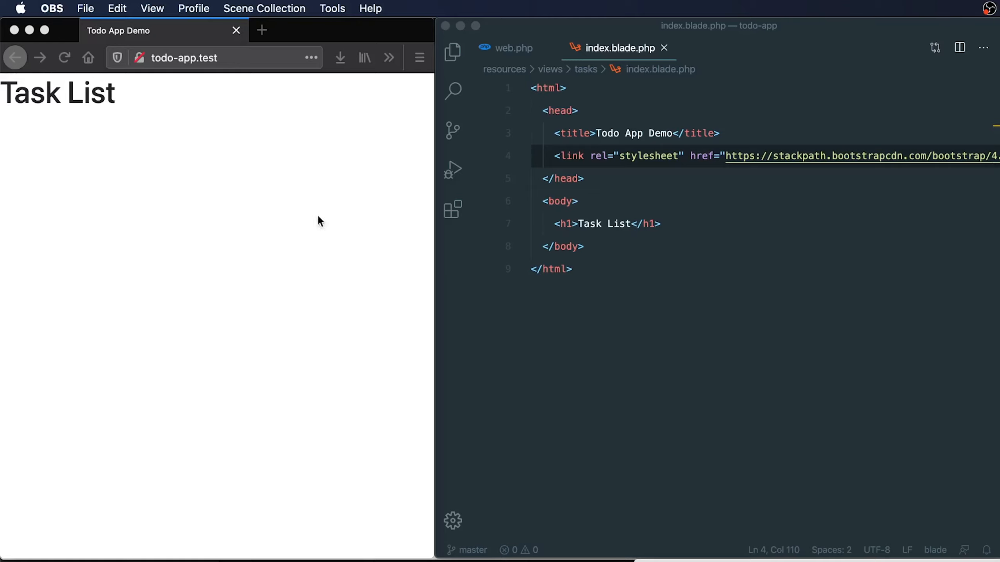
mouse_move(883, 322)
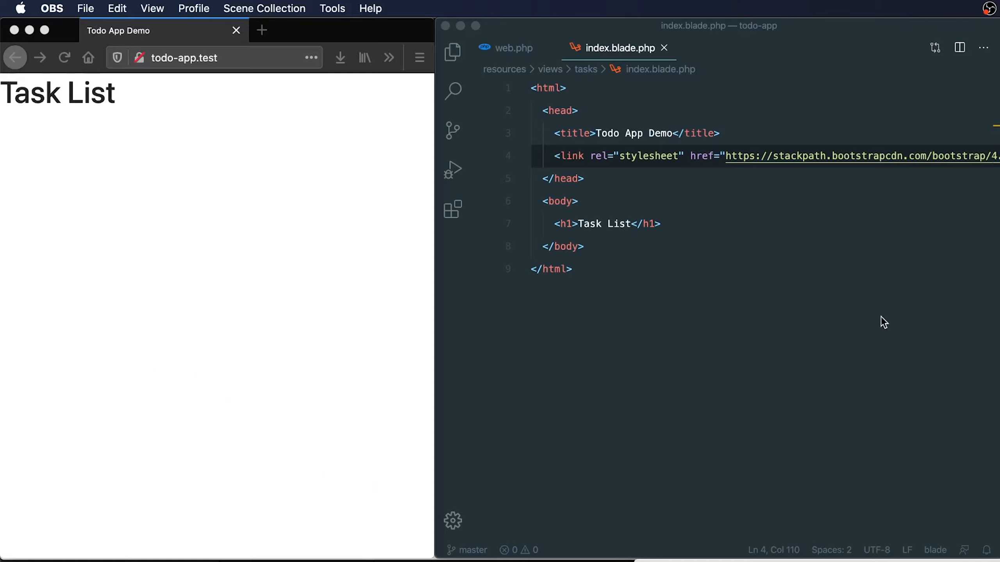
mouse_move(683, 200)
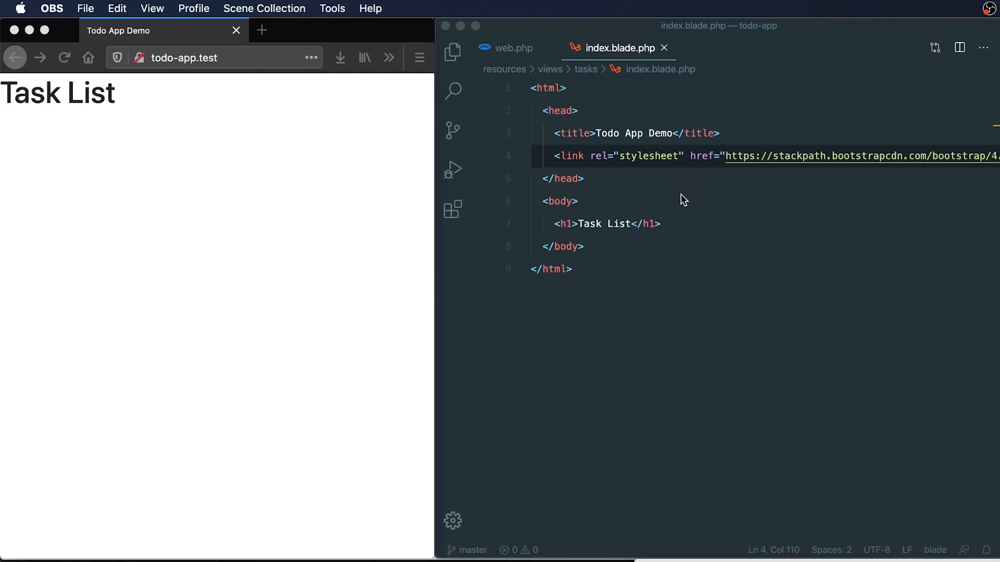
mouse_move(648, 201)
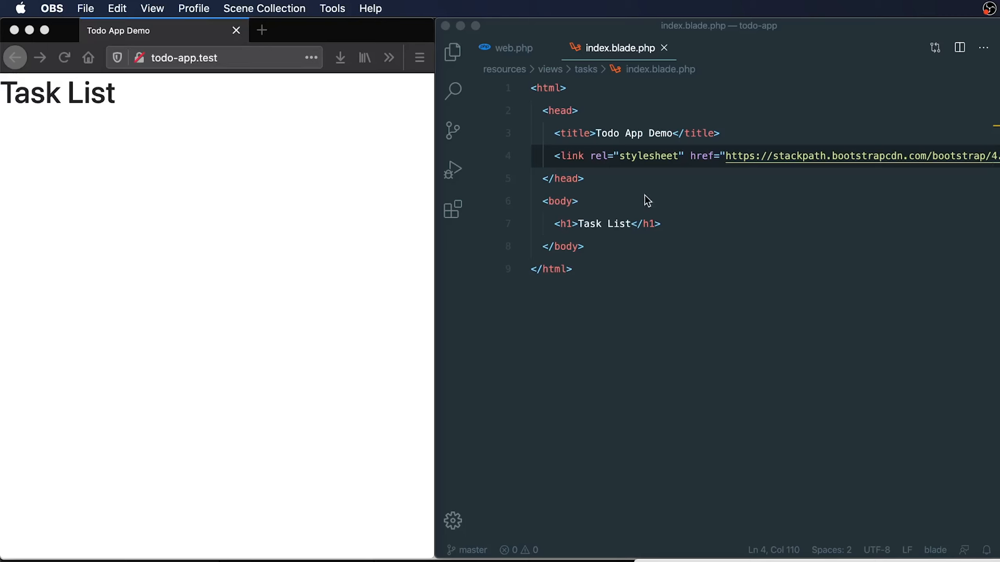
Step: Write Route::get('/tasks/create') returning view('tasks.create') below the home route in web.php
click(513, 47)
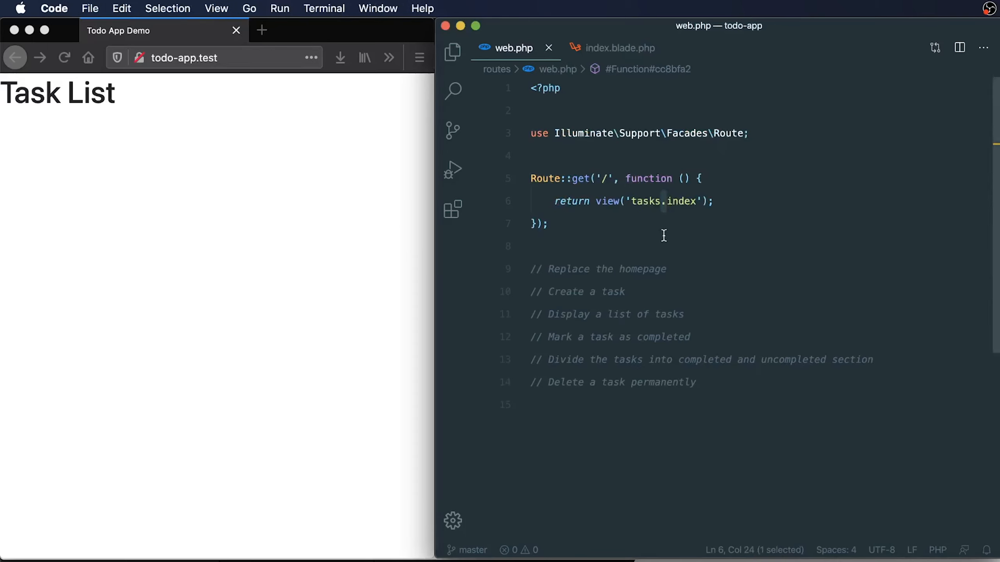
click(548, 223)
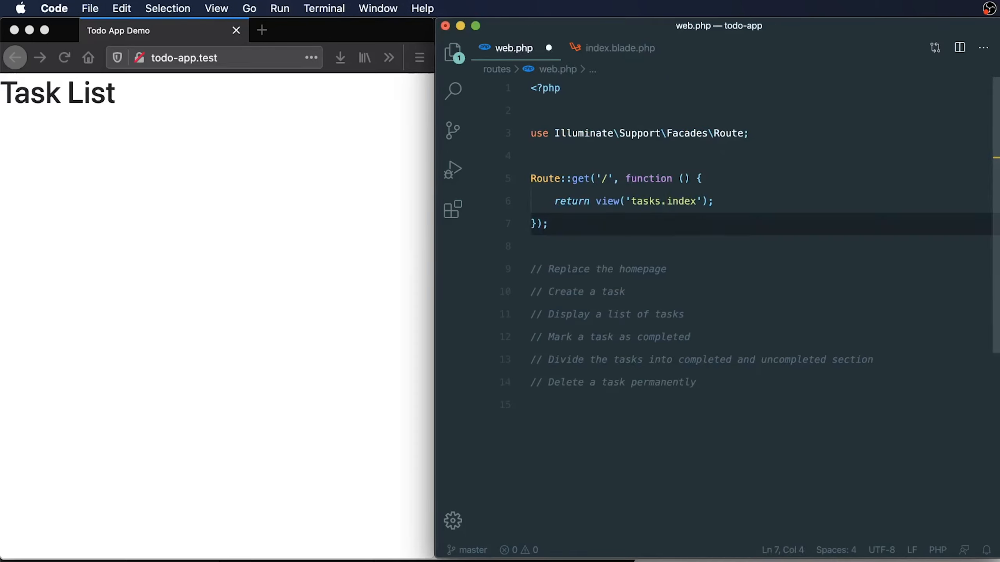
text(Route::get(')
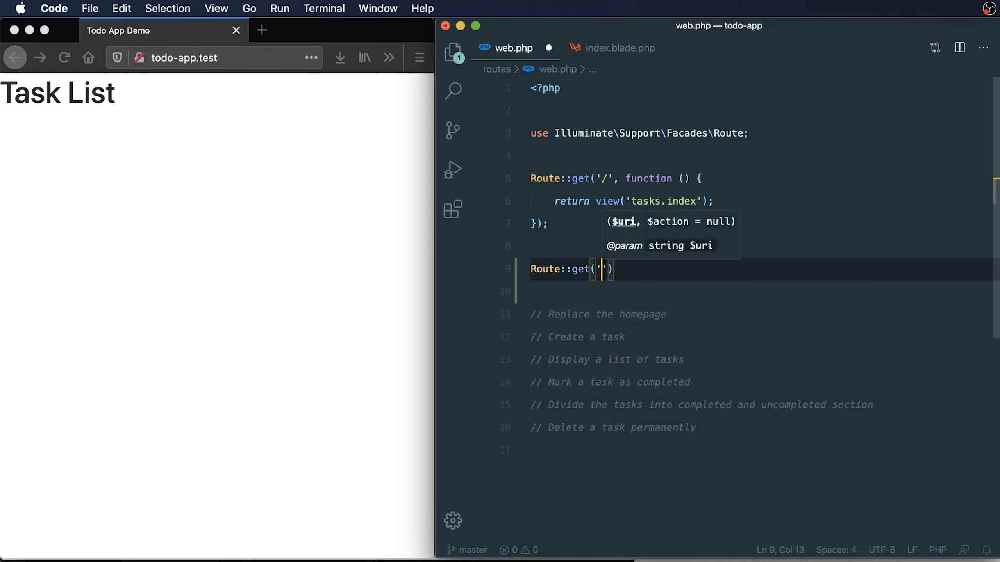
text(/tasks/create)
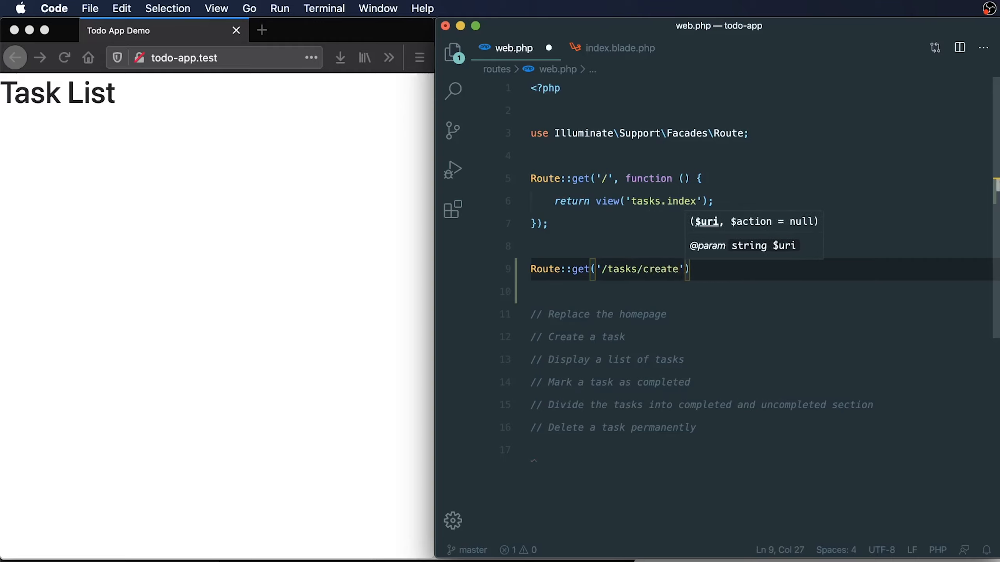
text(, function()
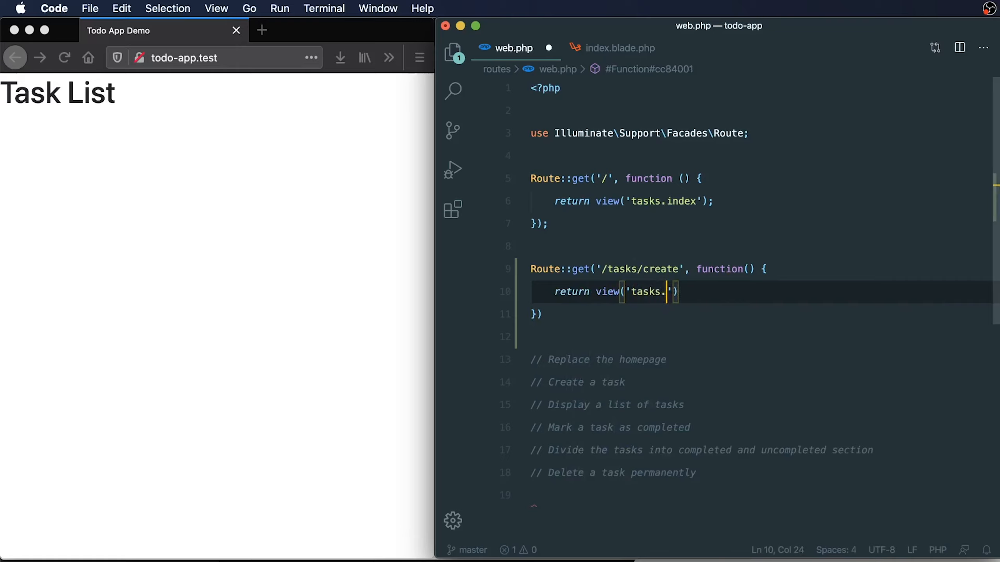
text(create)
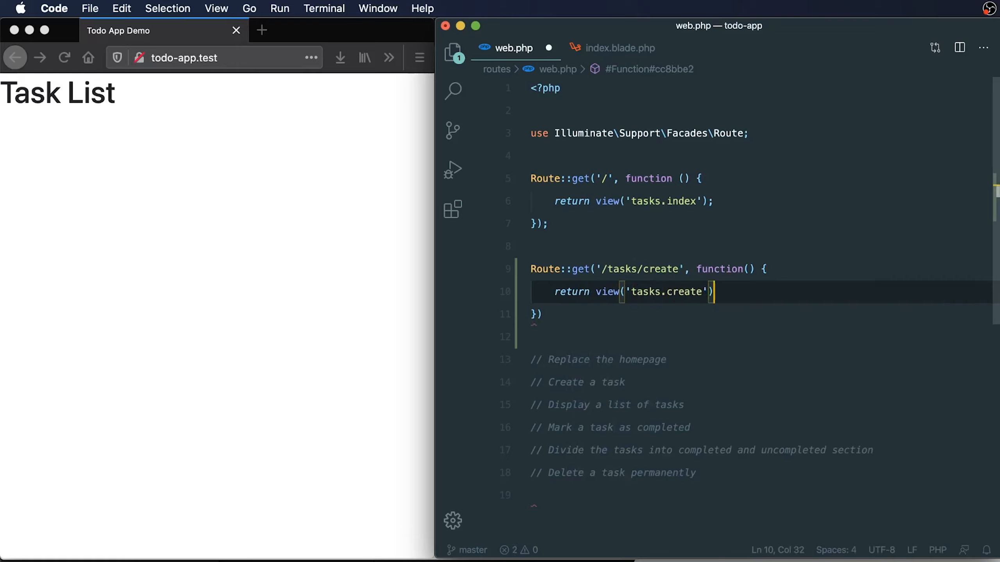
text(;)
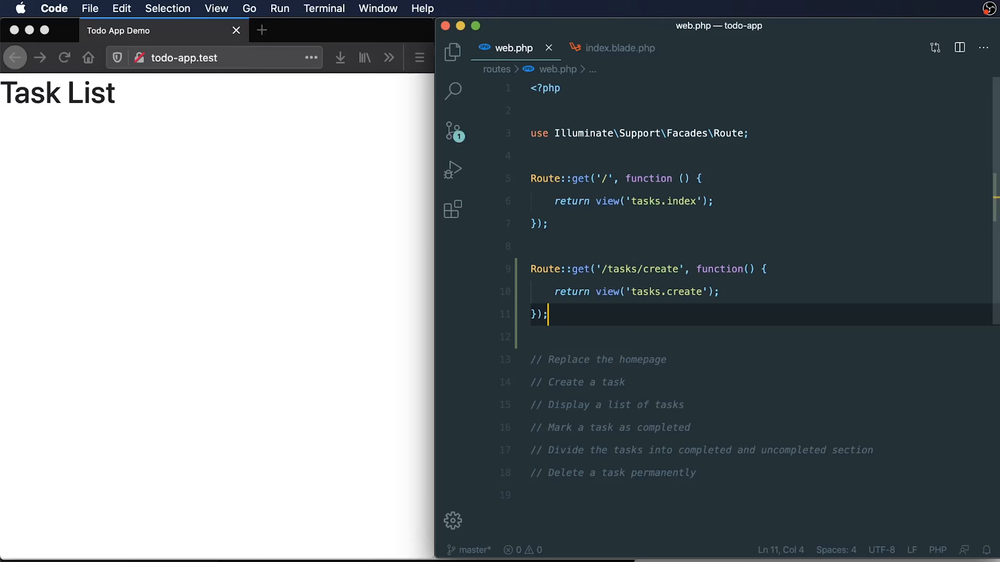
Step: Create a new create.blade.php file inside resources/views/tasks from the Explorer
click(452, 52)
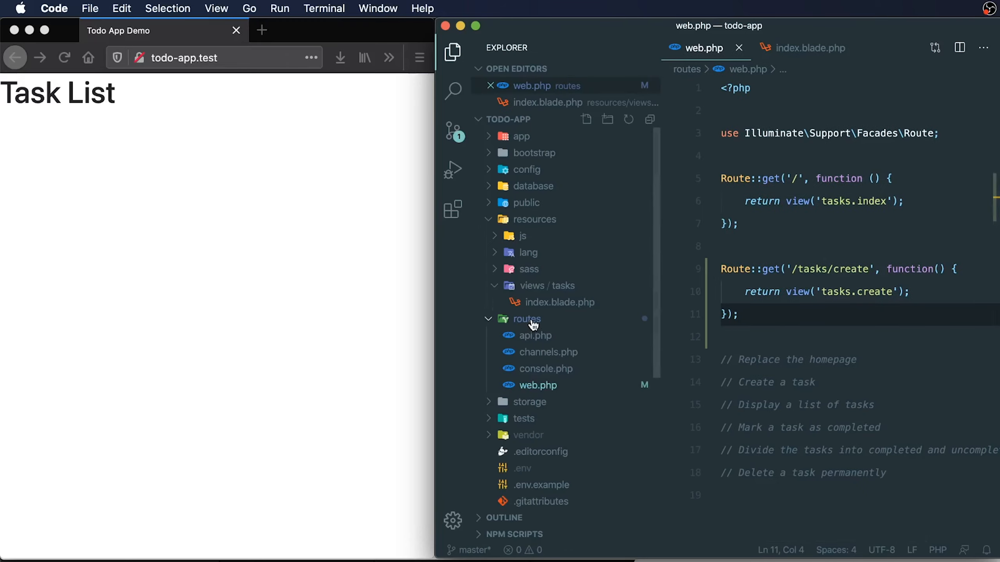
right_click(545, 285)
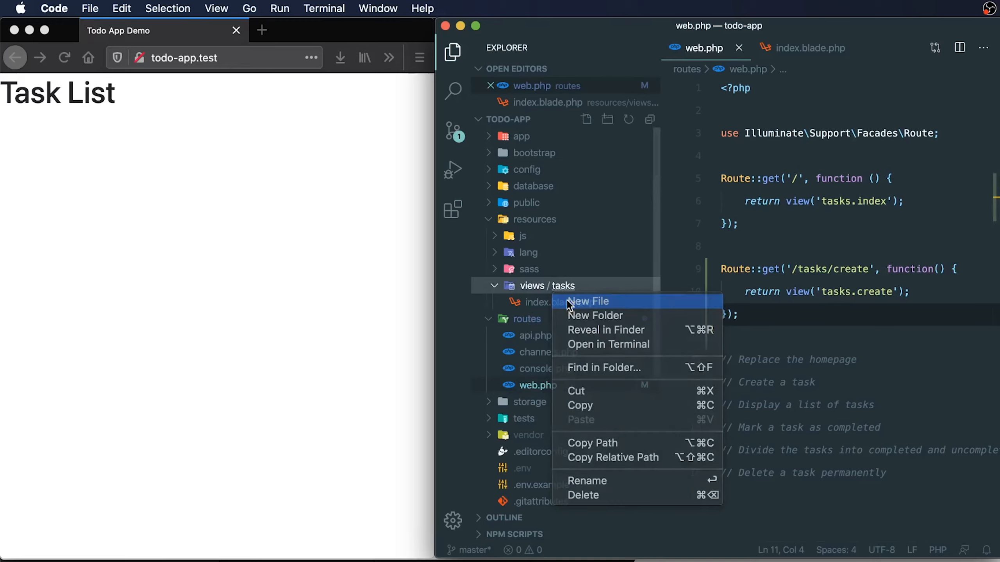
click(587, 301)
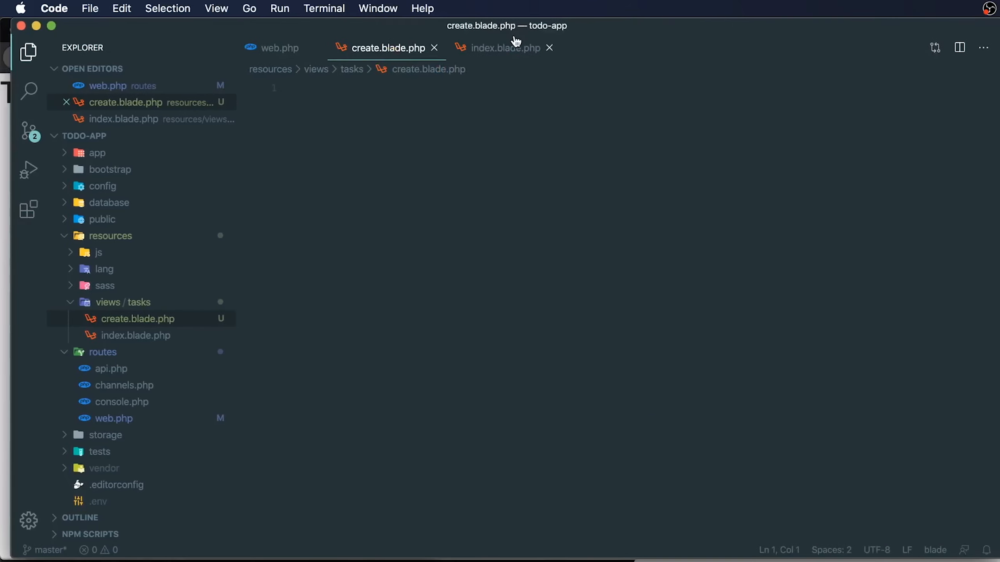
Step: Copy index.blade.php's full HTML into create.blade.php, Task List heading included
click(504, 47)
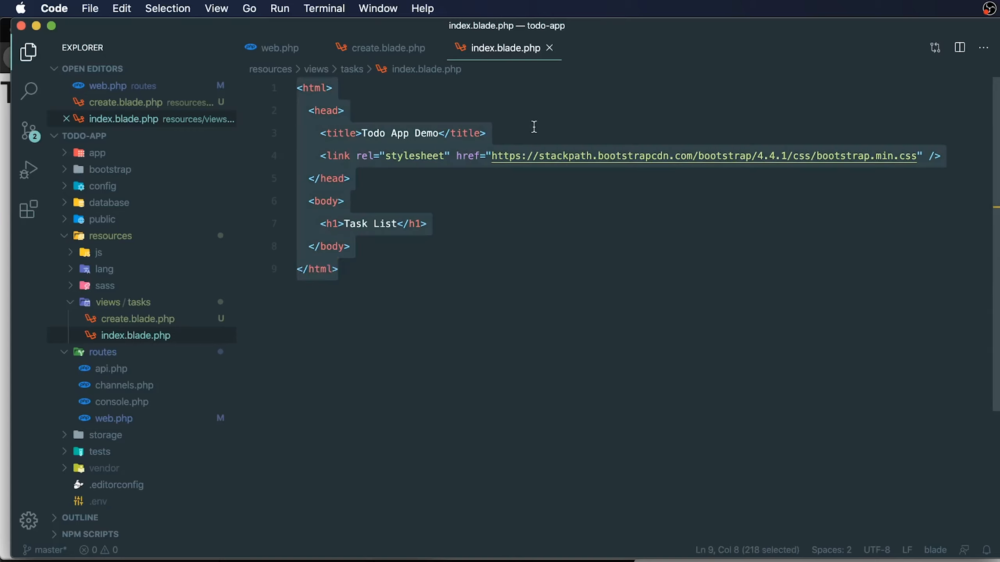
click(388, 47)
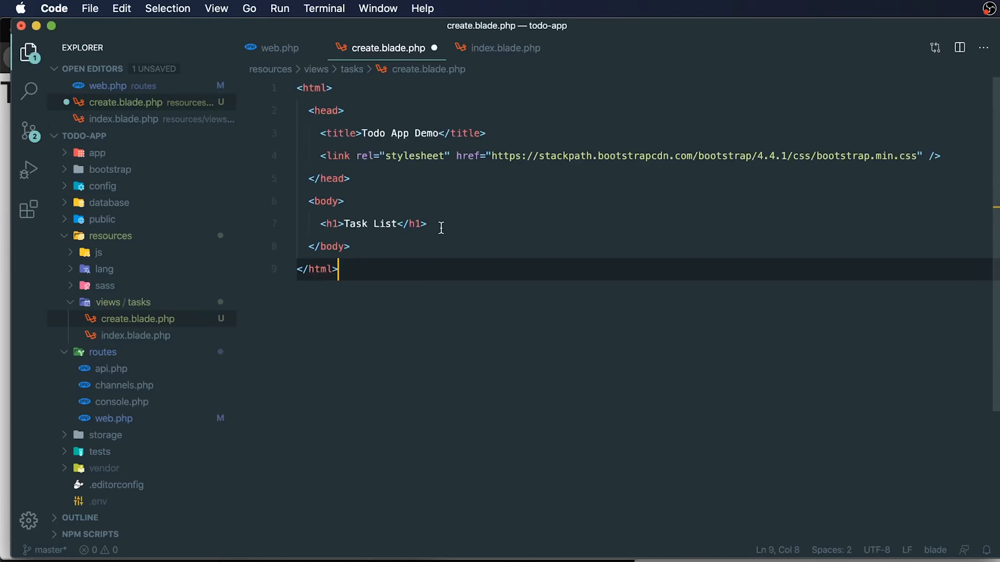
mouse_move(388, 249)
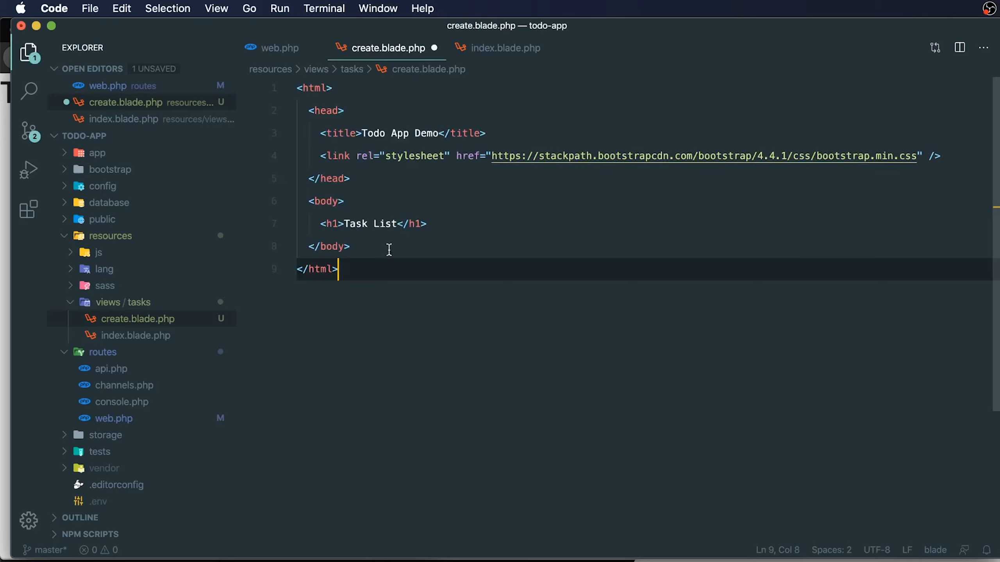
mouse_move(379, 188)
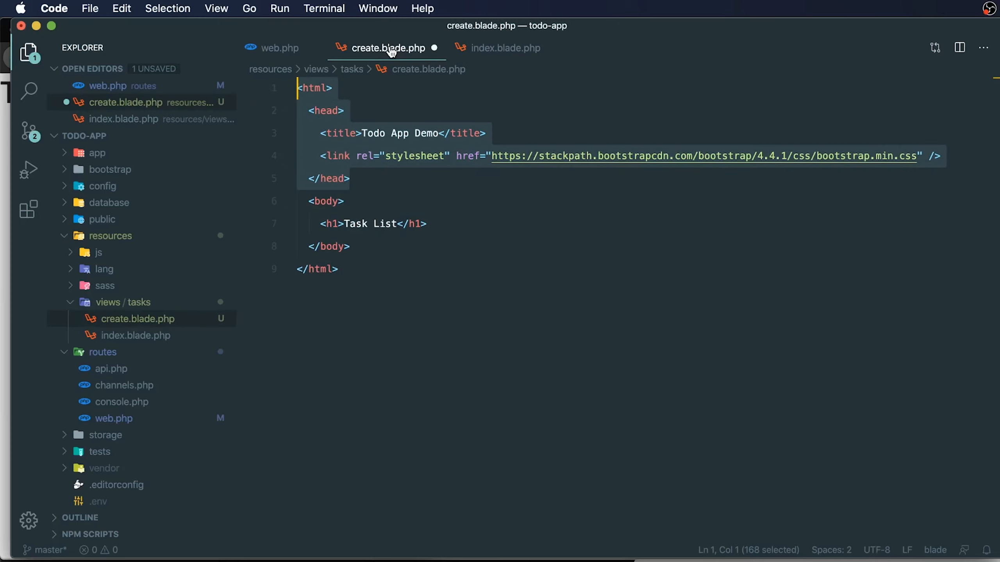
mouse_move(453, 299)
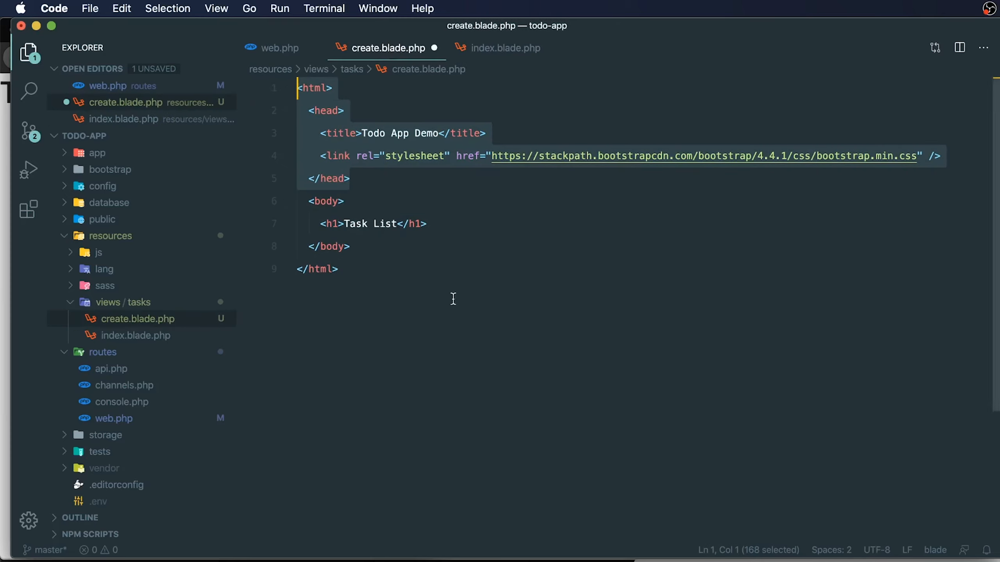
mouse_move(406, 62)
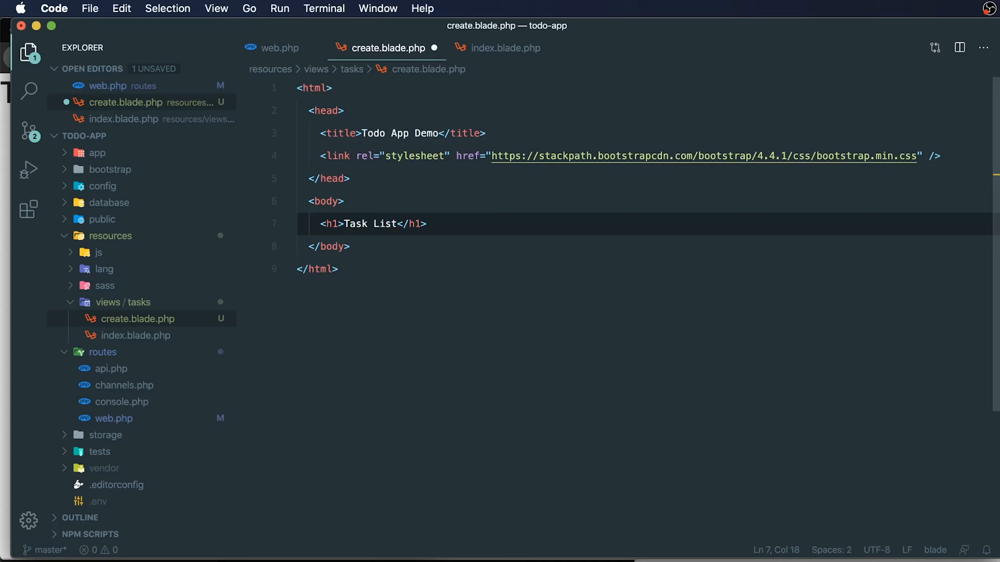
Step: Change the heading to New Task and start a form with a div.form-group
key(Backspace)
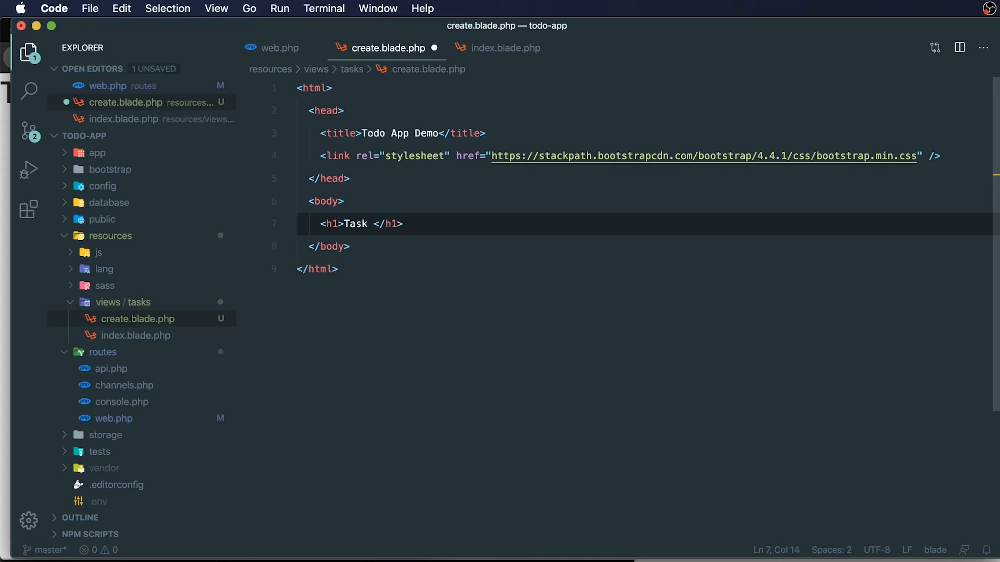
text(New)
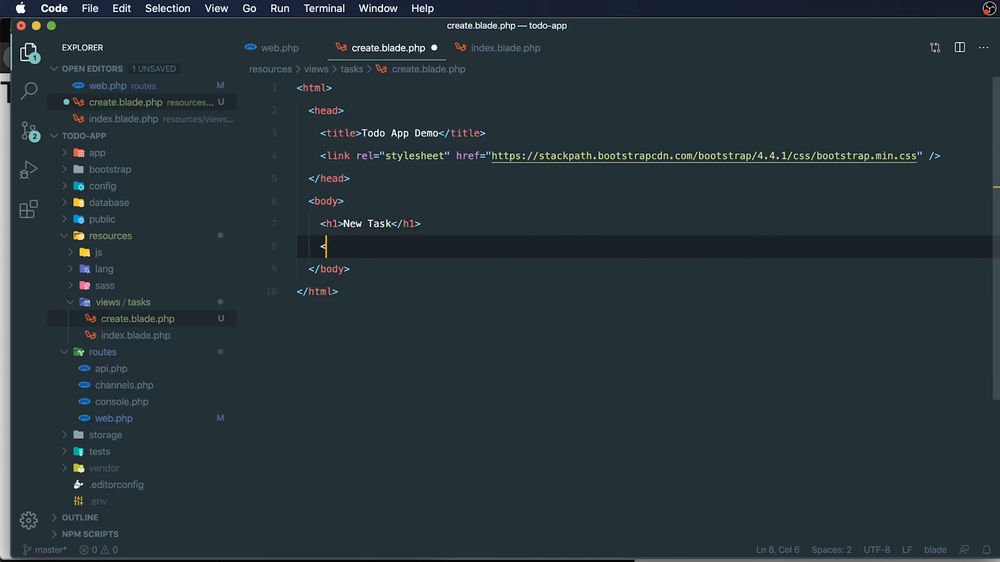
text(form)
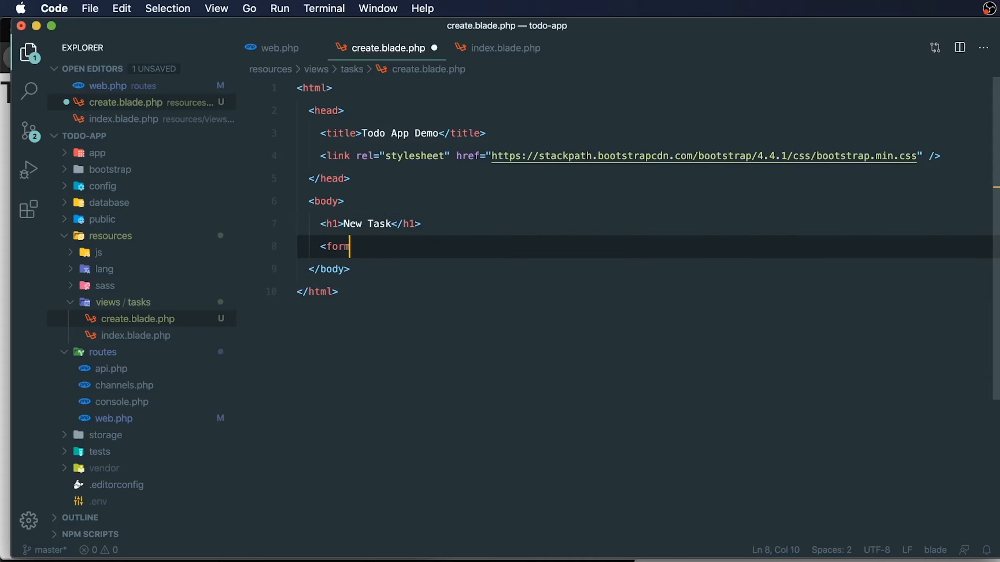
text(>)
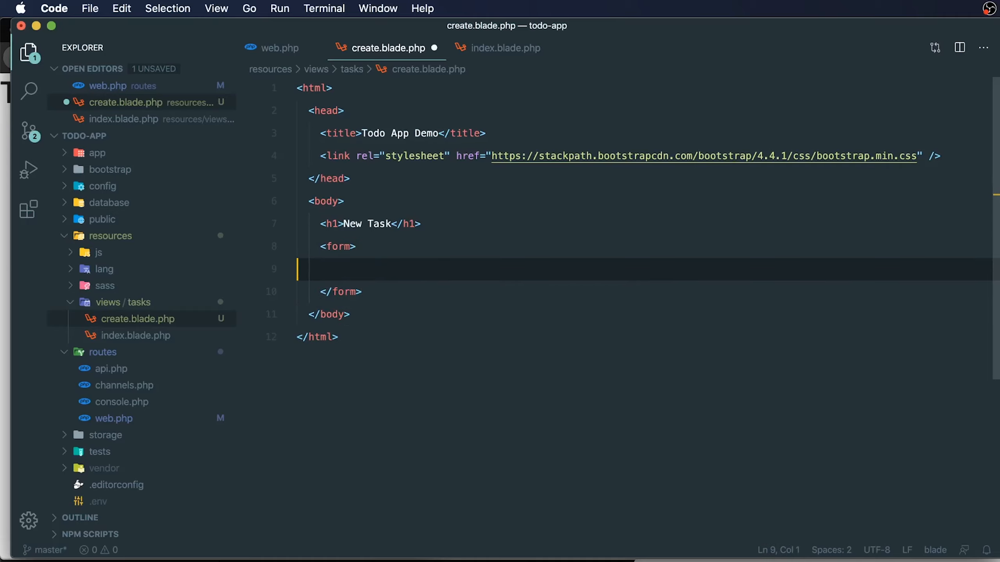
text(<di)
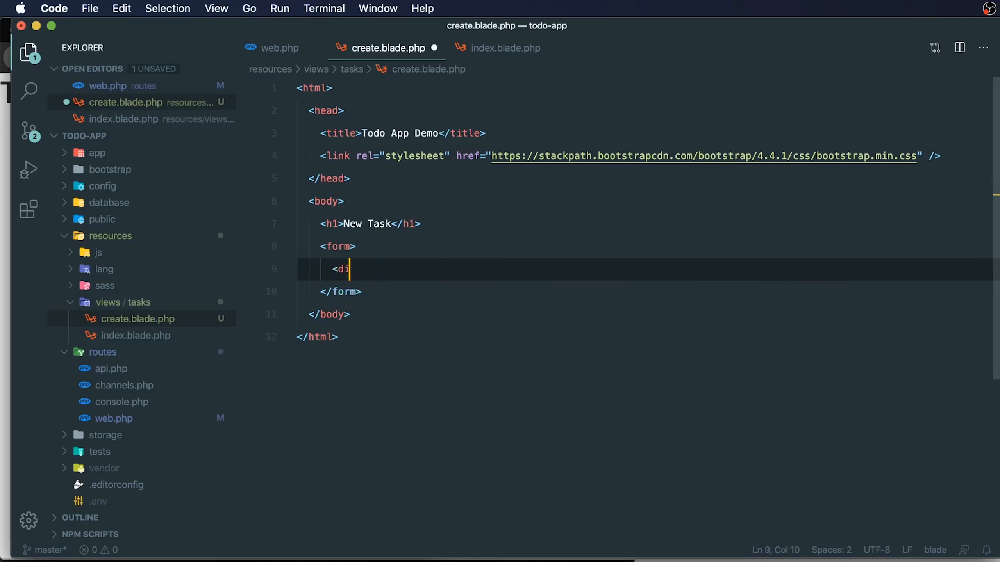
text(v>)
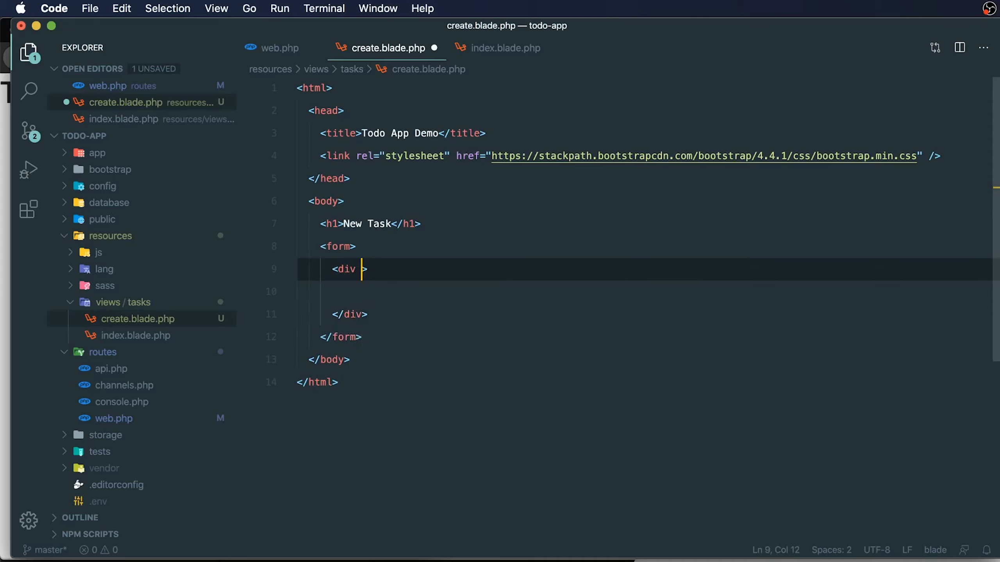
text(class="f")
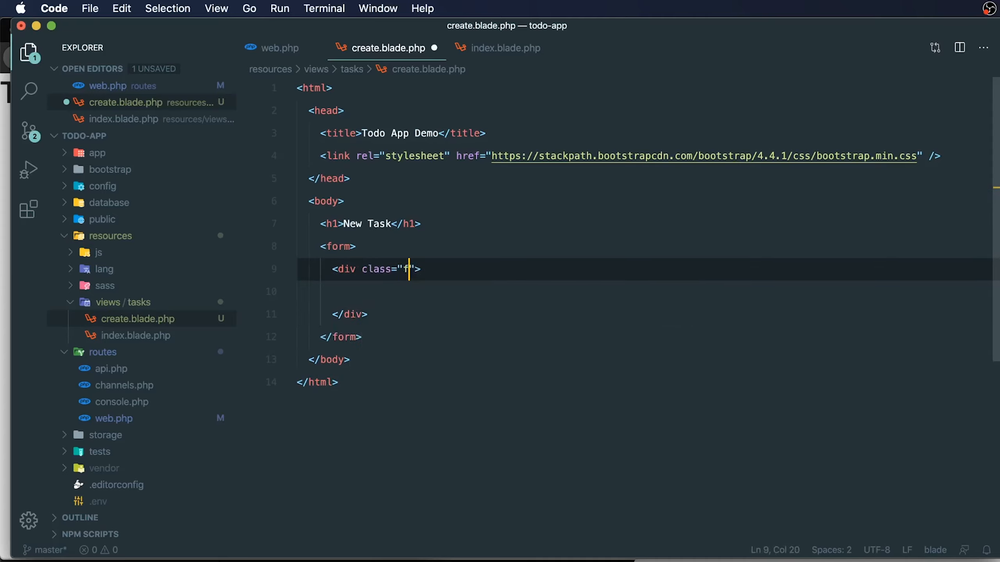
text(orm-group)
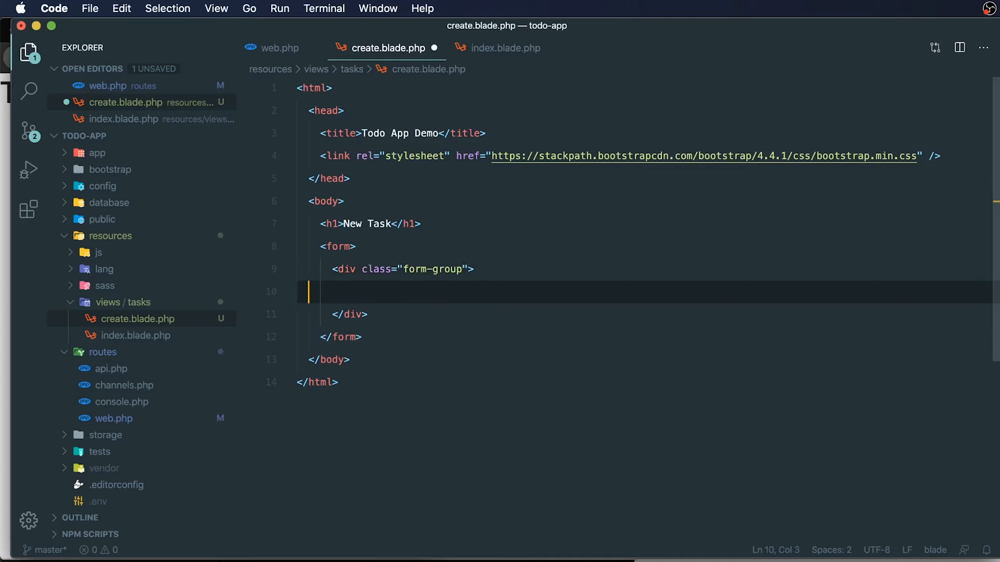
Step: Add an input with class form-control and name="description" inside the group
text(<in)
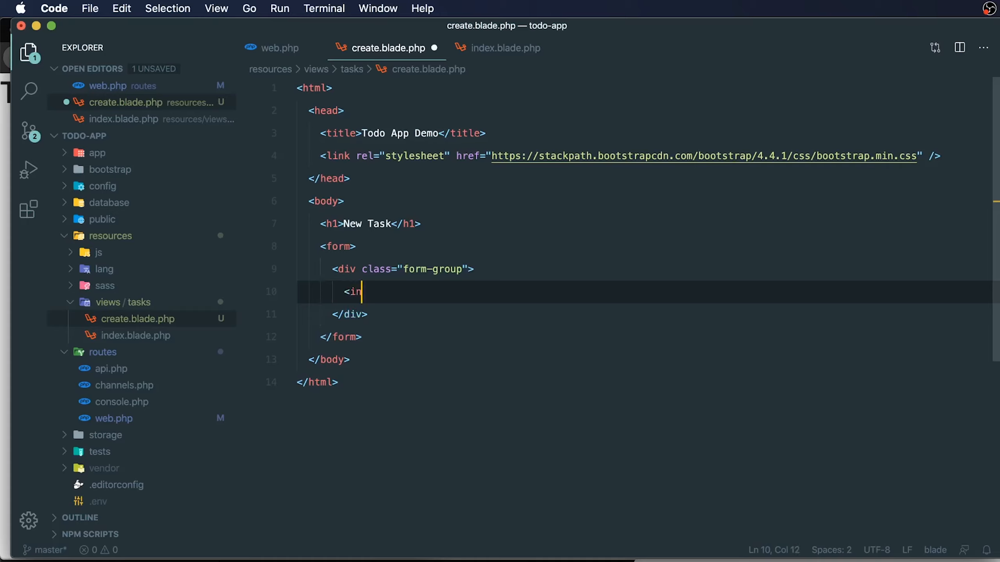
text(put class="f")
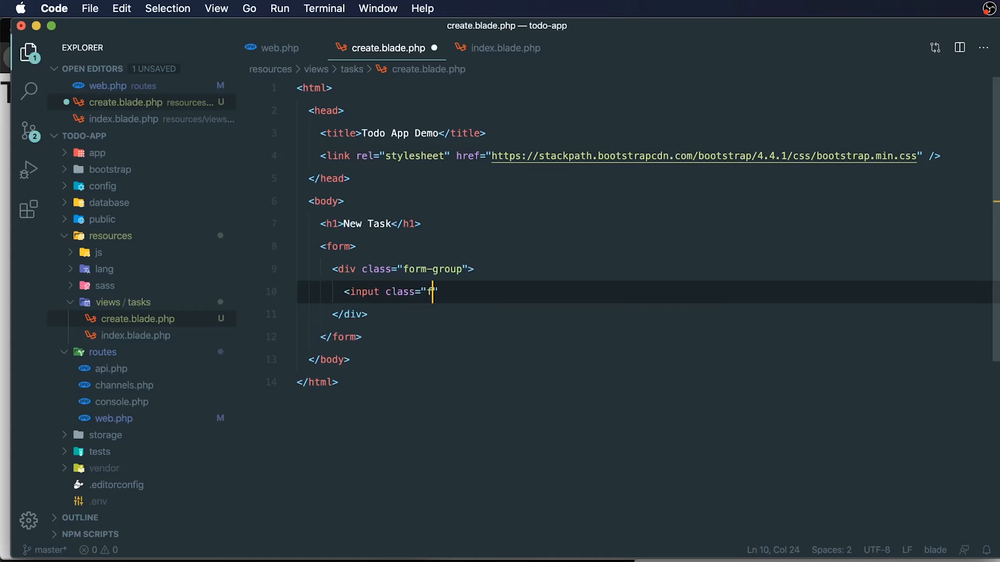
text(orm-cont)
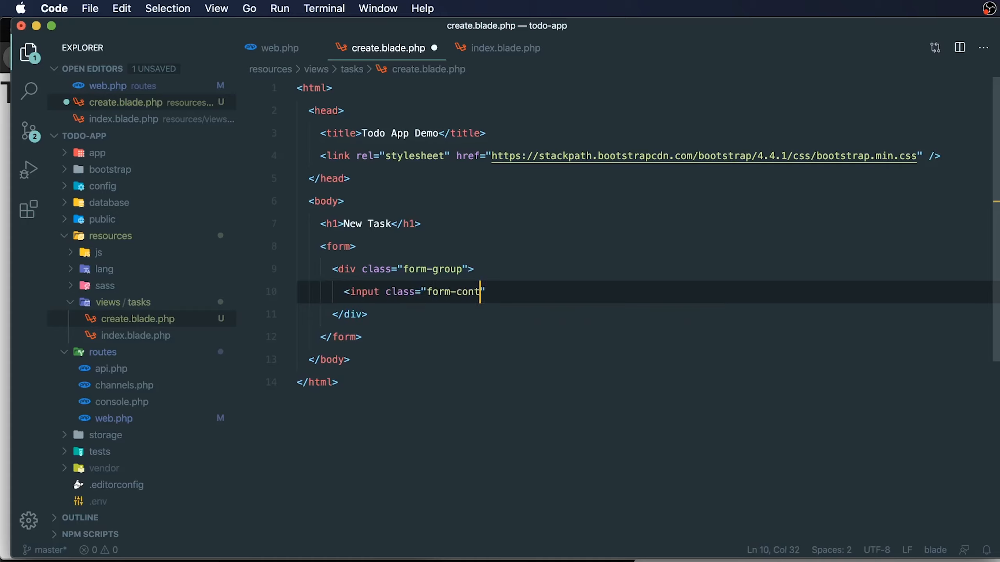
text(rol)
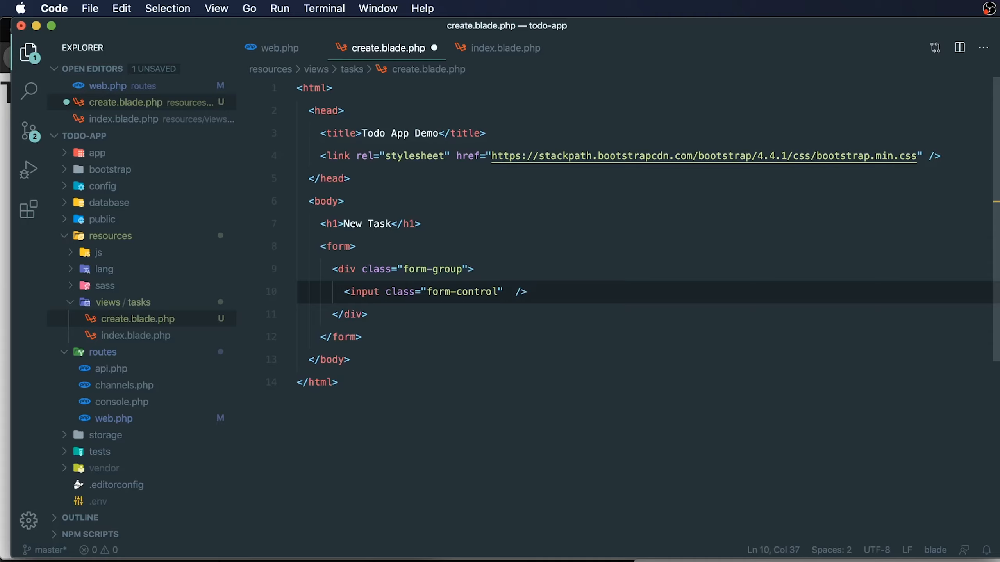
text(name=")
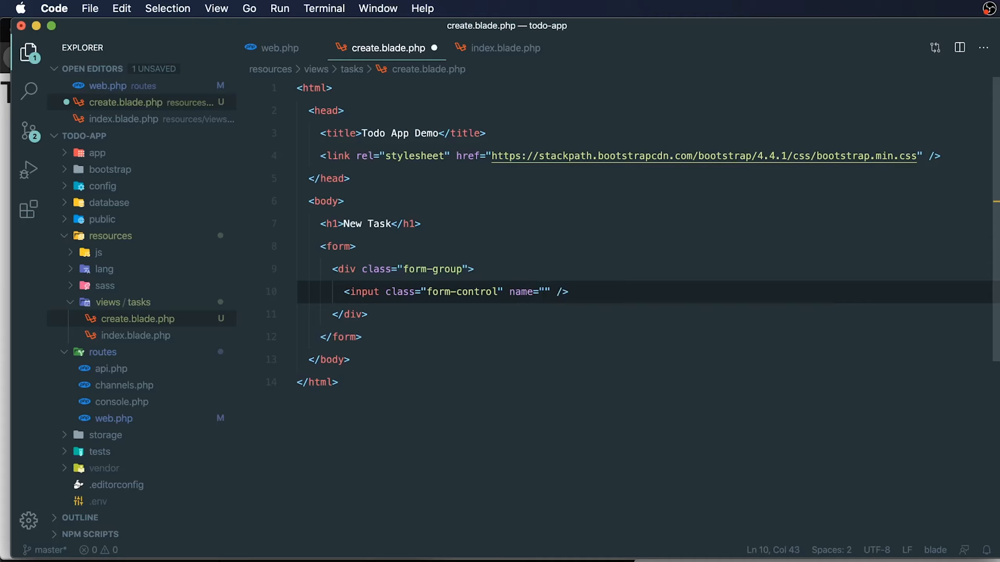
text(t)
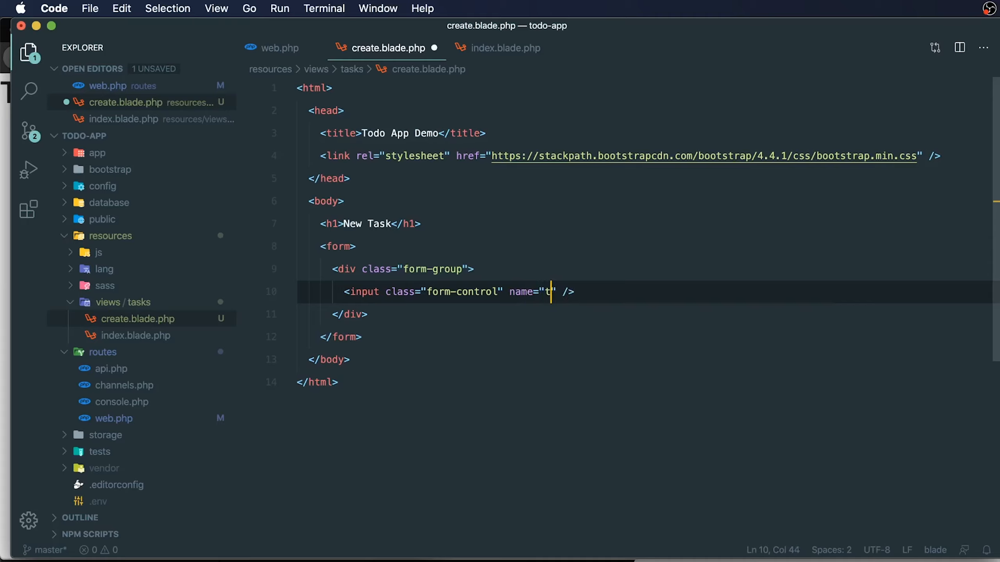
text(escription)
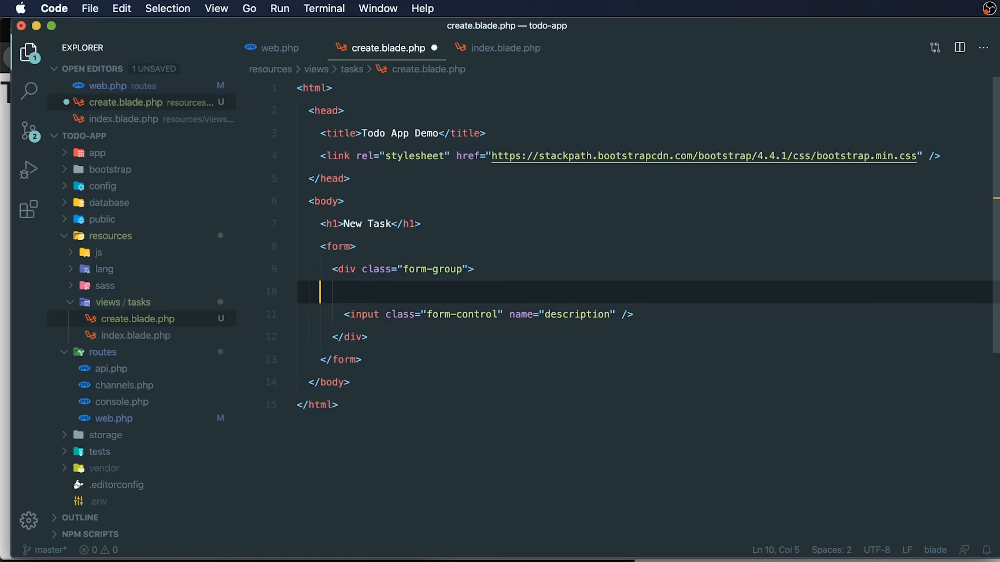
Step: Add a Task Description label with for="description" and save the view
text(<label></label>)
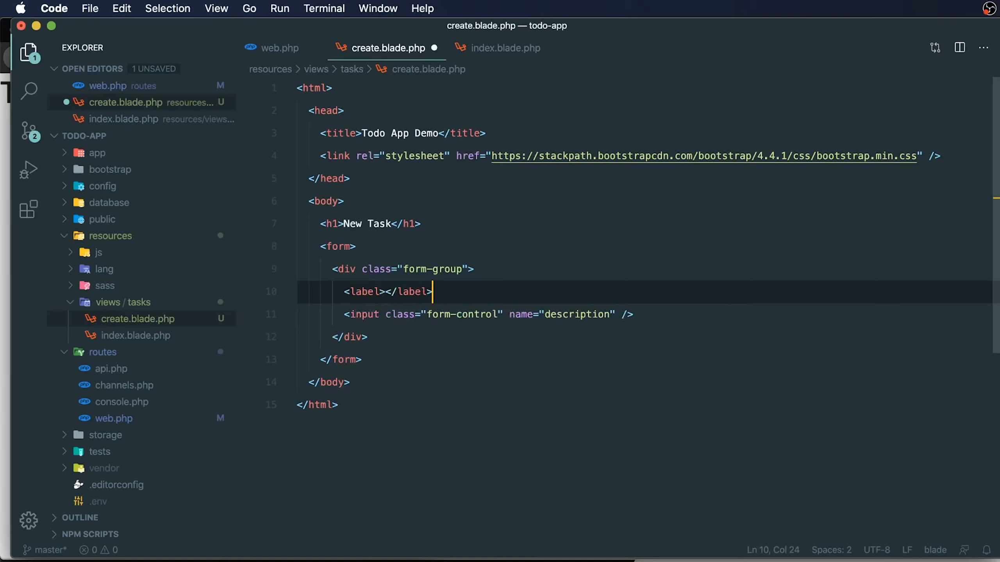
text(T)
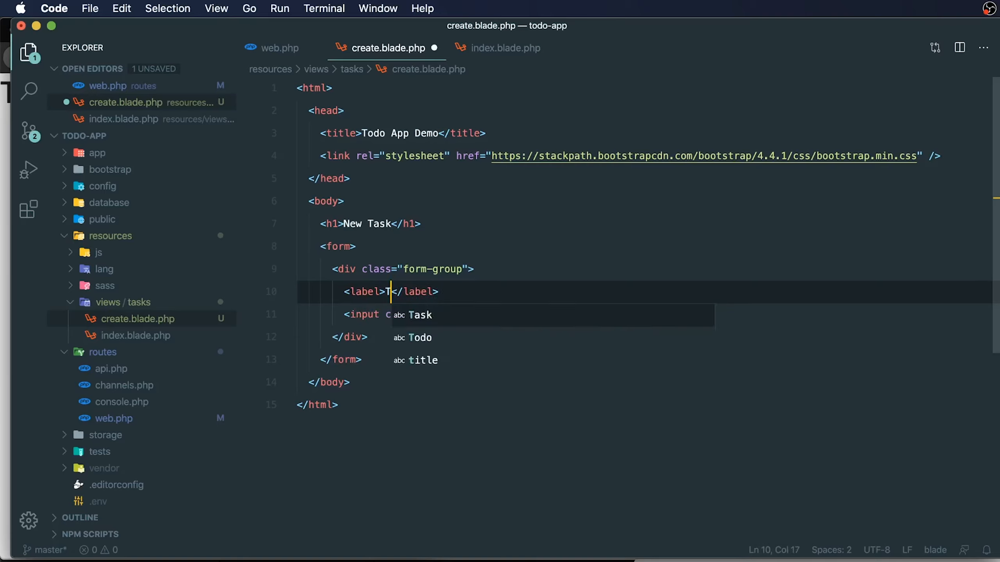
text(ask Description)
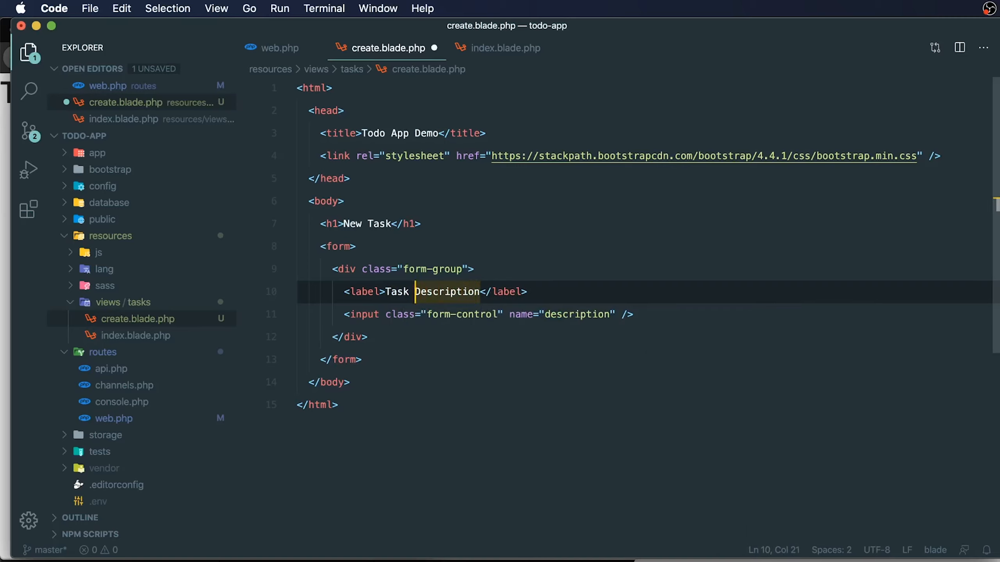
text(for=")
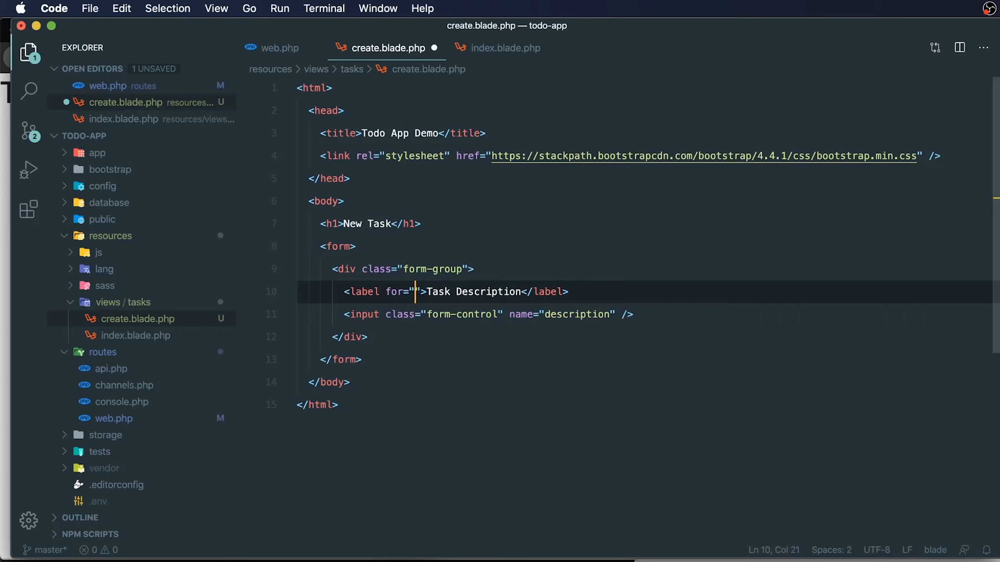
text(desc)
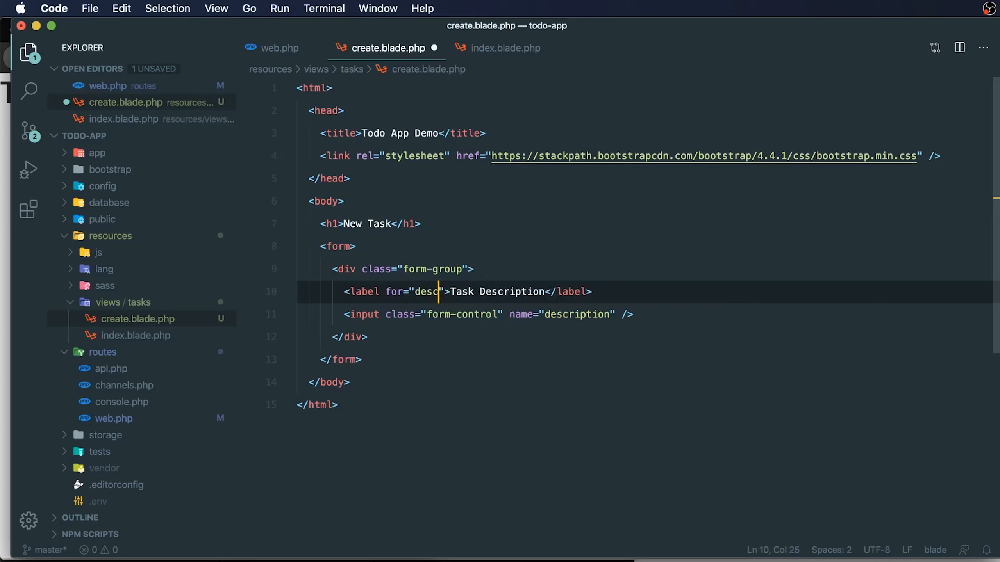
text(ription)
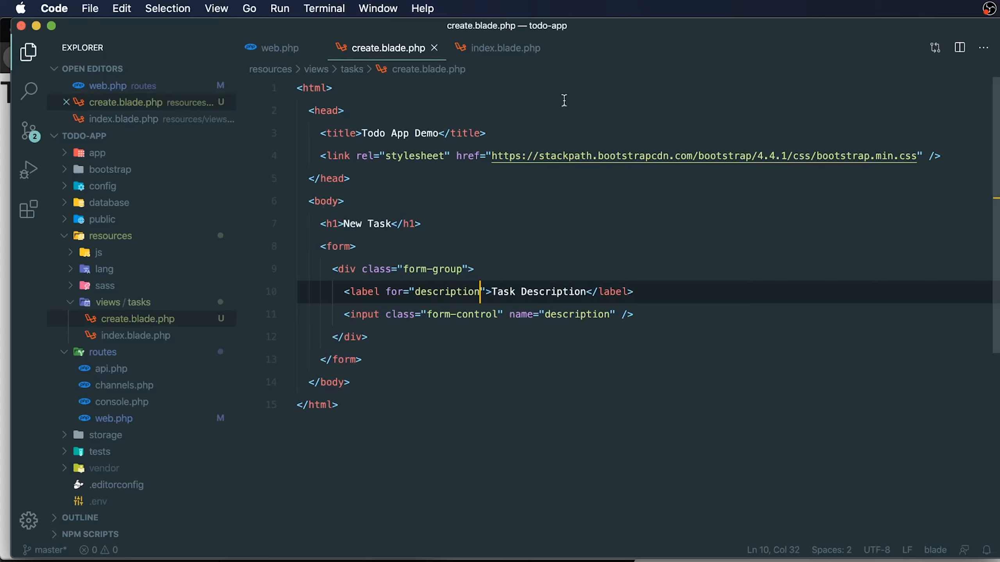
mouse_move(565, 324)
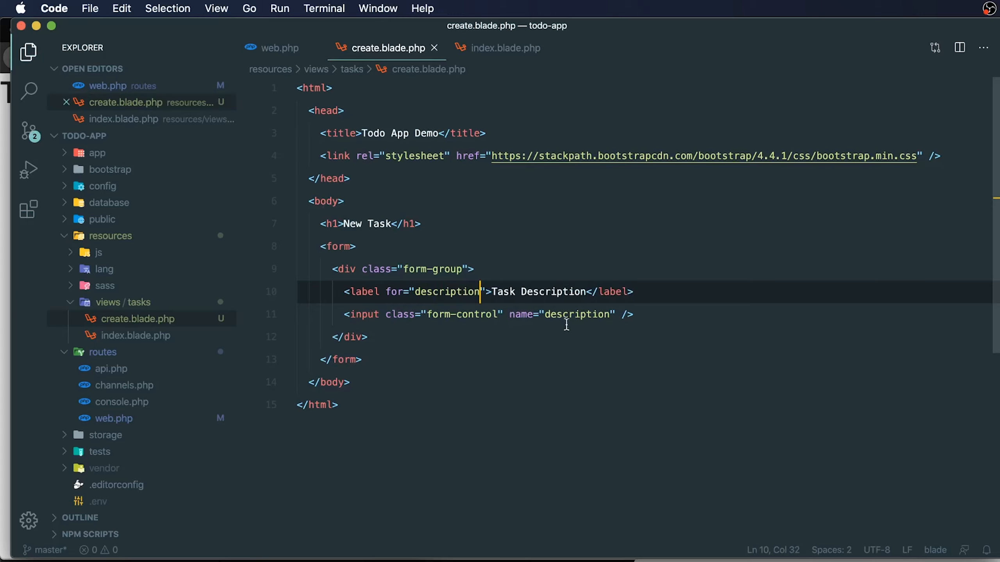
mouse_move(558, 324)
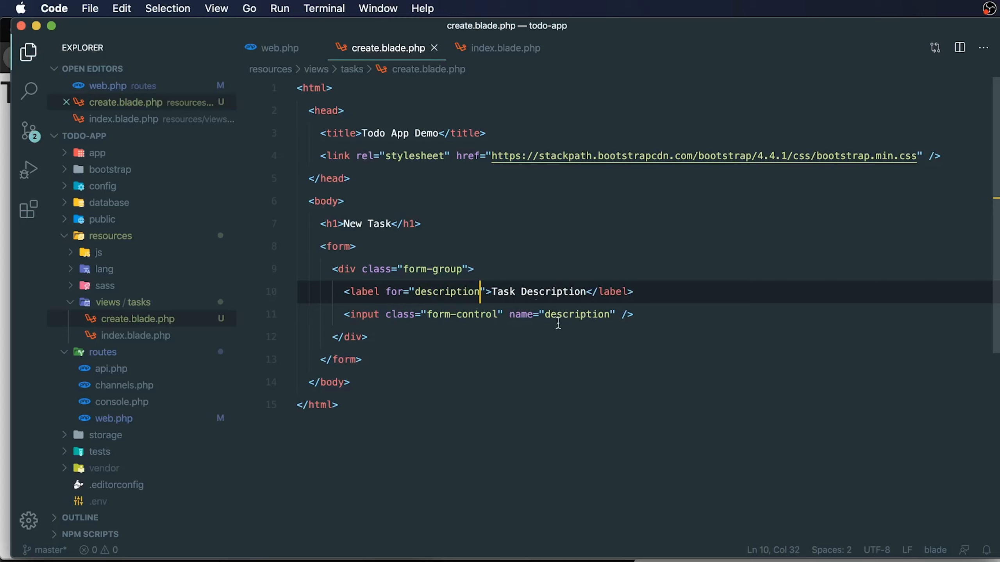
mouse_move(734, 392)
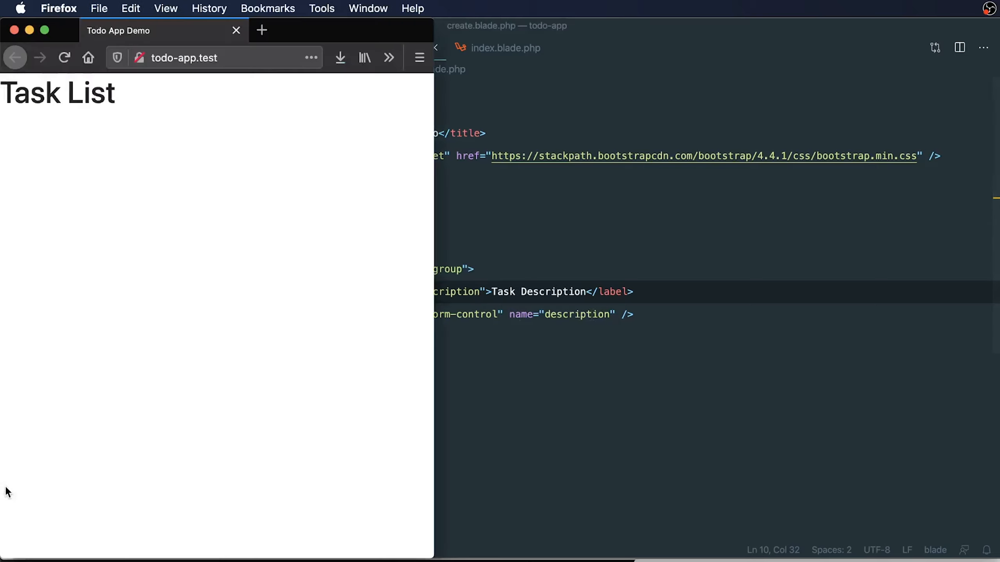
mouse_move(199, 40)
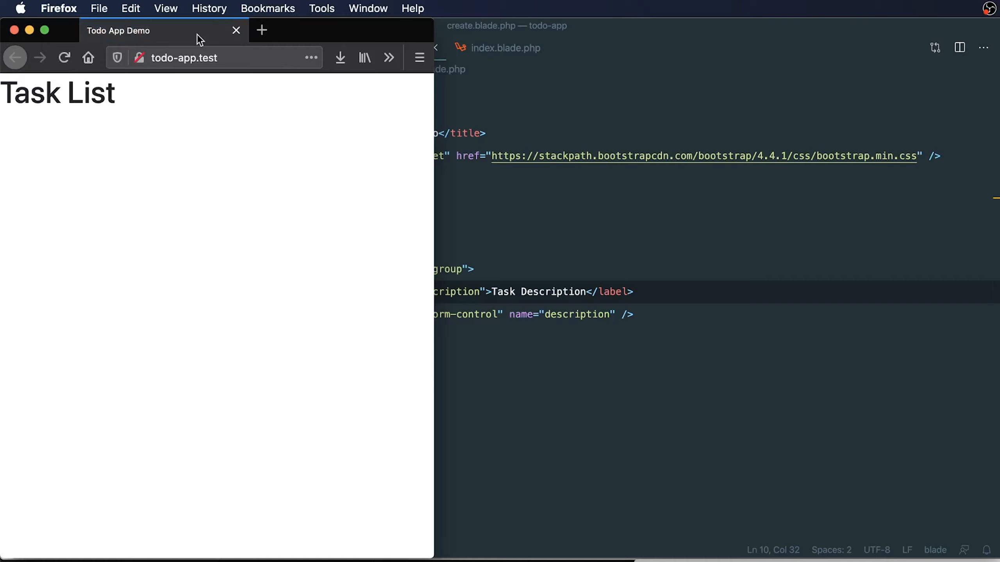
click(185, 57)
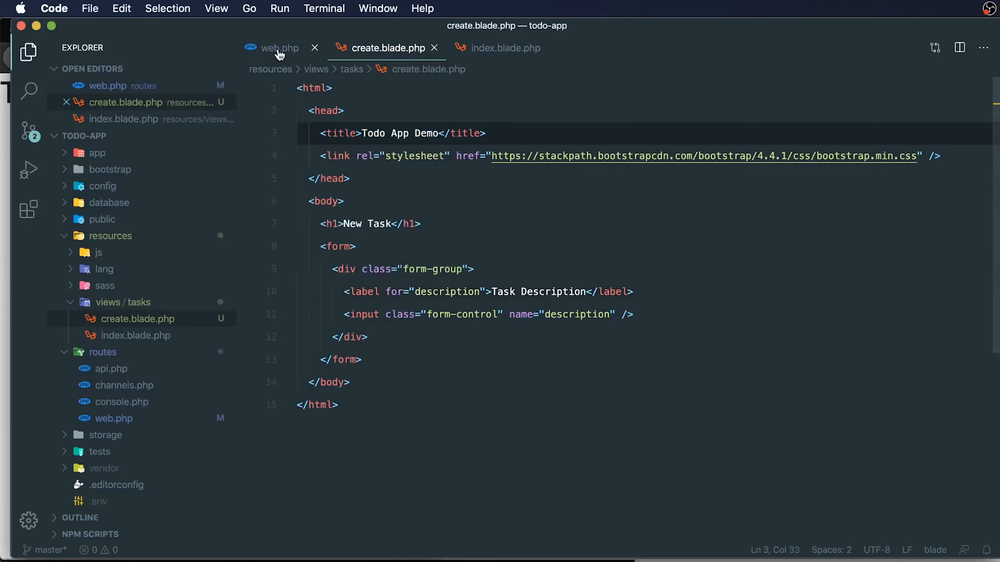
click(279, 48)
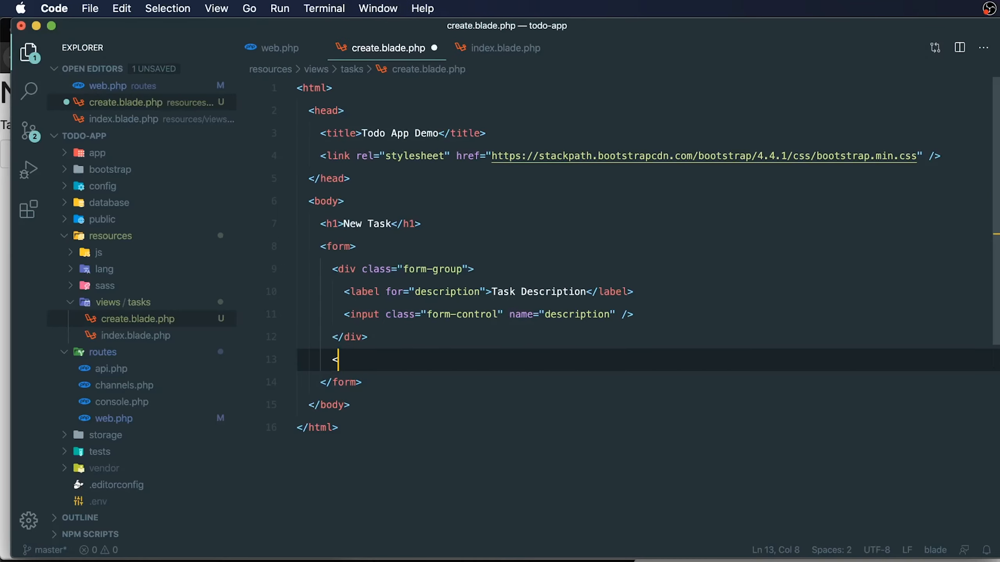
Step: Add a second div.form-group containing a Create Task button below the description field
text(div)
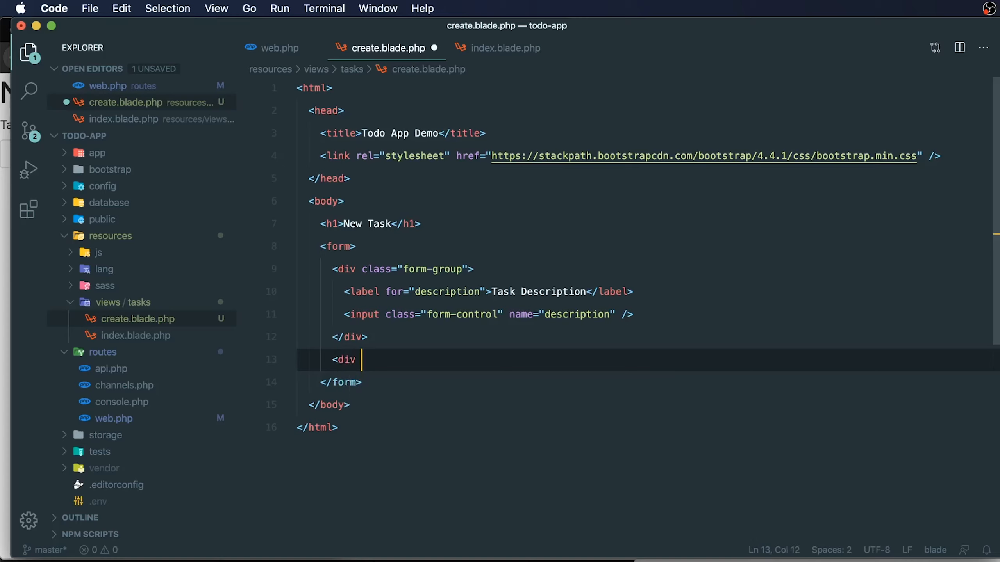
text(class="form")
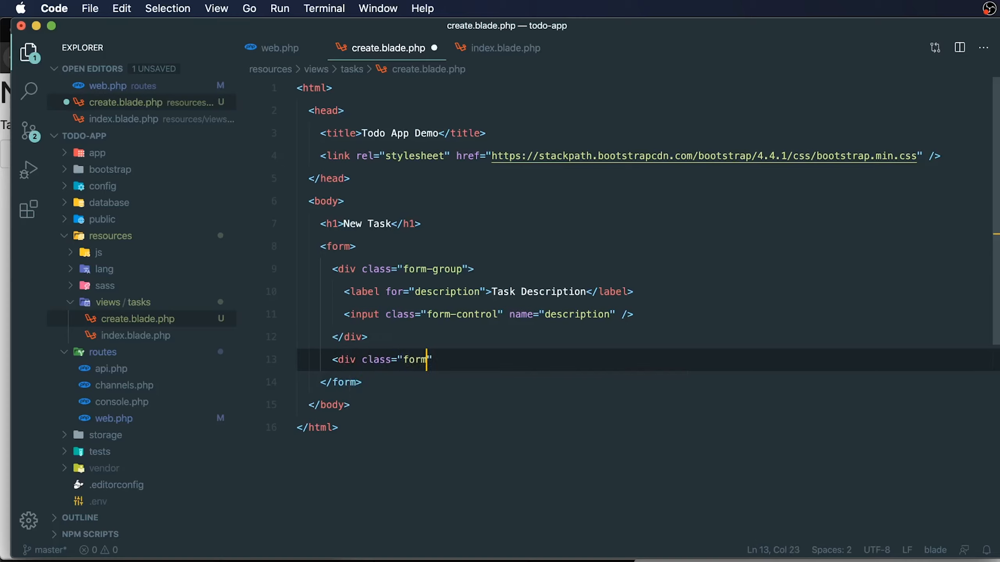
text(-group)
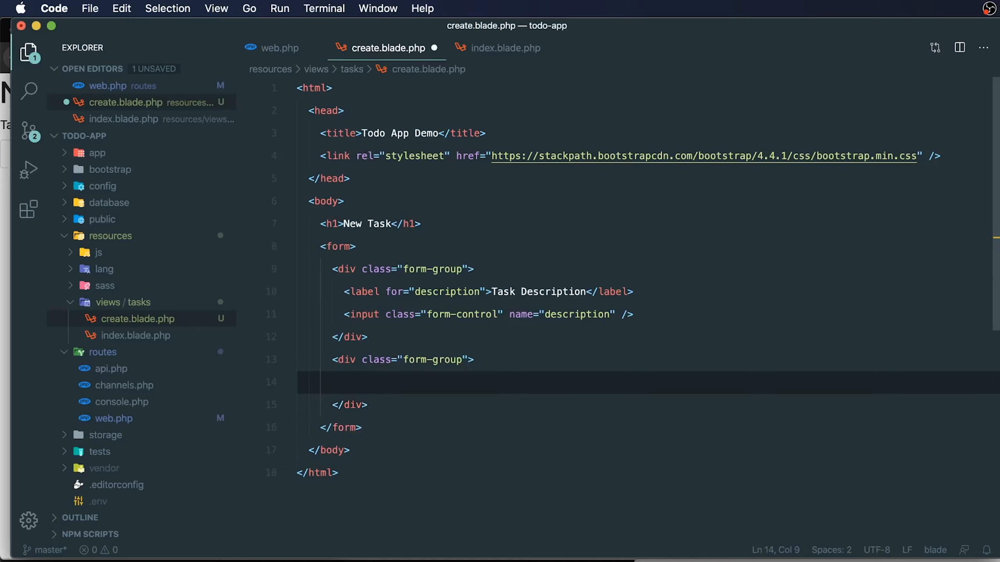
text(<button></button>)
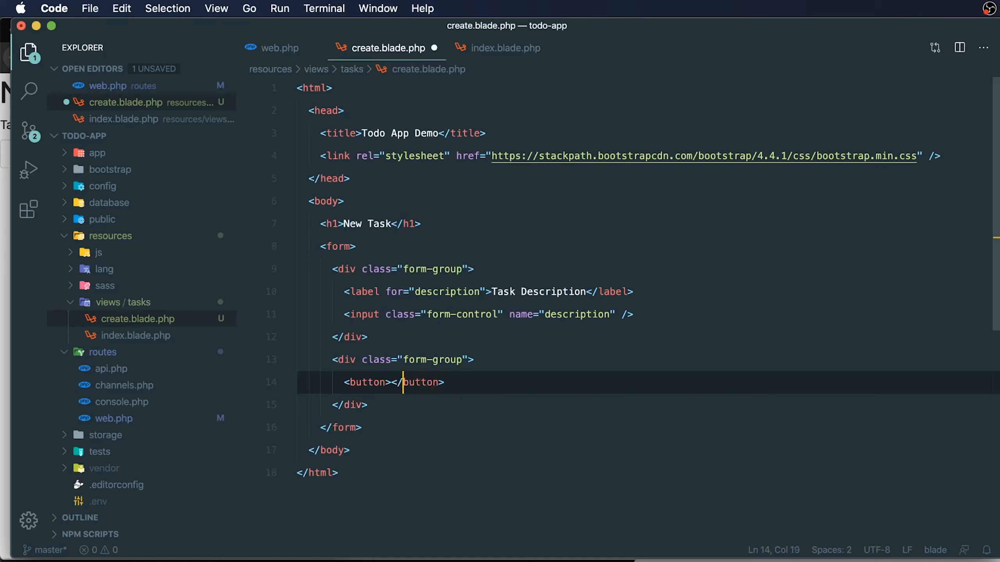
text(Create Task)
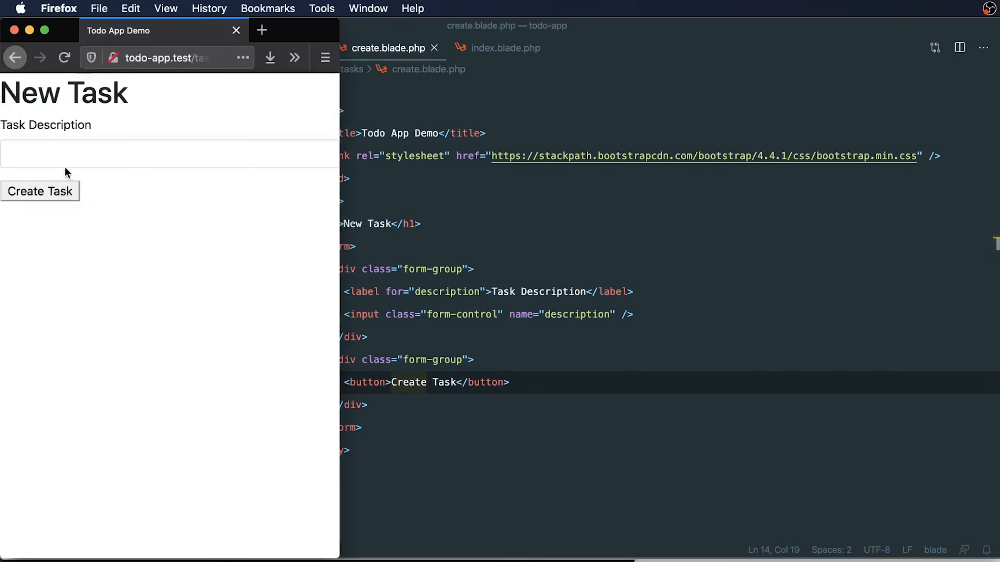
mouse_move(12, 215)
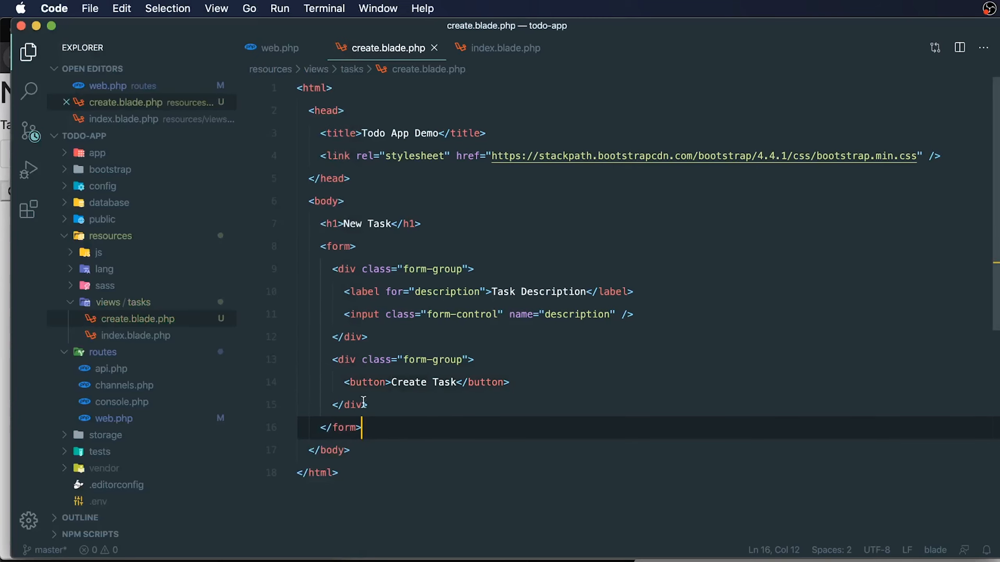
Step: Give the button class="btn btn-primary" and type="submit"
text(class=)
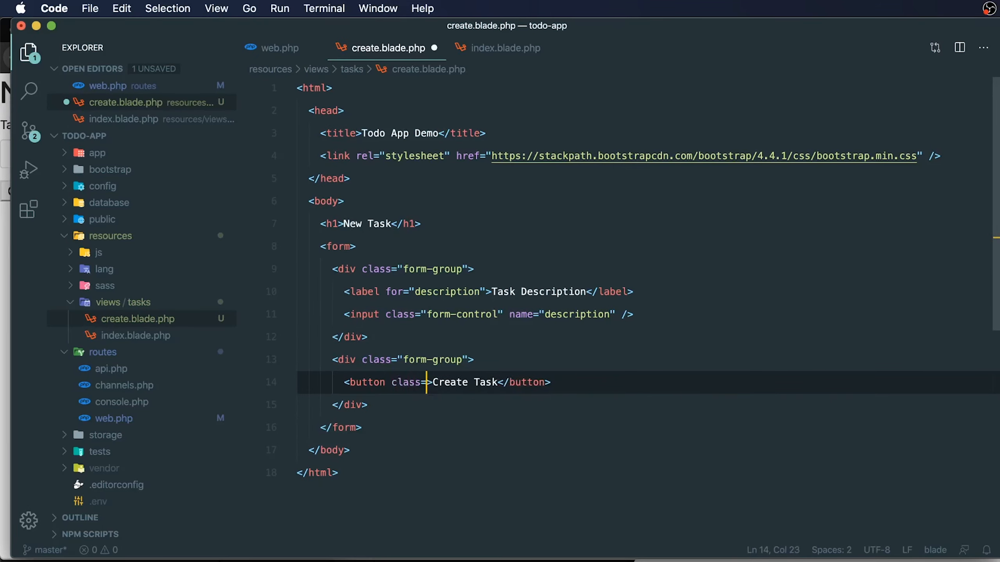
text("btn")
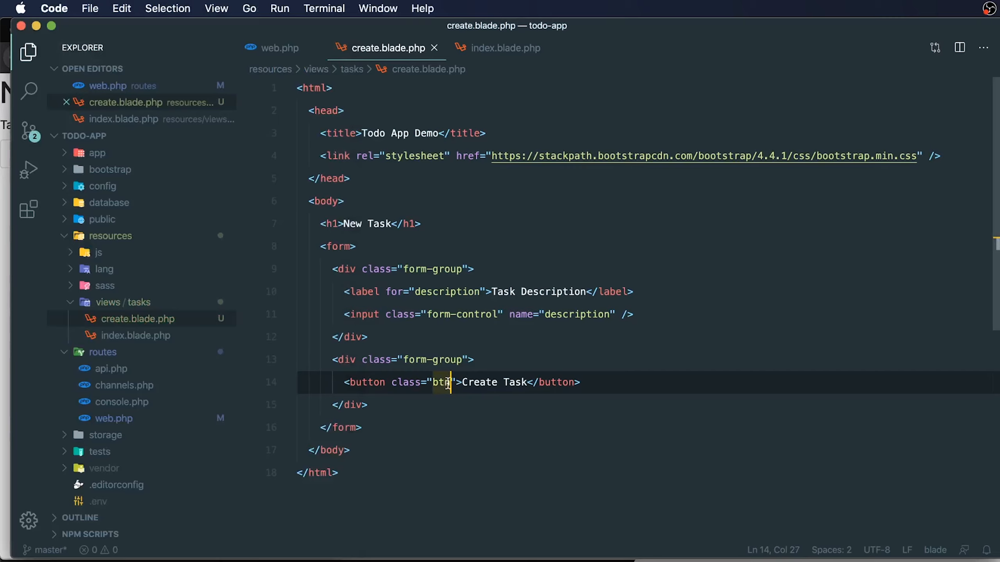
text(btn-primary)
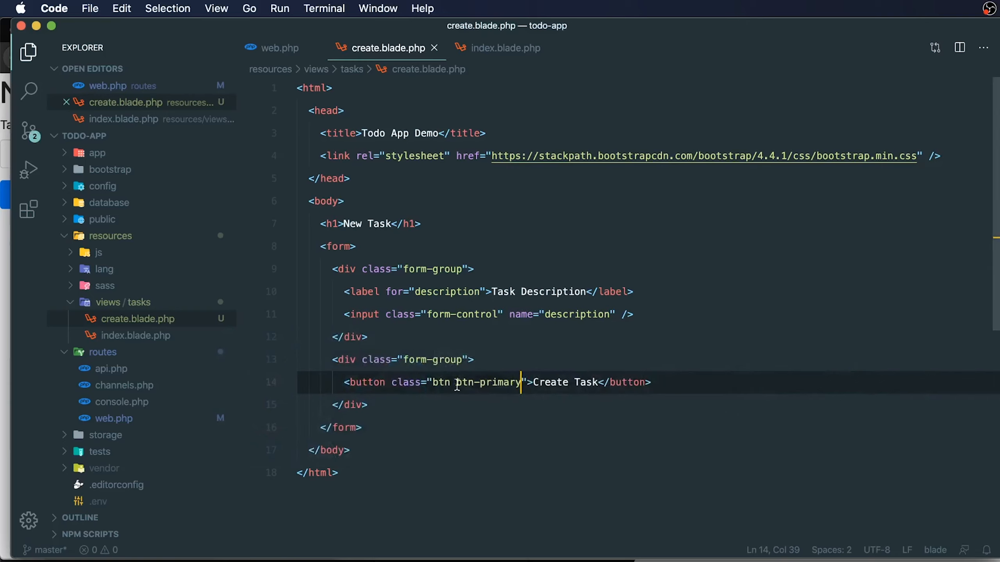
text(type)
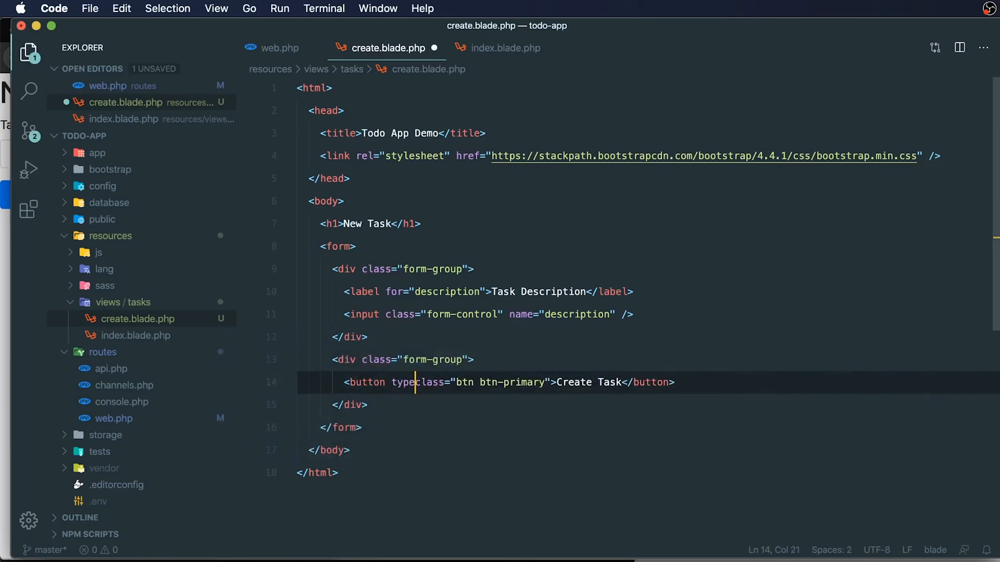
text(=")
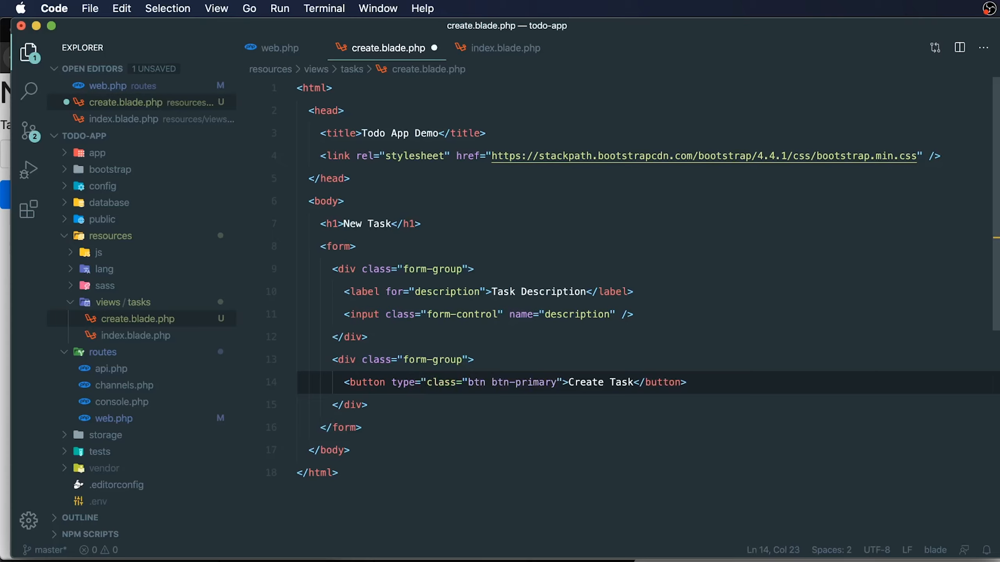
text(submit)
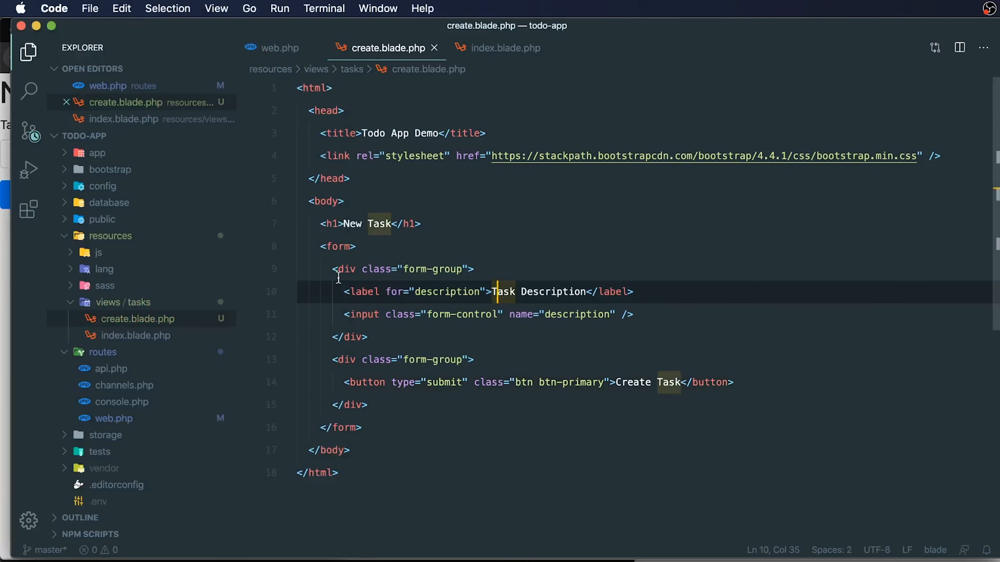
Step: Set the form tag to method="POST" with action="/tasks"
text(m)
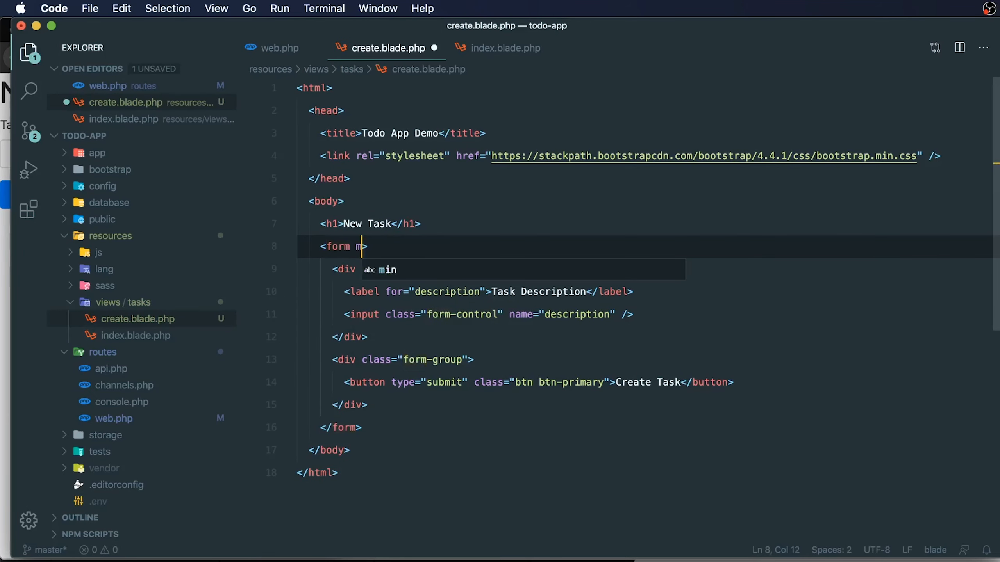
text(ethod="")
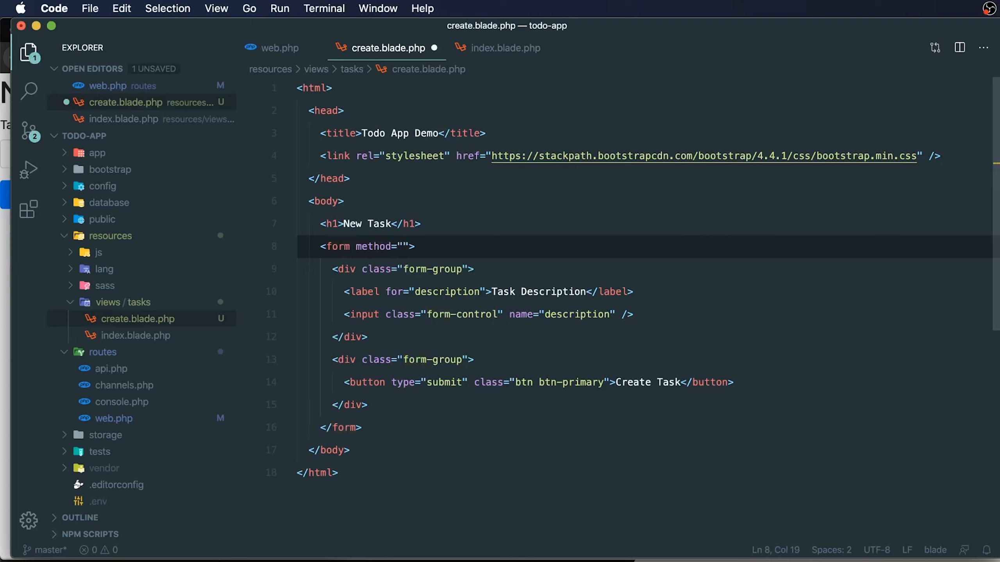
text(POST" act)
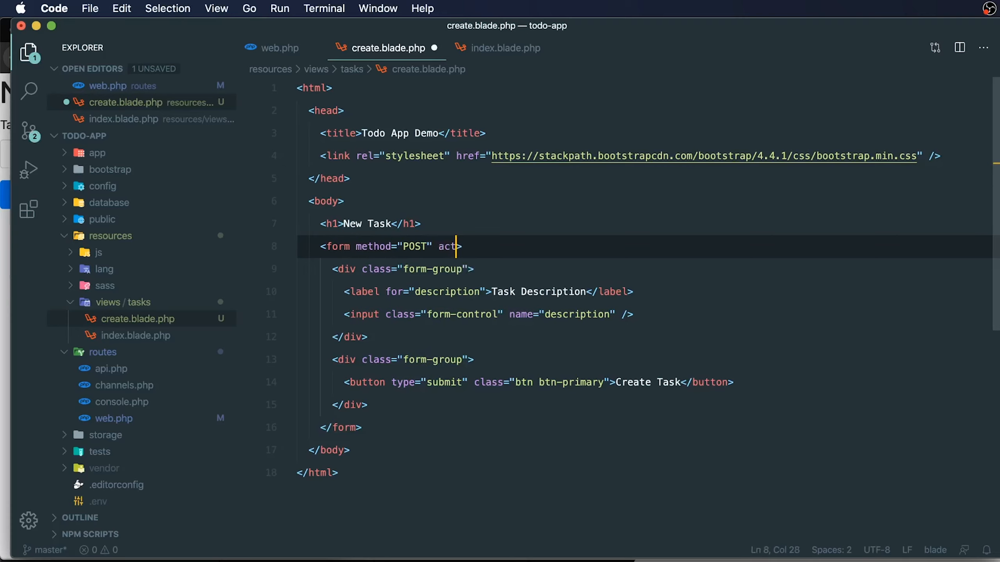
text(ion="")
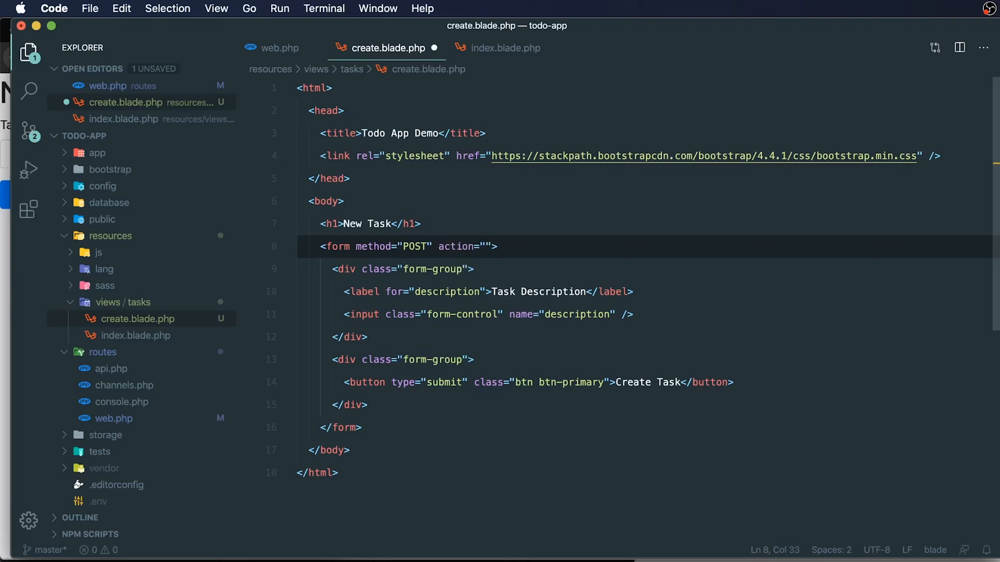
text(/tasks)
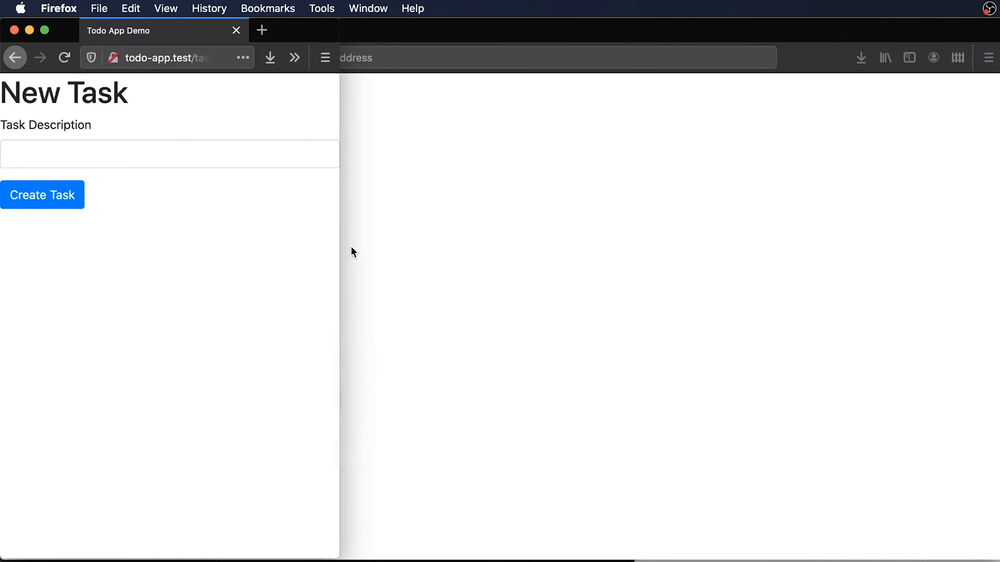
Step: Enter "asdf" as the Task Description and submit, landing on a 404 page
click(169, 154)
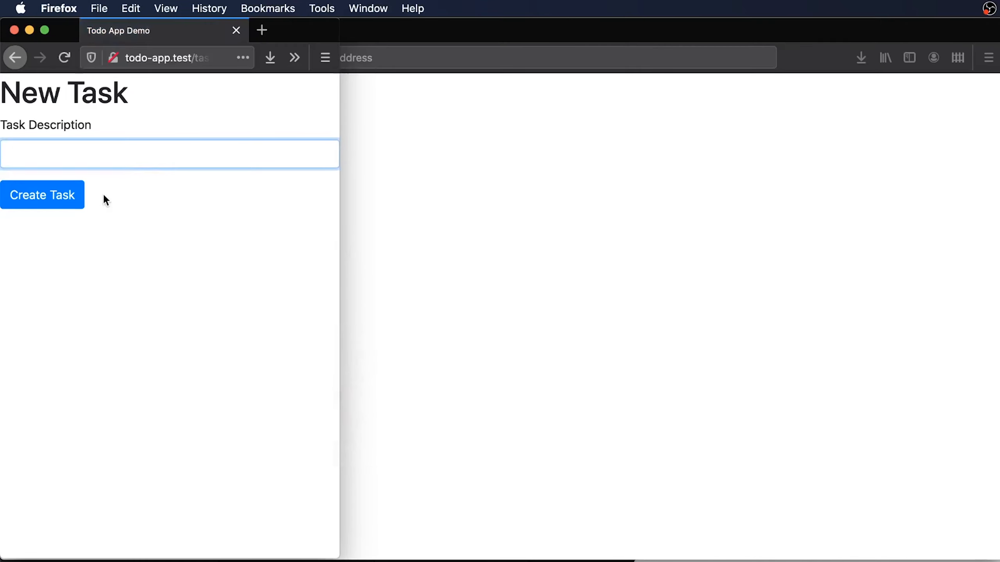
text(asdf)
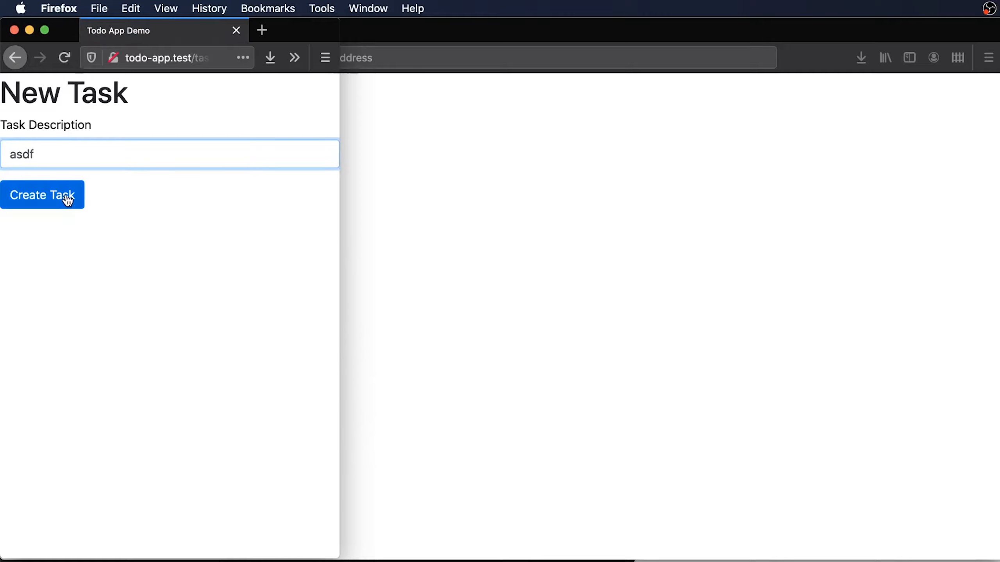
click(42, 195)
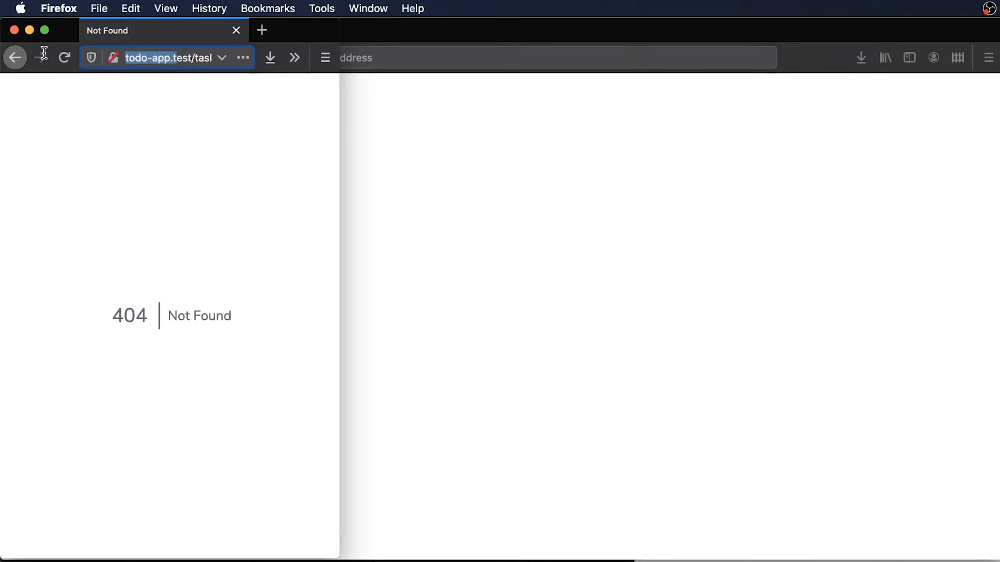
mouse_move(37, 57)
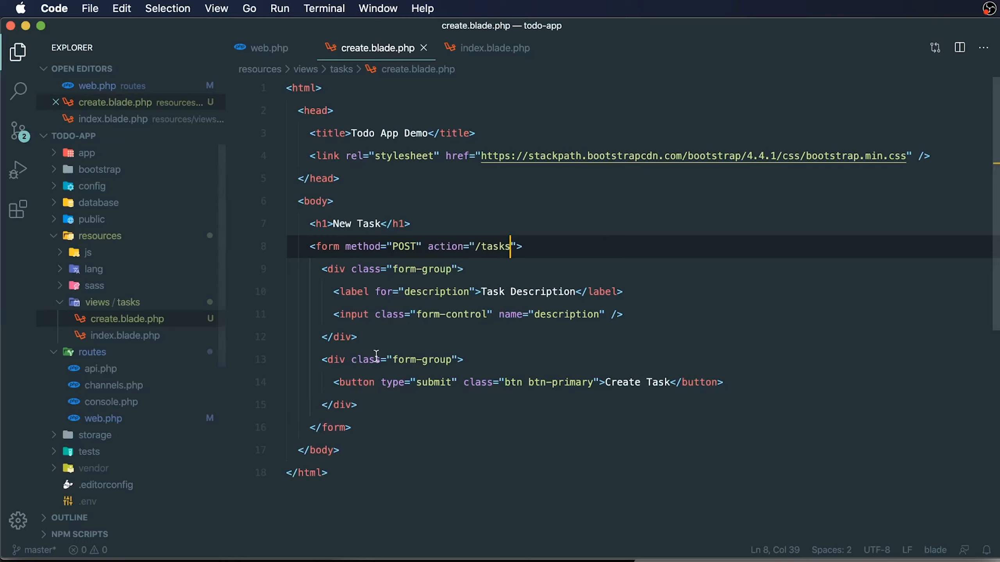
click(493, 47)
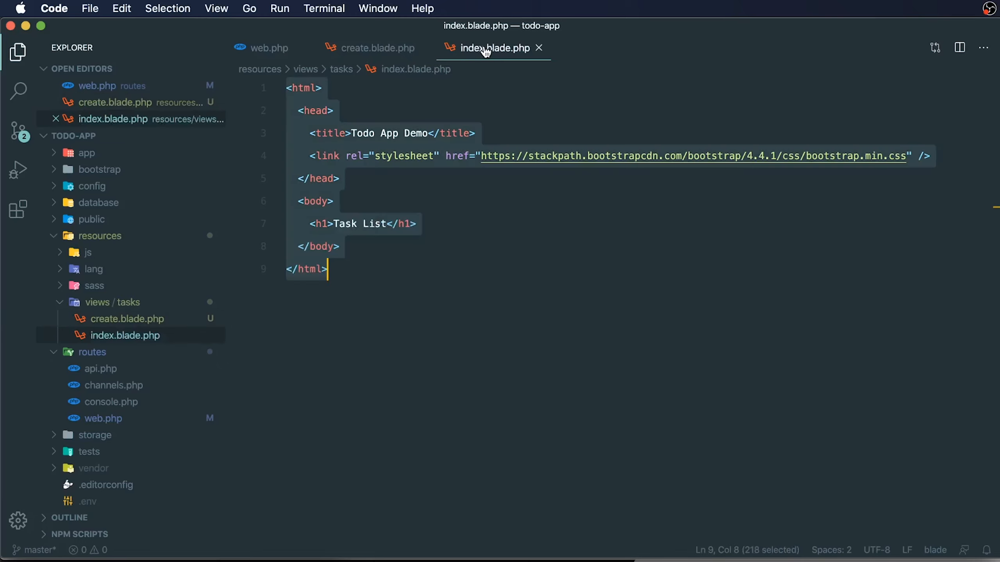
mouse_move(394, 50)
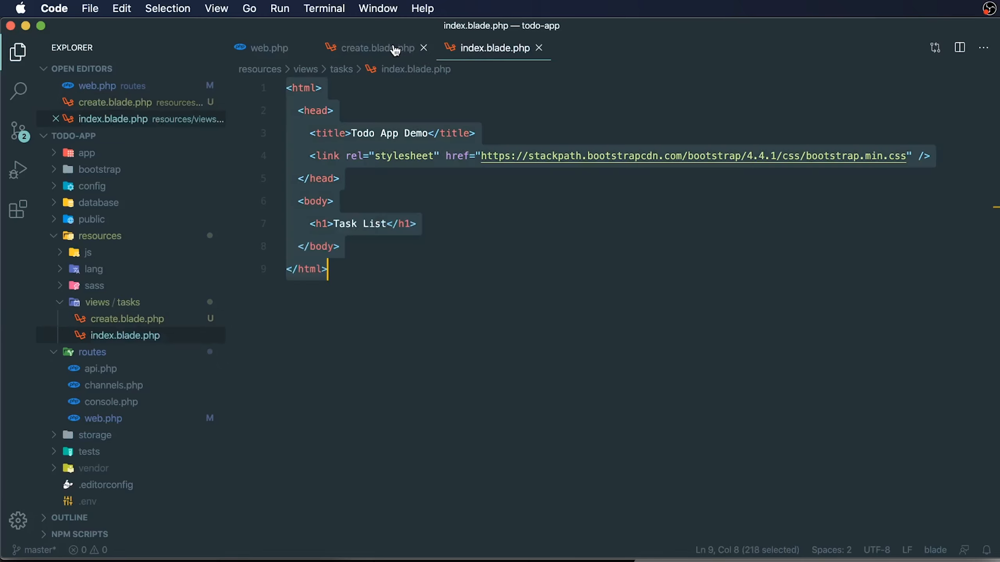
mouse_move(374, 48)
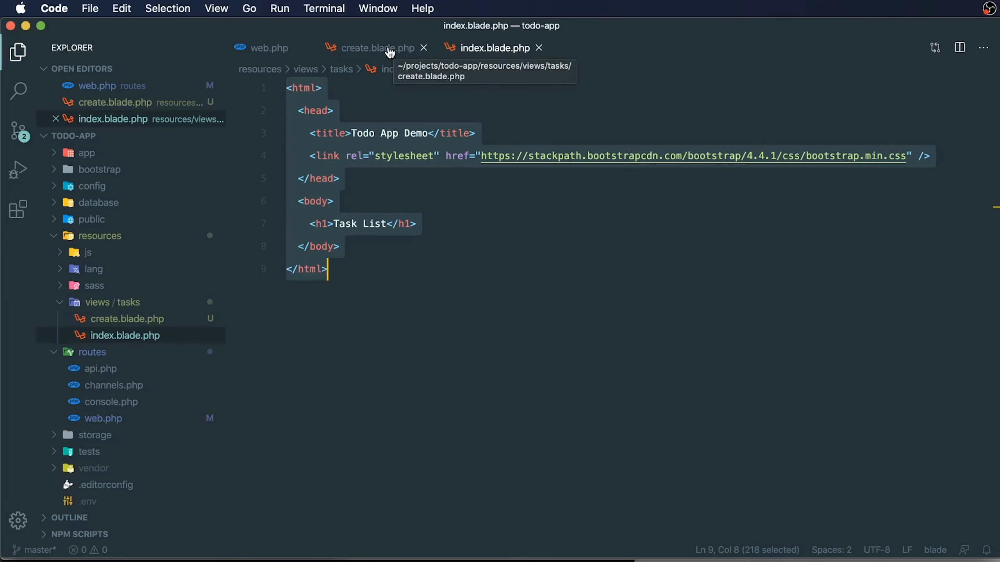
click(376, 48)
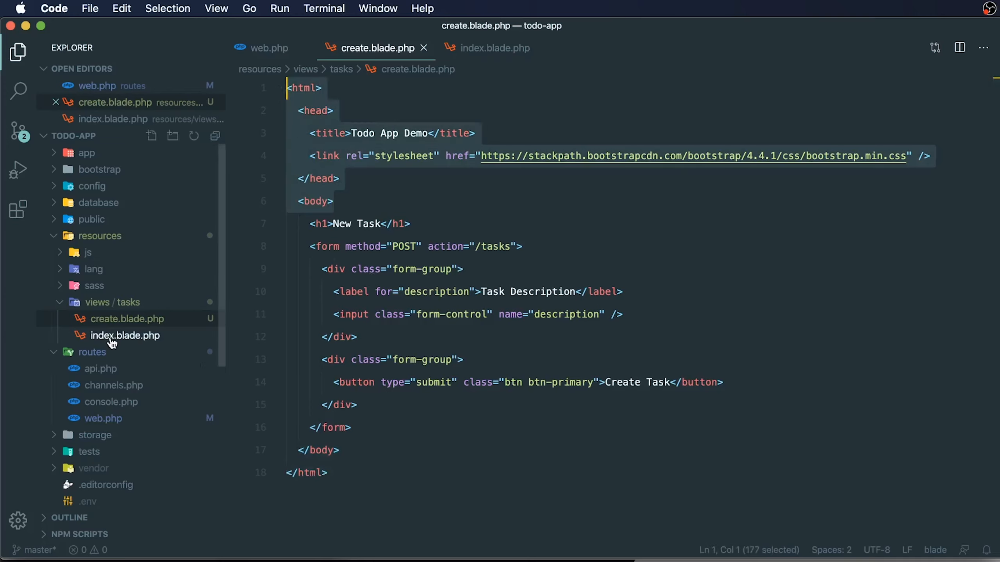
mouse_move(96, 307)
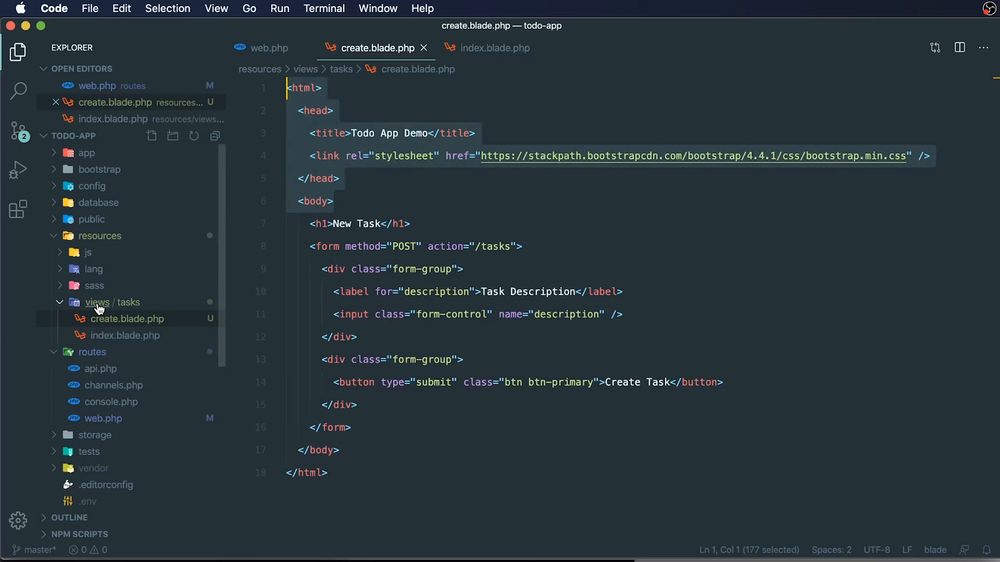
Step: Create a layouts folder under views with a new app.blade.php file
right_click(126, 318)
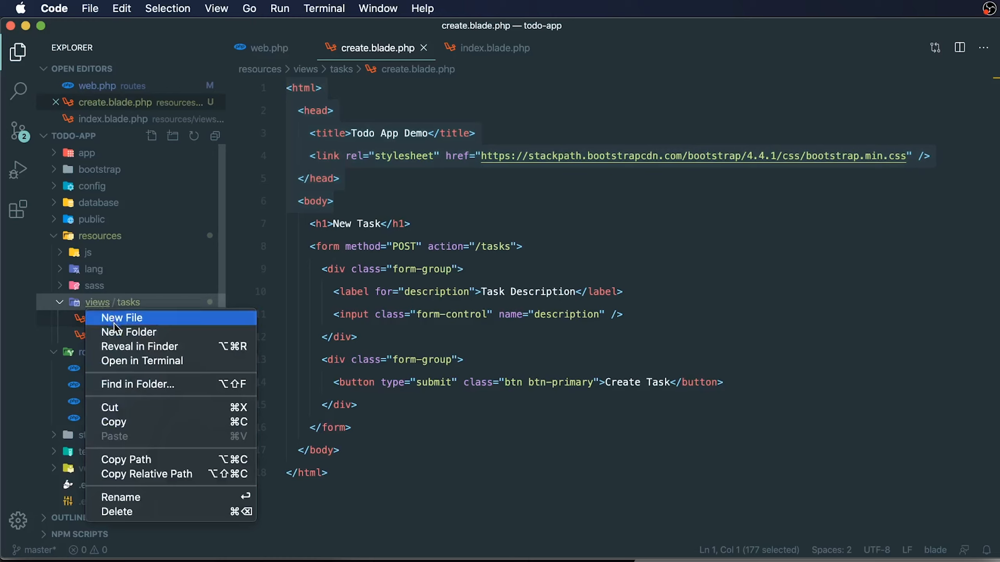
click(128, 331)
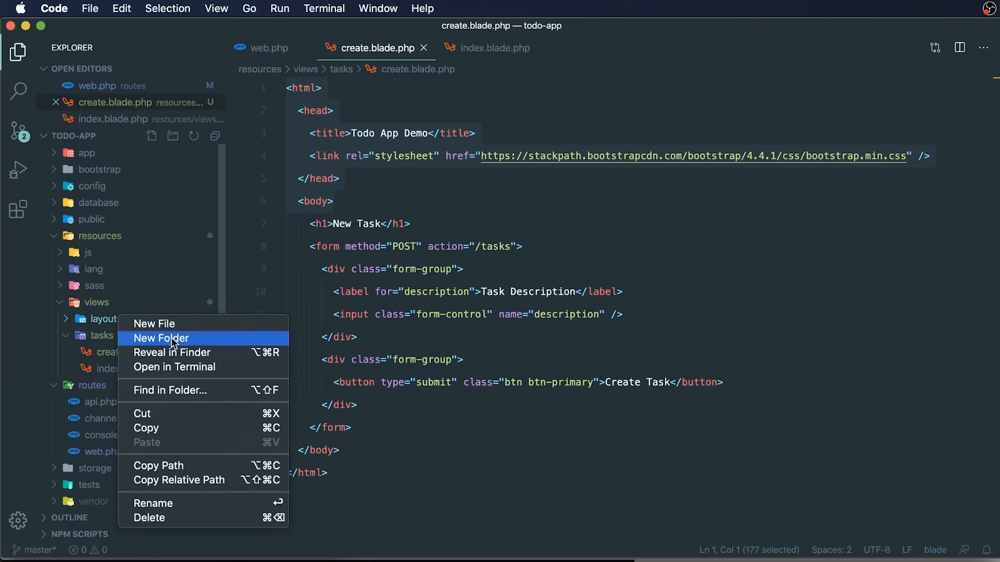
click(154, 323)
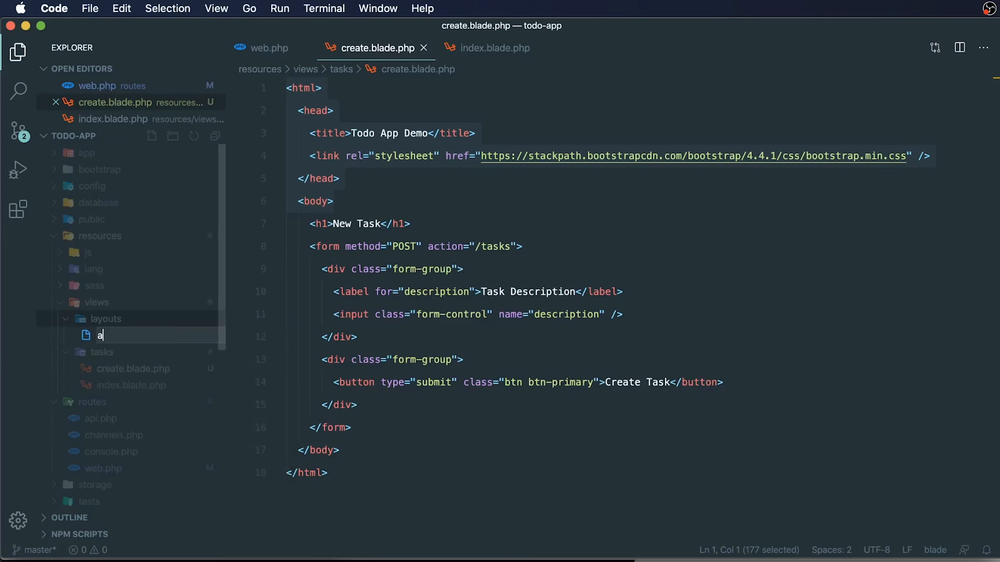
text(pp.blade.php)
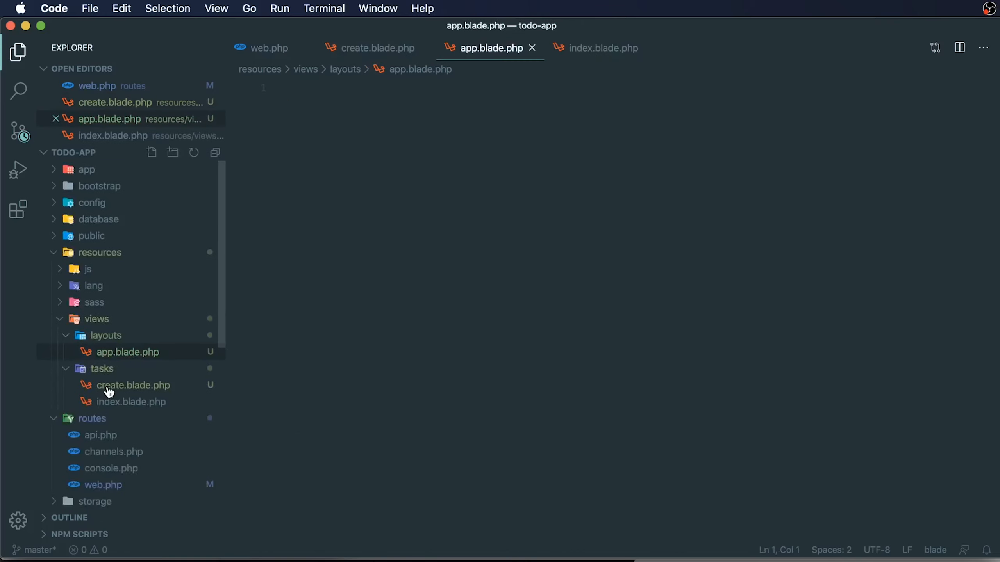
Step: Move the HTML skeleton into app.blade.php and trim create.blade.php to its heading and form, saved
click(134, 385)
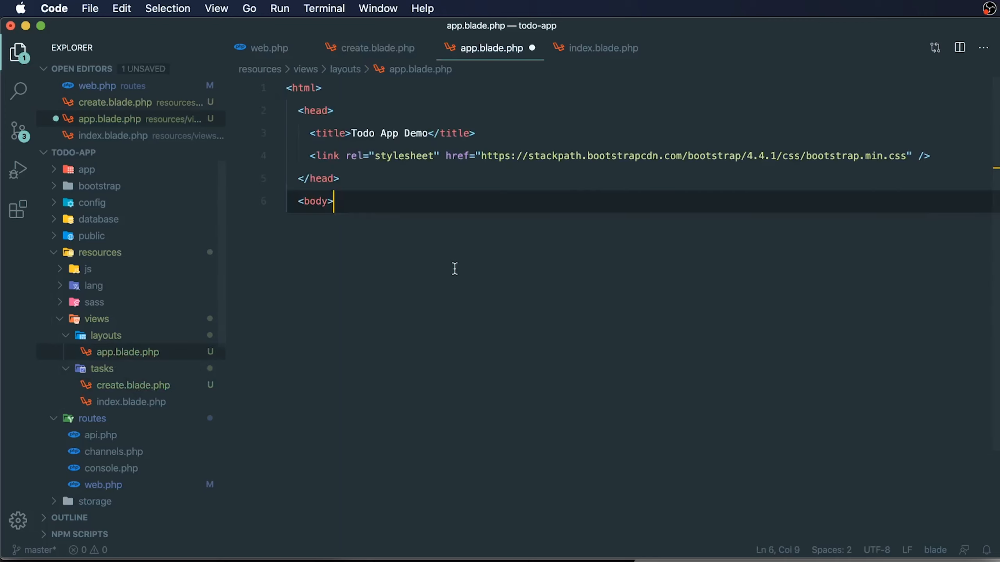
click(133, 385)
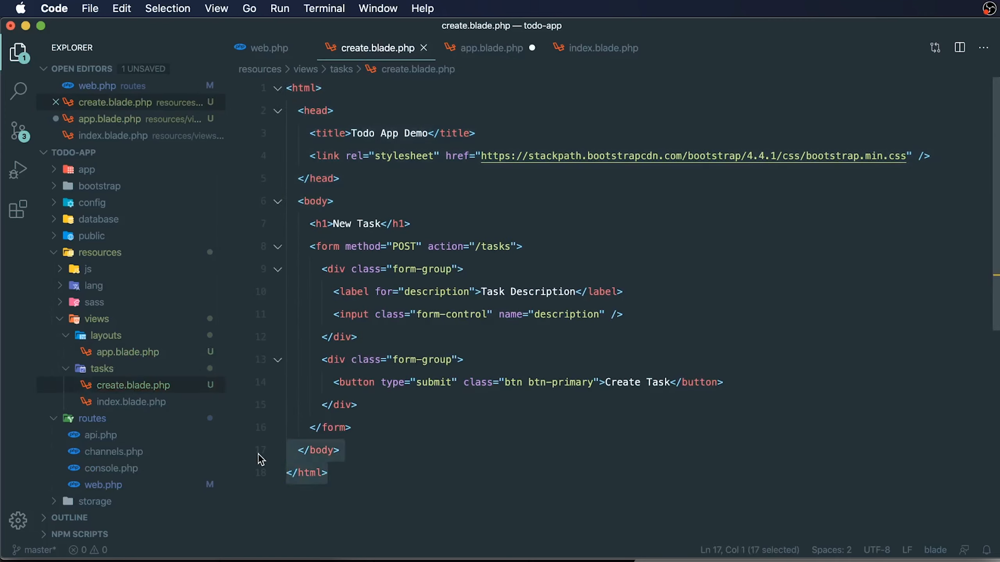
mouse_move(126, 356)
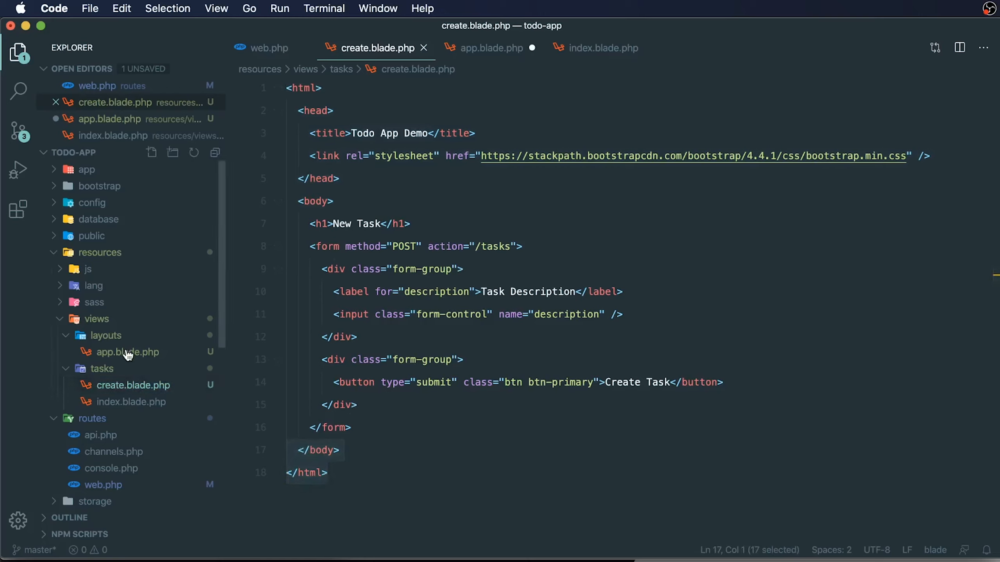
click(127, 352)
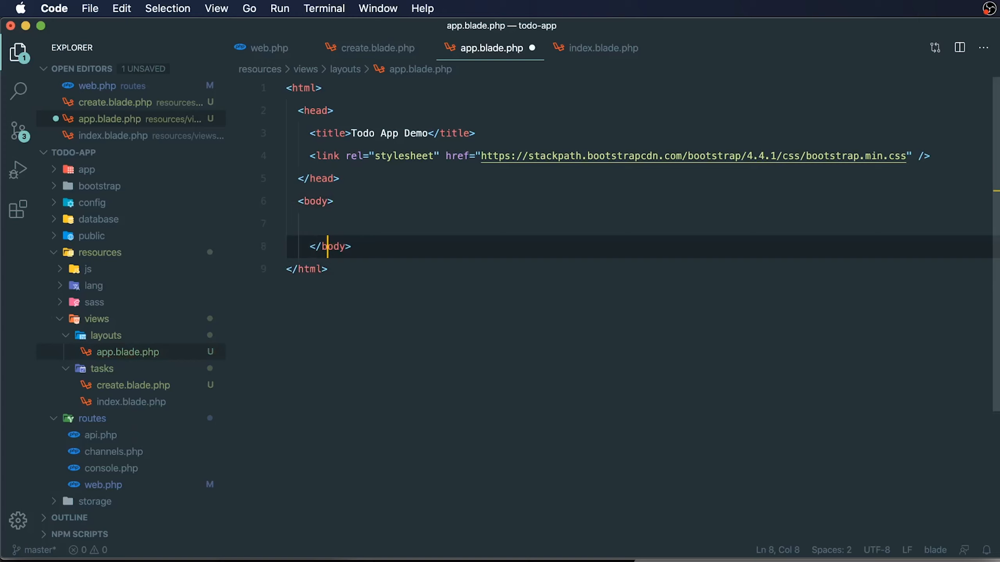
click(369, 47)
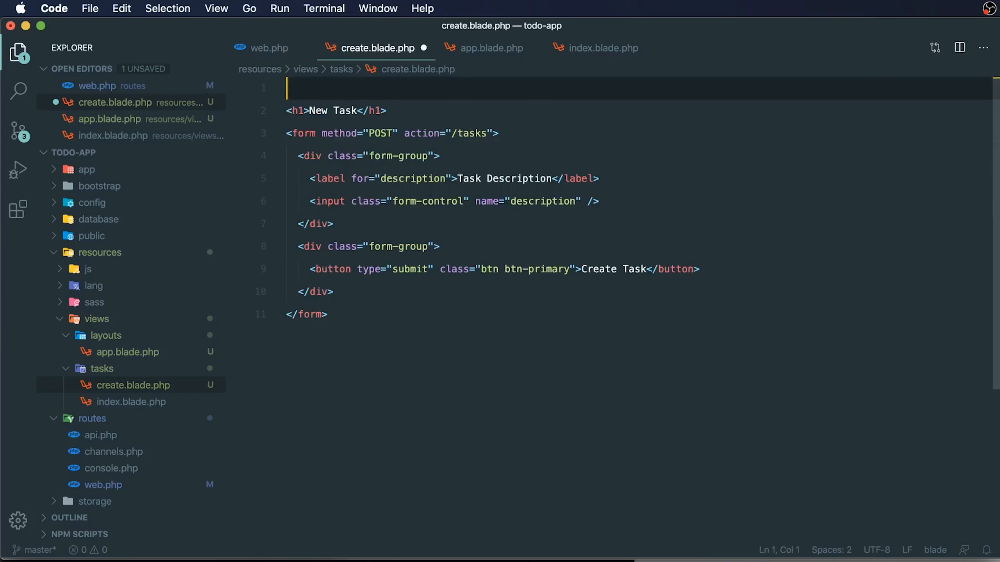
key(Backspace)
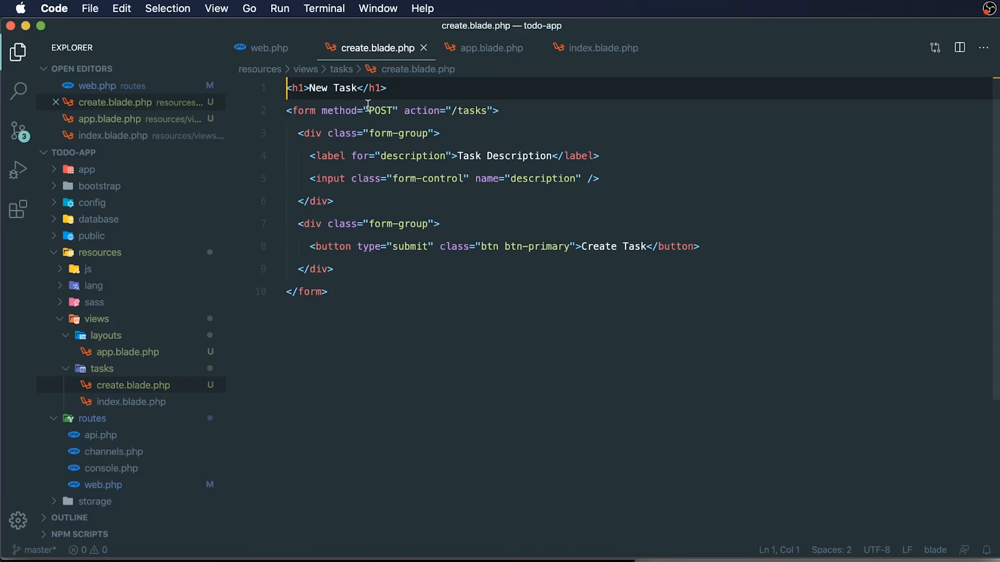
mouse_move(355, 366)
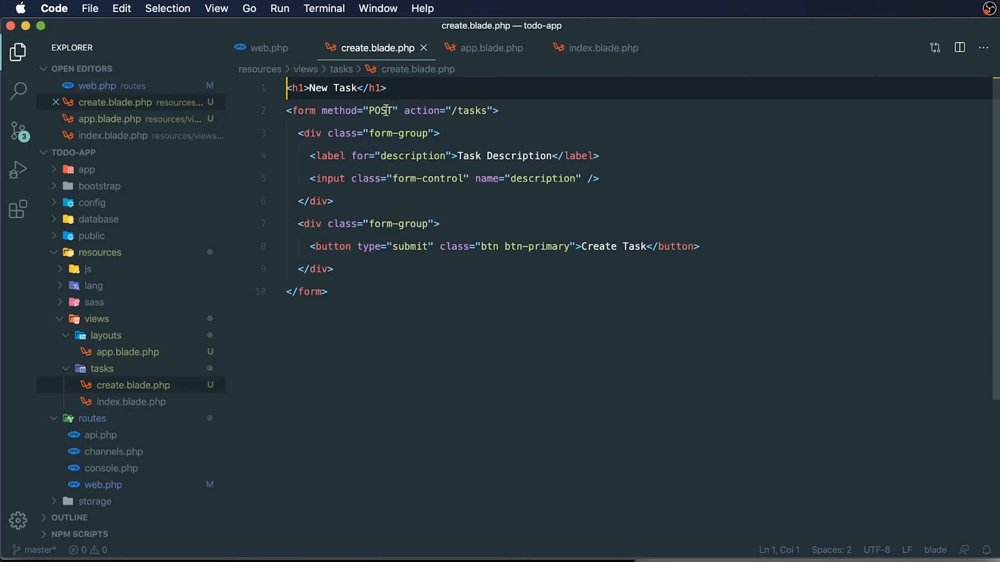
click(491, 48)
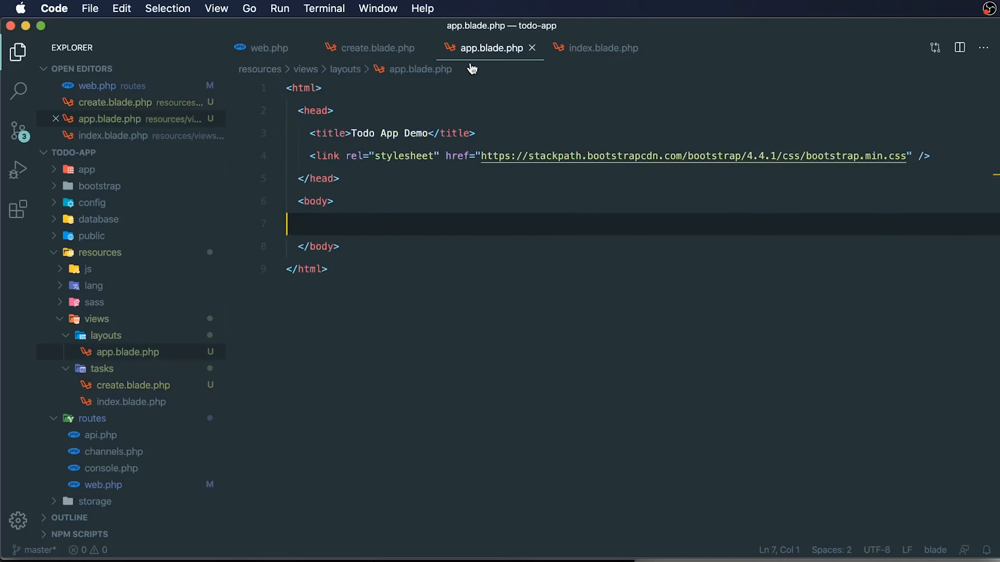
mouse_move(389, 48)
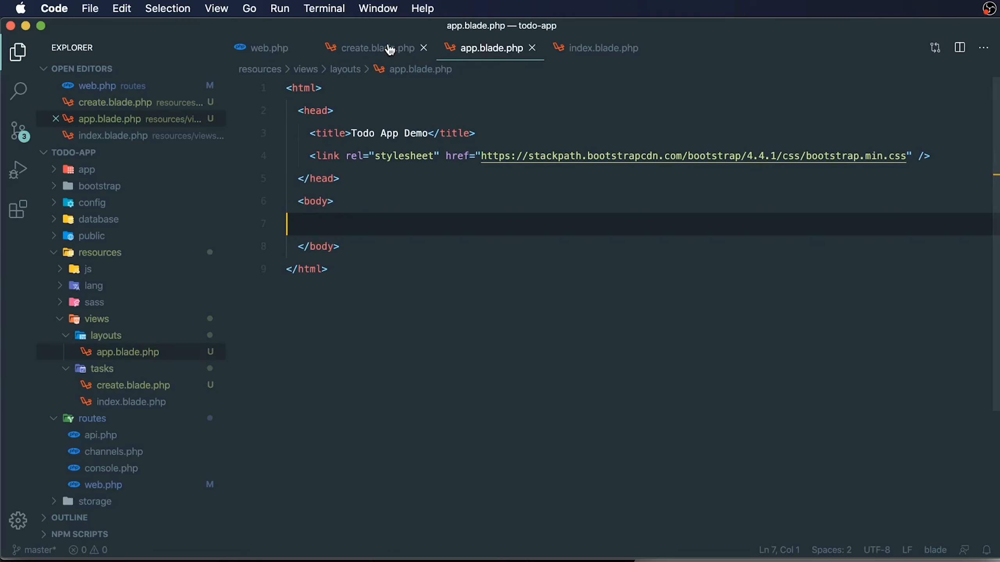
click(376, 47)
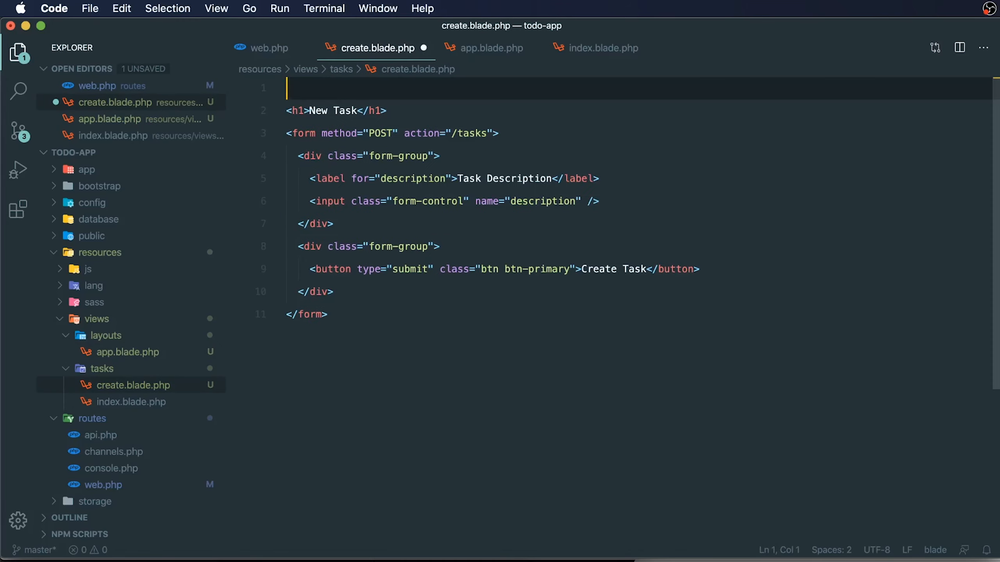
text(@extends)
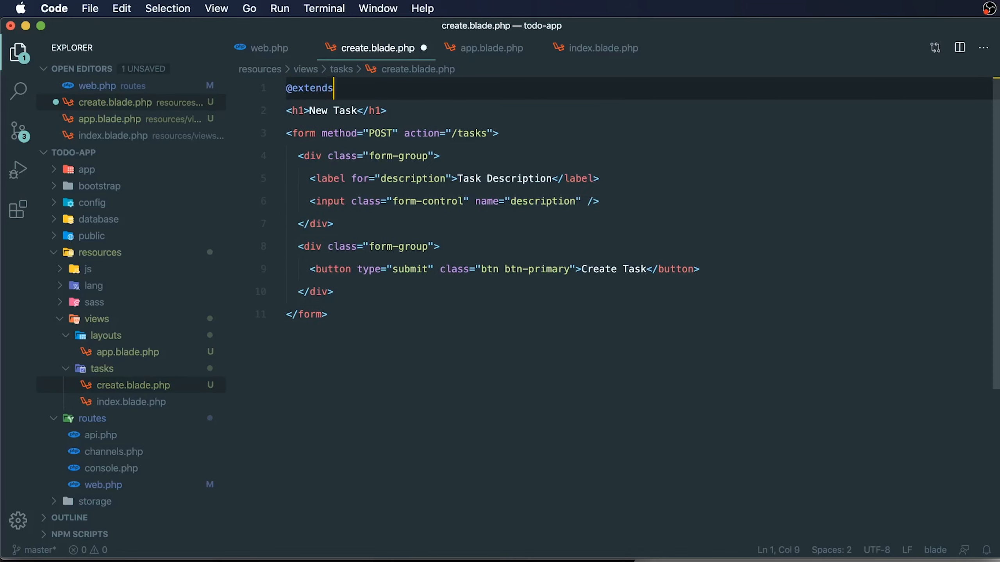
text(('layout.'))
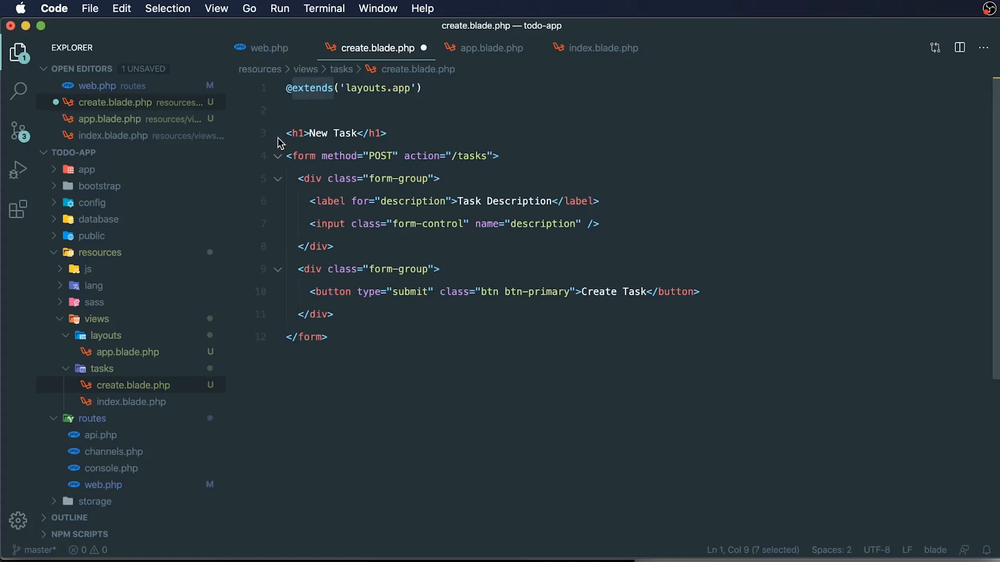
mouse_move(11, 410)
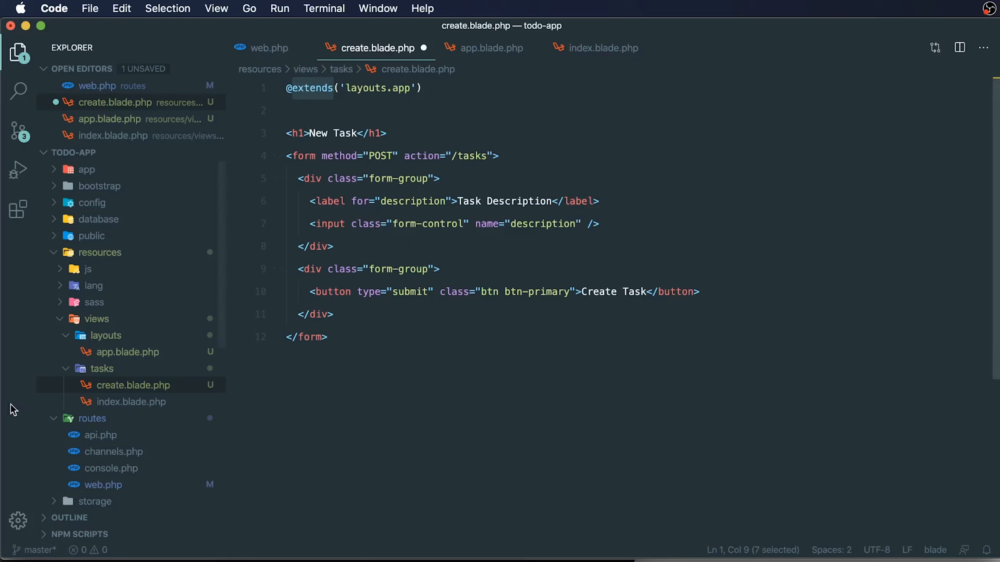
mouse_move(132, 401)
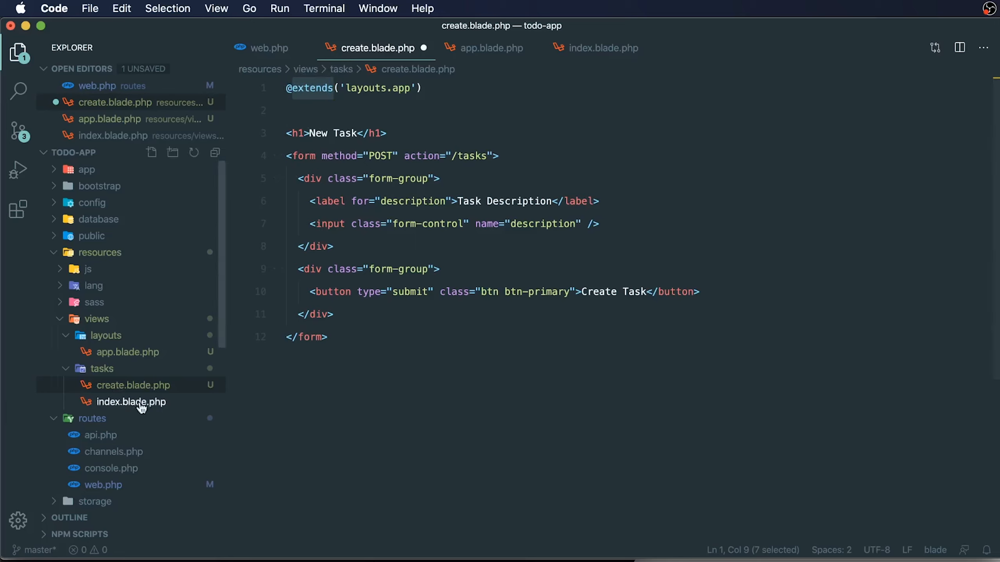
mouse_move(505, 359)
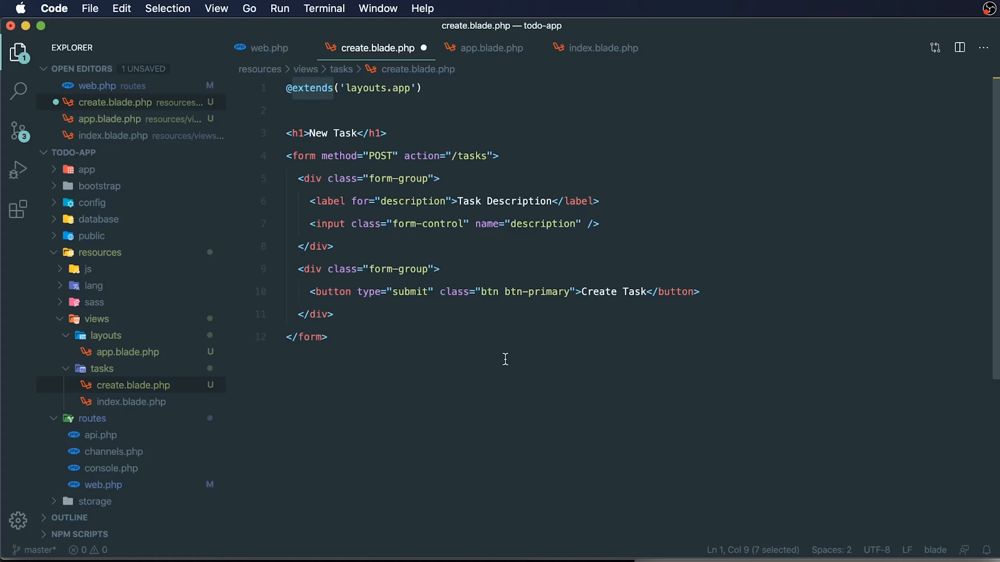
mouse_move(327, 115)
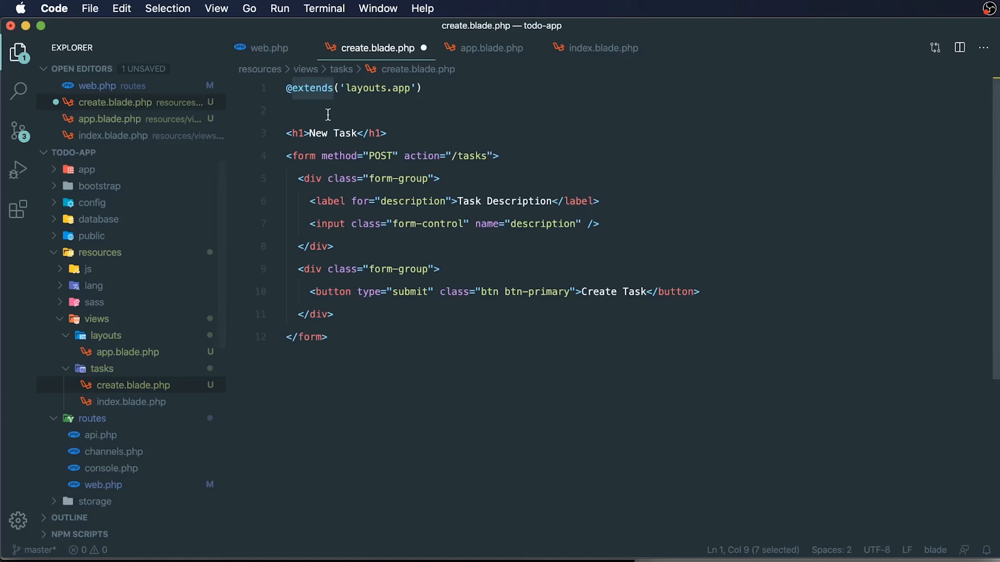
mouse_move(84, 394)
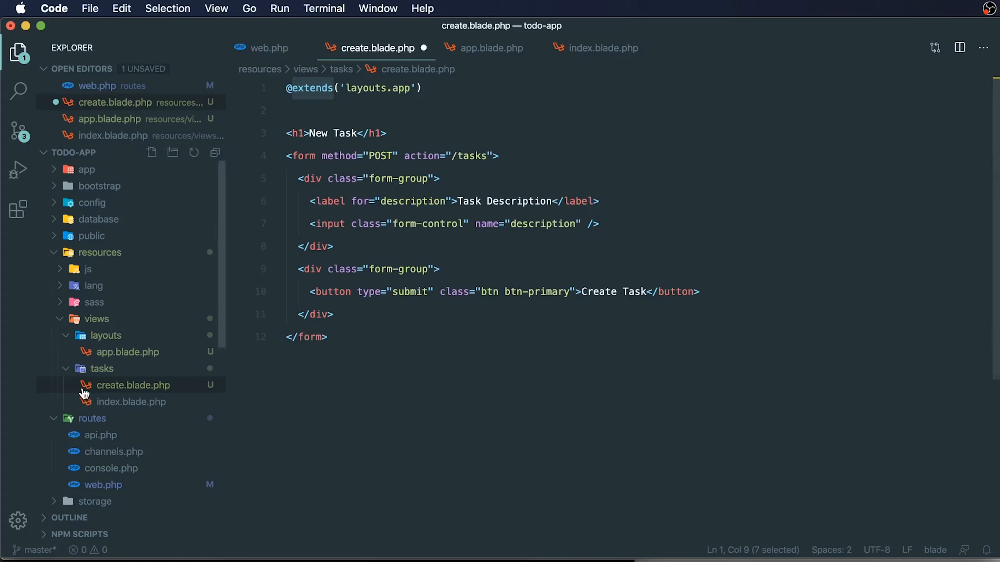
mouse_move(114, 391)
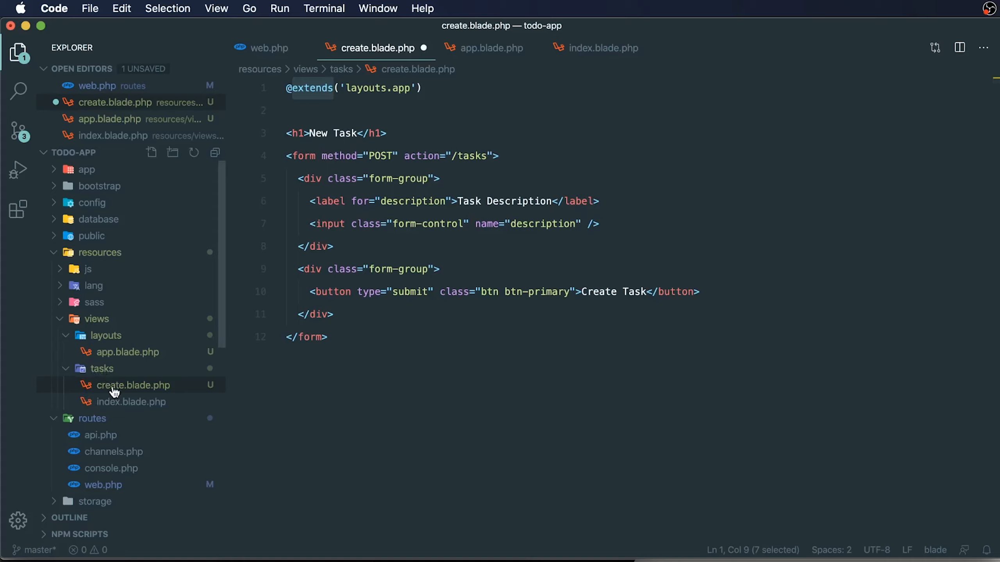
mouse_move(289, 289)
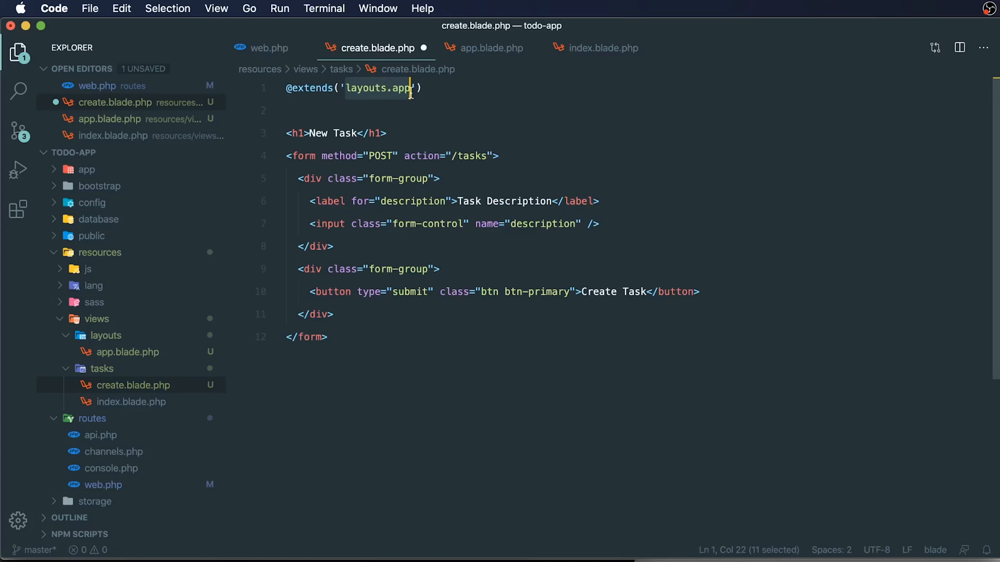
mouse_move(428, 186)
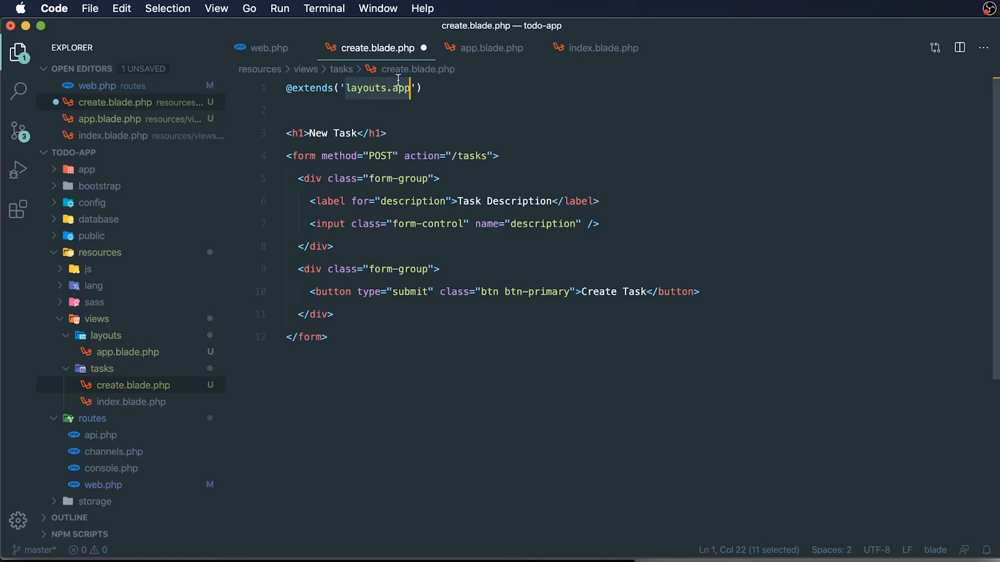
click(442, 111)
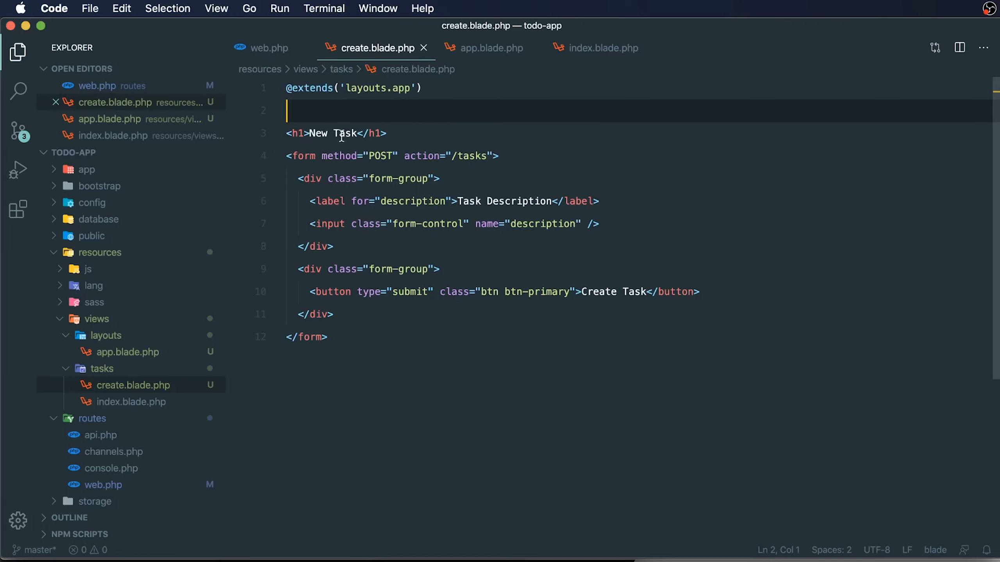
mouse_move(491, 48)
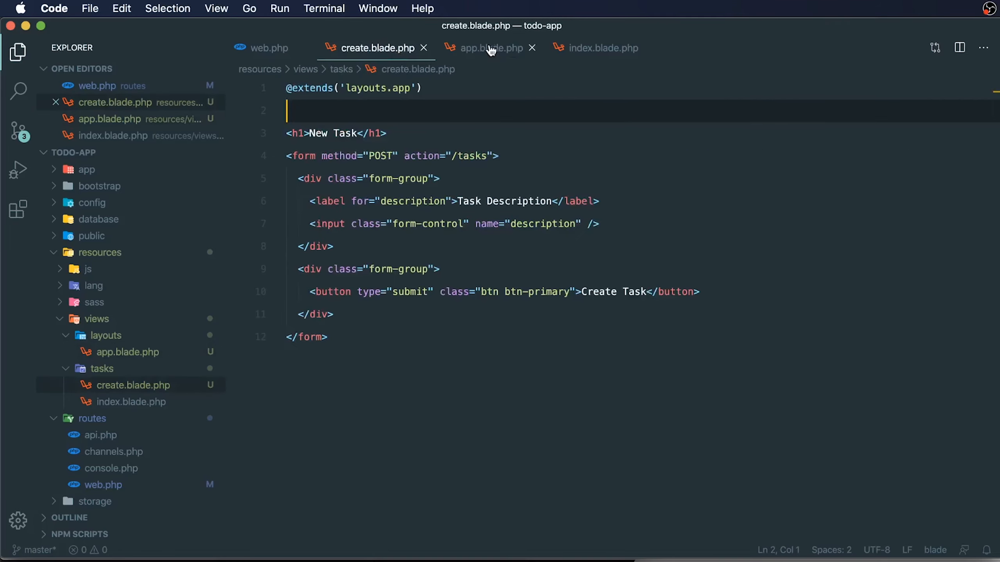
click(490, 48)
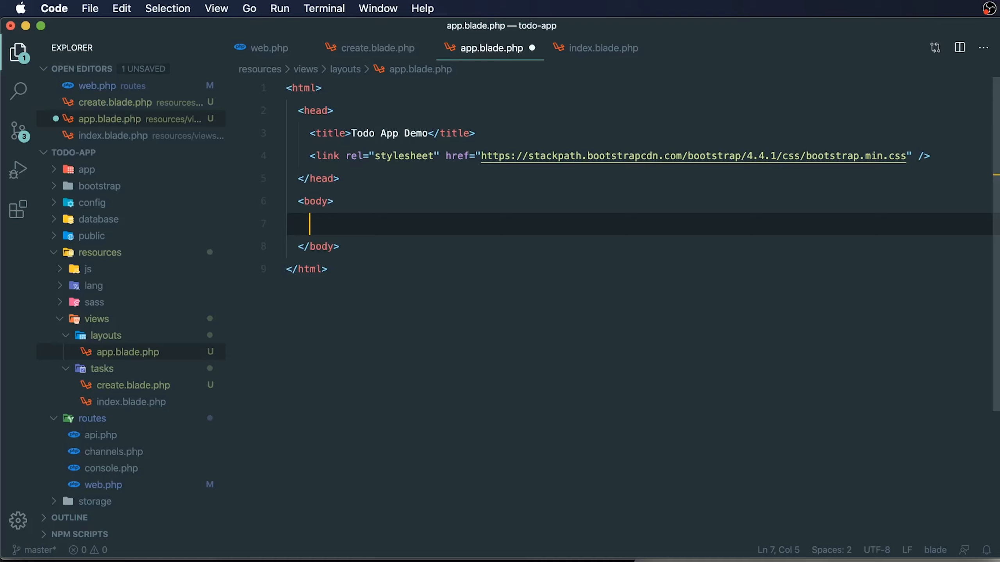
text(@yield(''))
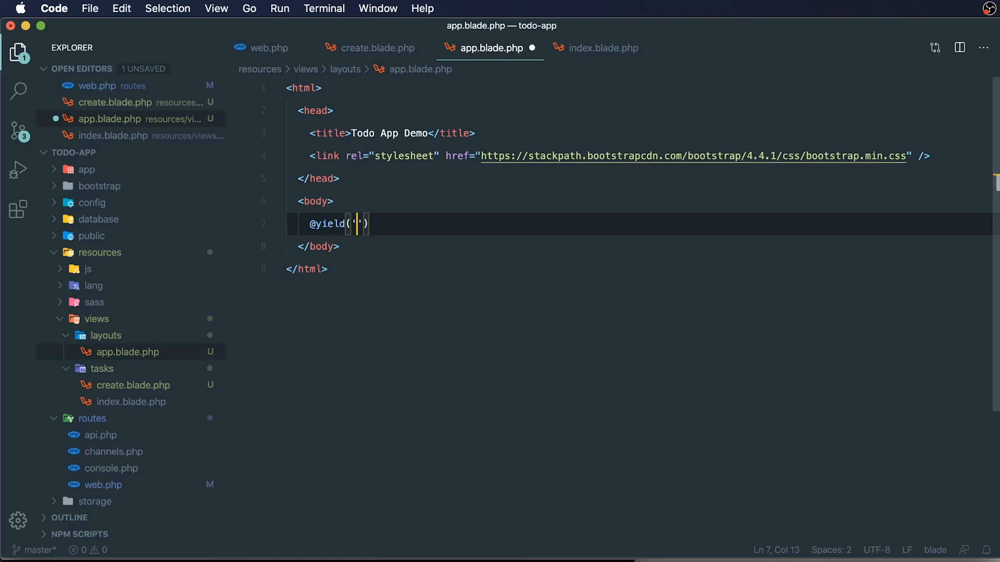
text(content)
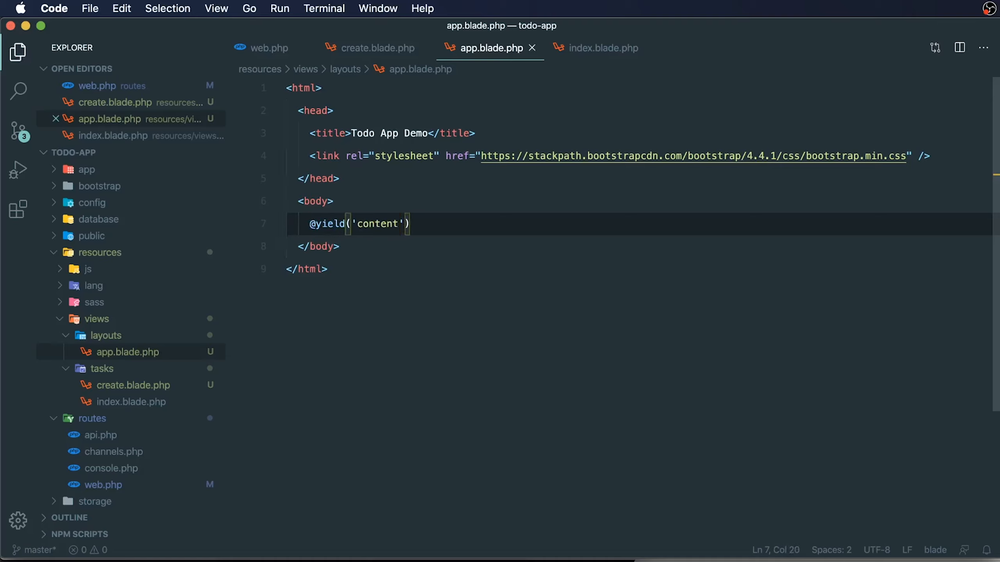
click(372, 48)
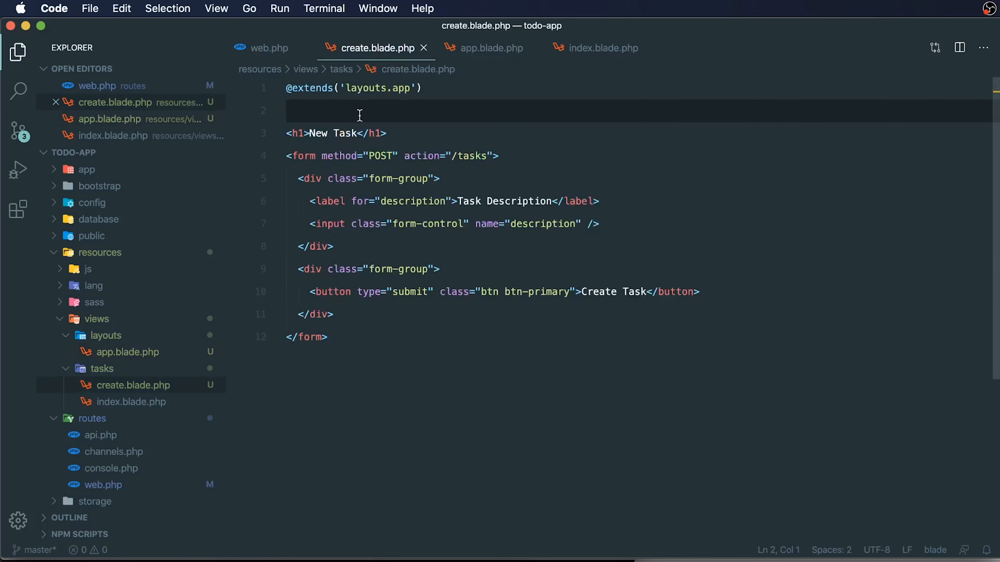
text(@section('content)
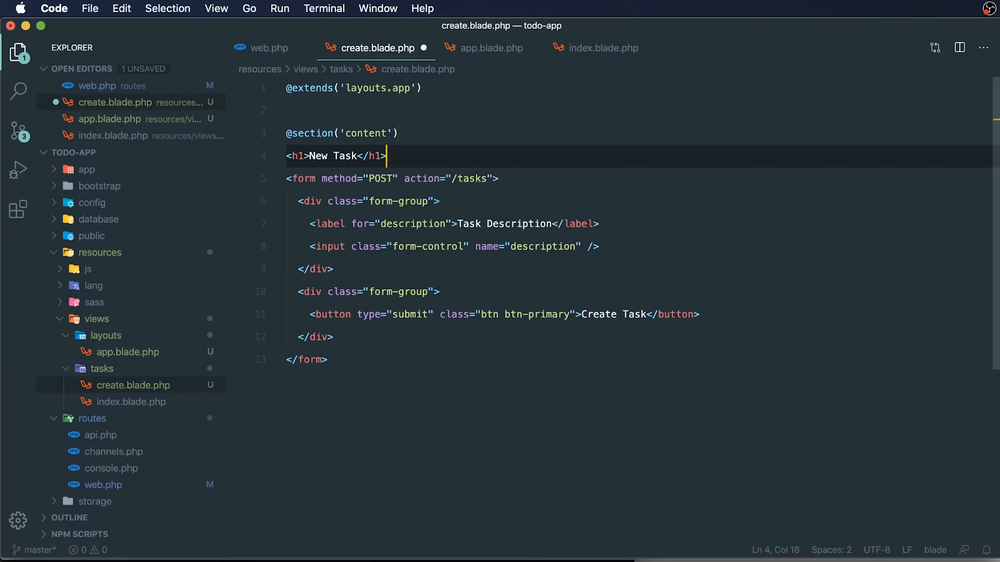
key(enter)
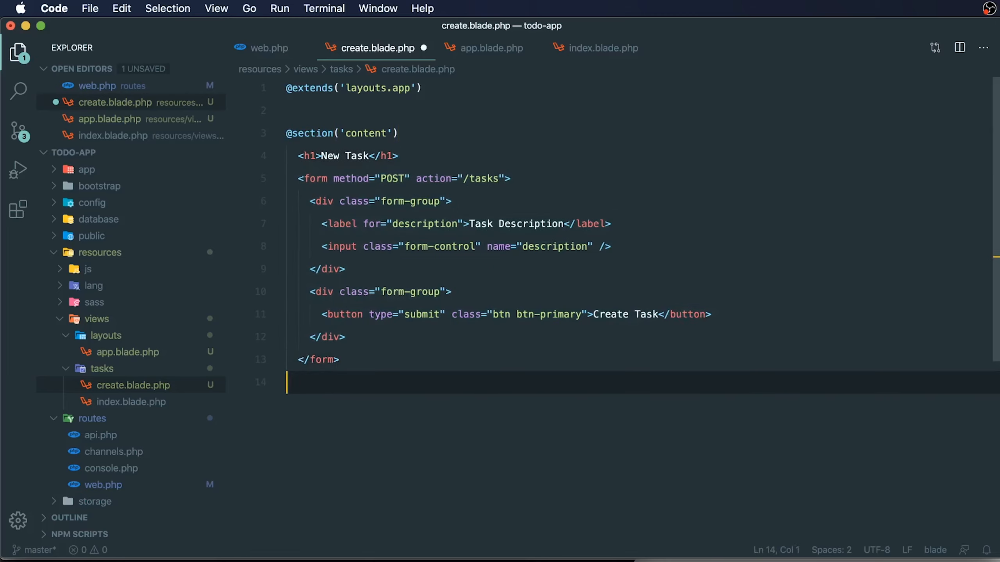
text(@endsection)
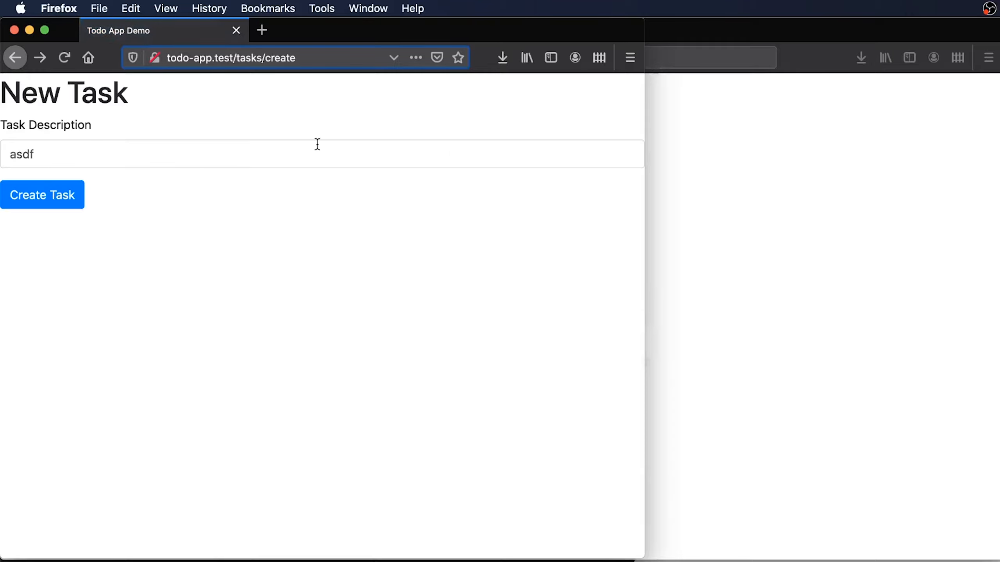
mouse_move(358, 461)
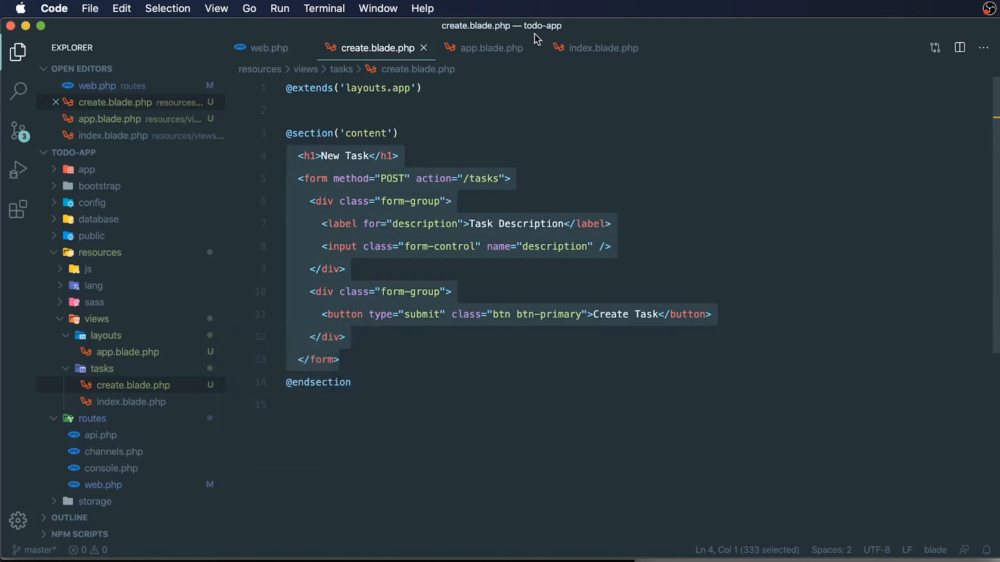
click(600, 48)
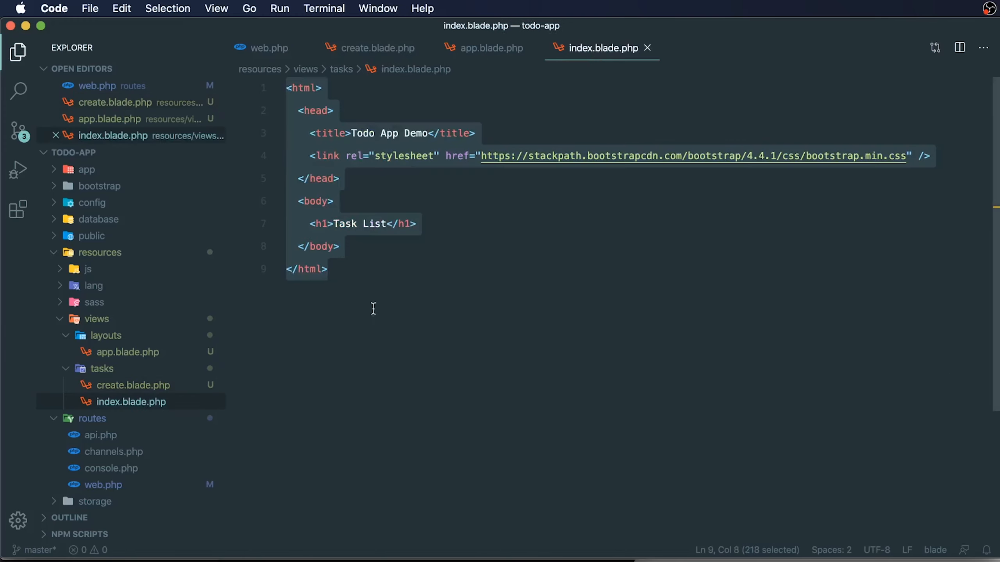
click(334, 202)
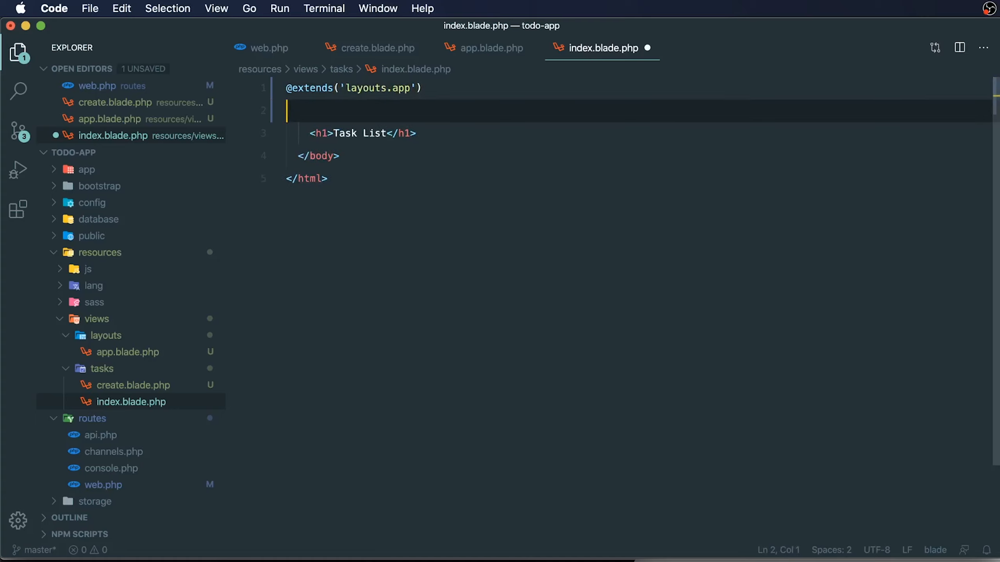
text(@sectio)
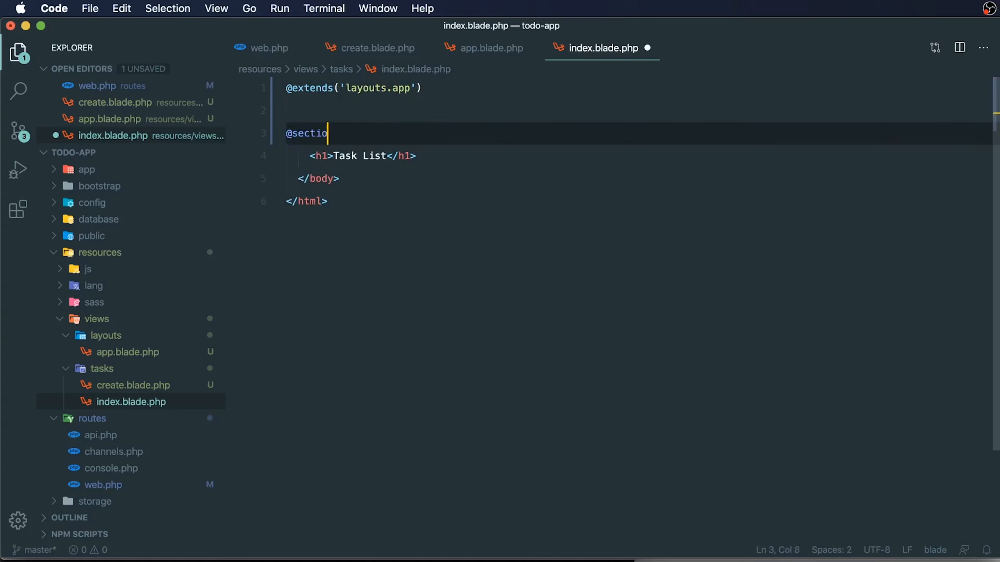
text(n('content'))
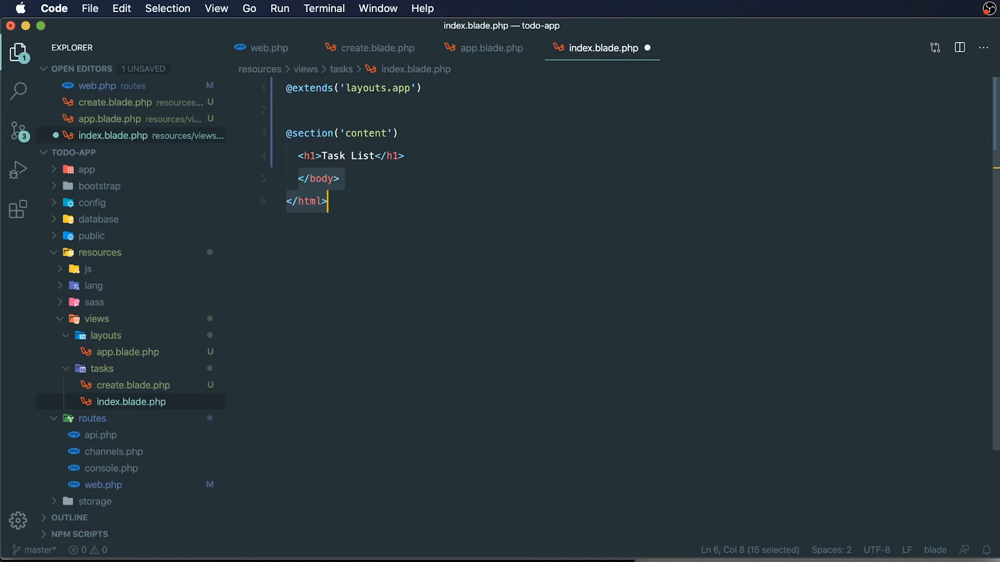
text(@endsection)
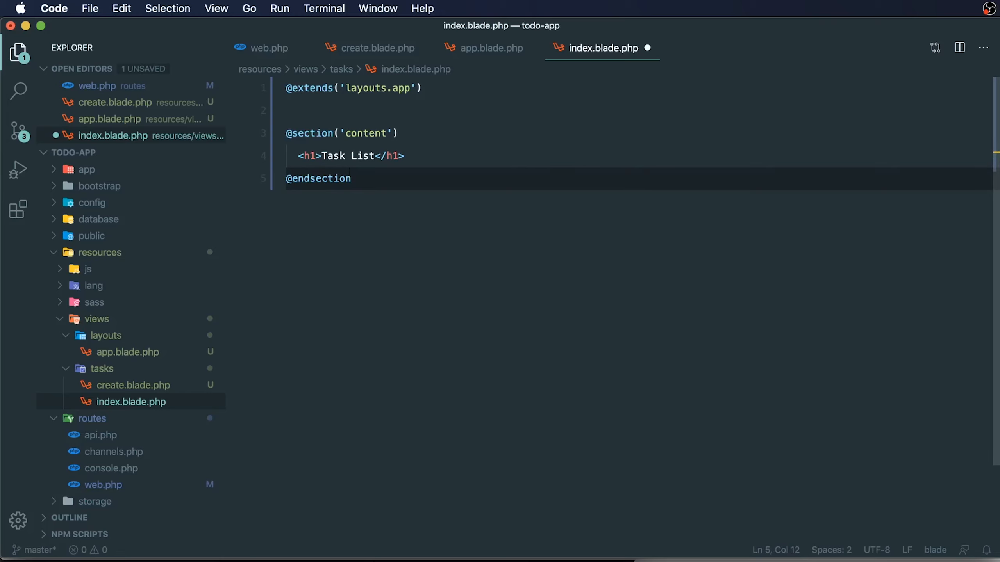
click(489, 48)
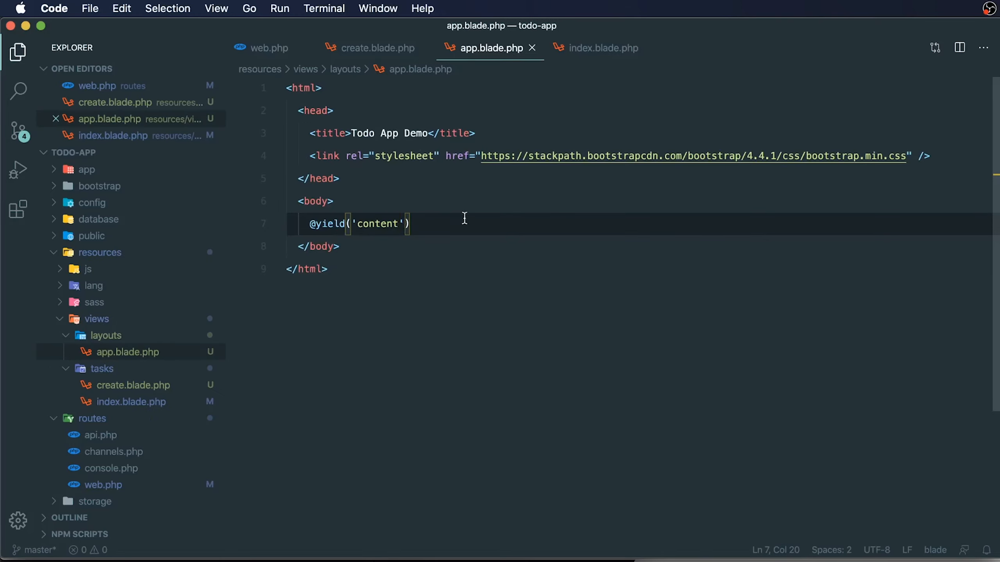
click(600, 48)
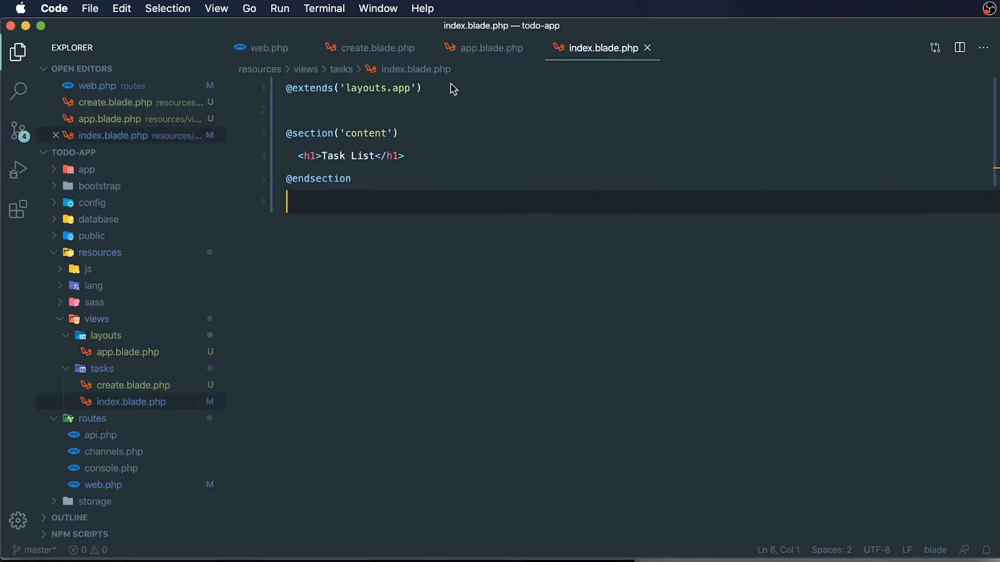
double_click(364, 133)
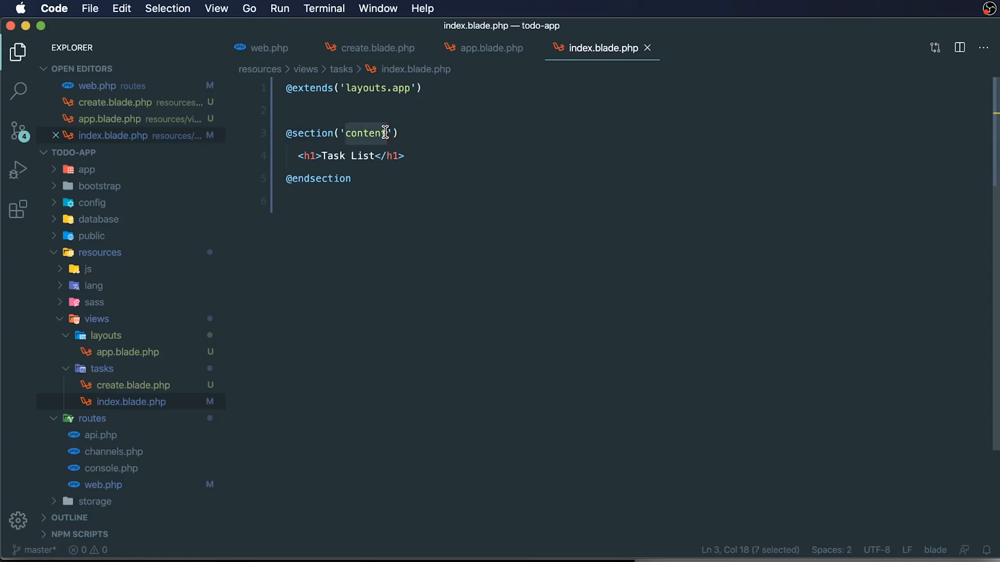
text(main)
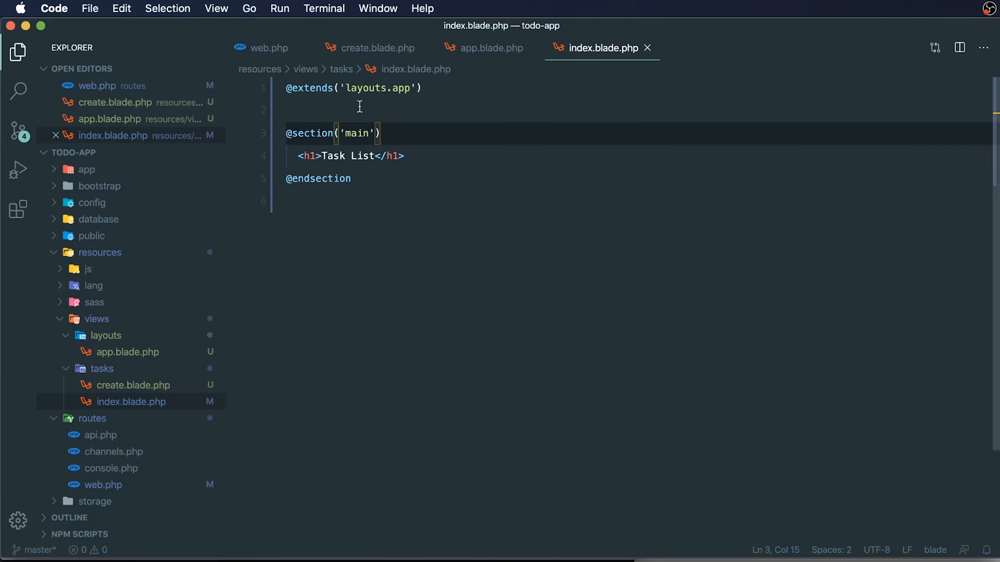
text(content)
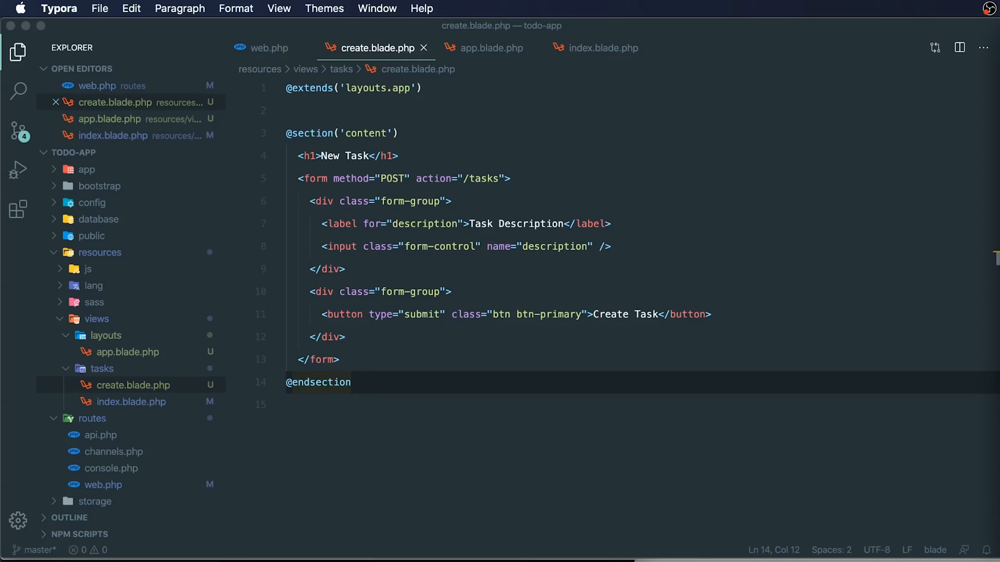
mouse_move(427, 193)
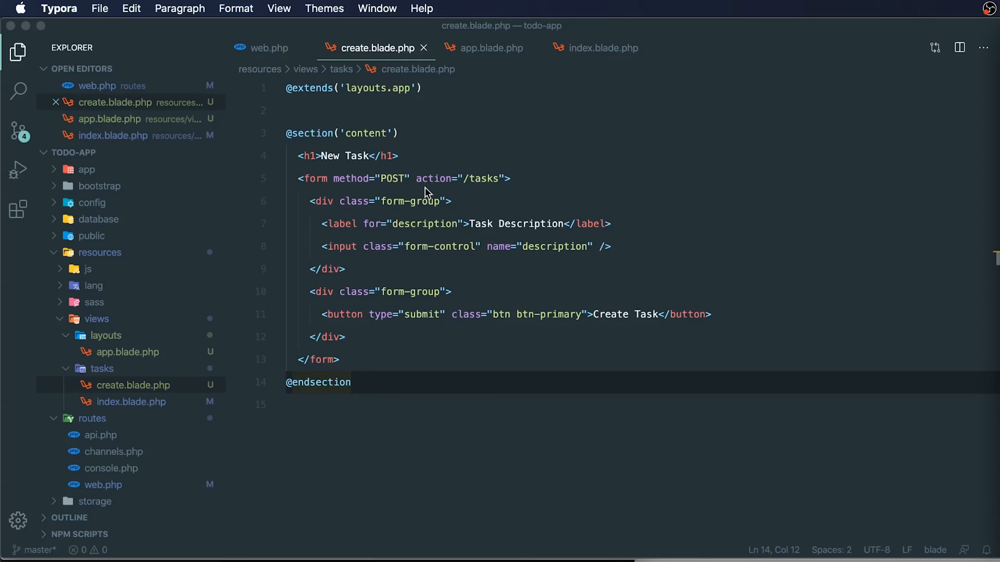
mouse_move(471, 50)
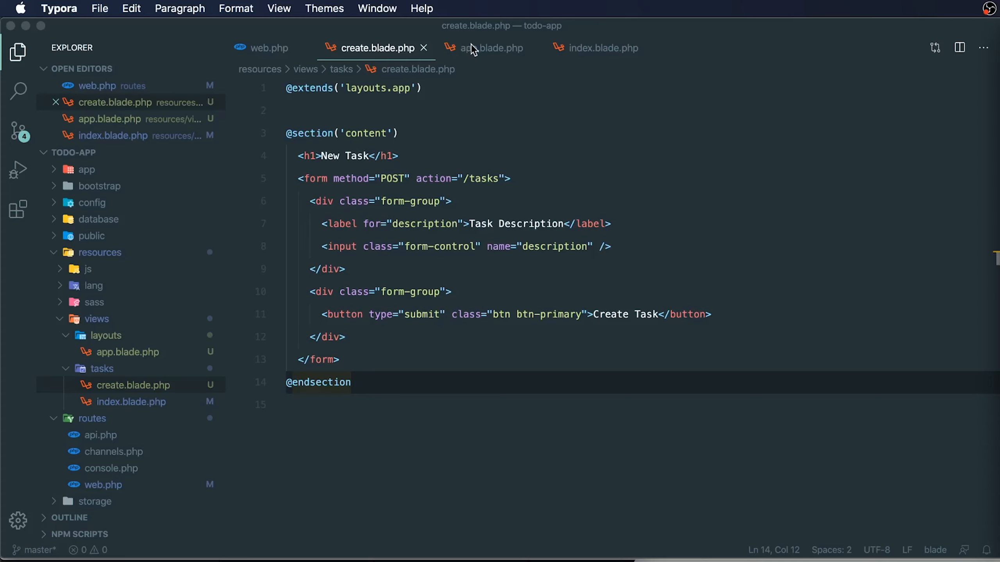
click(490, 48)
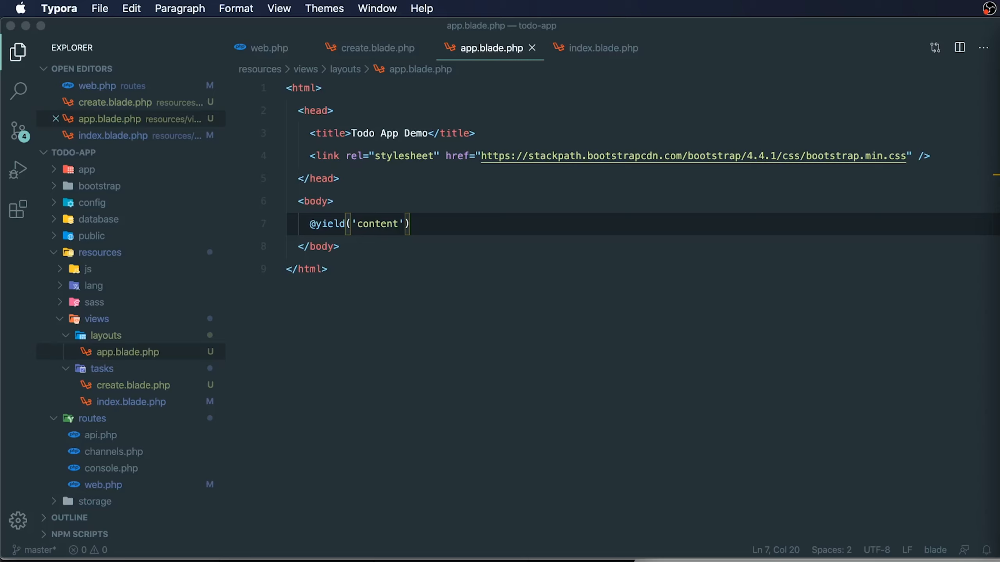
mouse_move(470, 352)
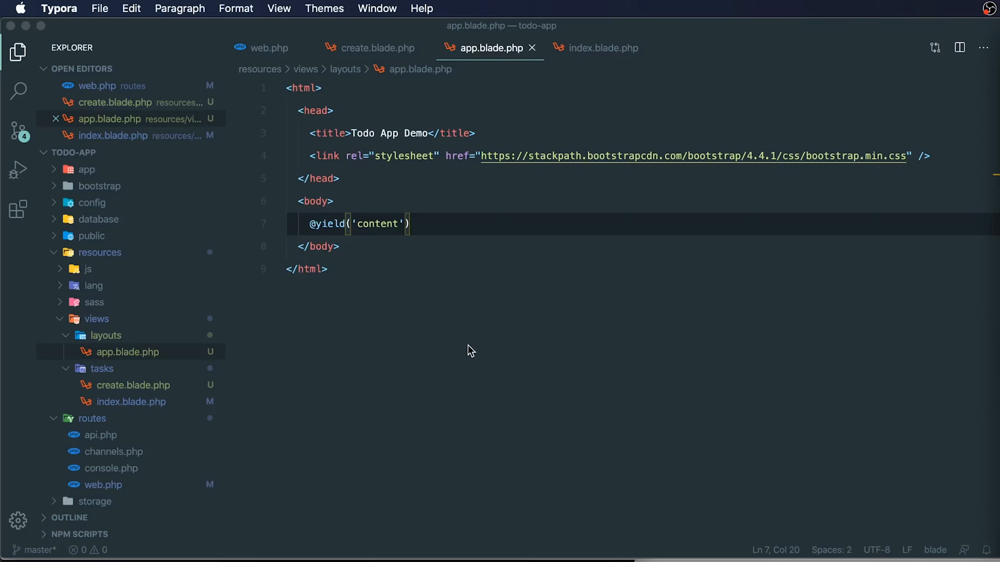
click(376, 48)
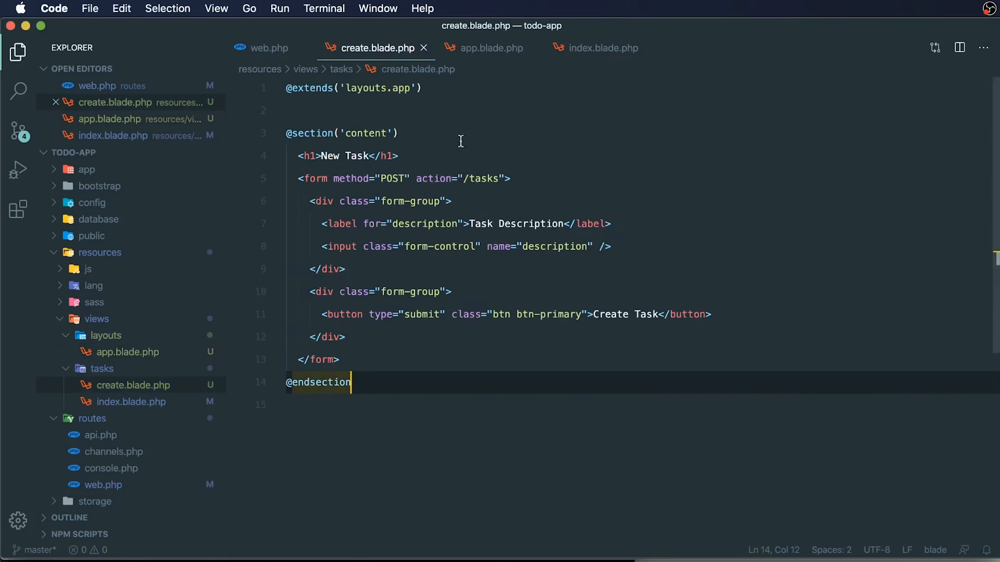
mouse_move(497, 83)
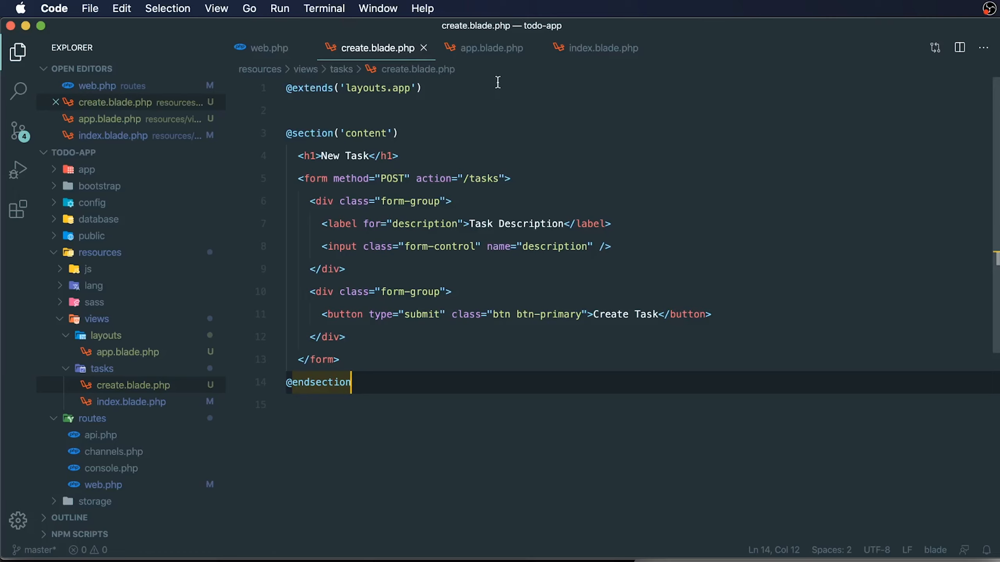
click(600, 48)
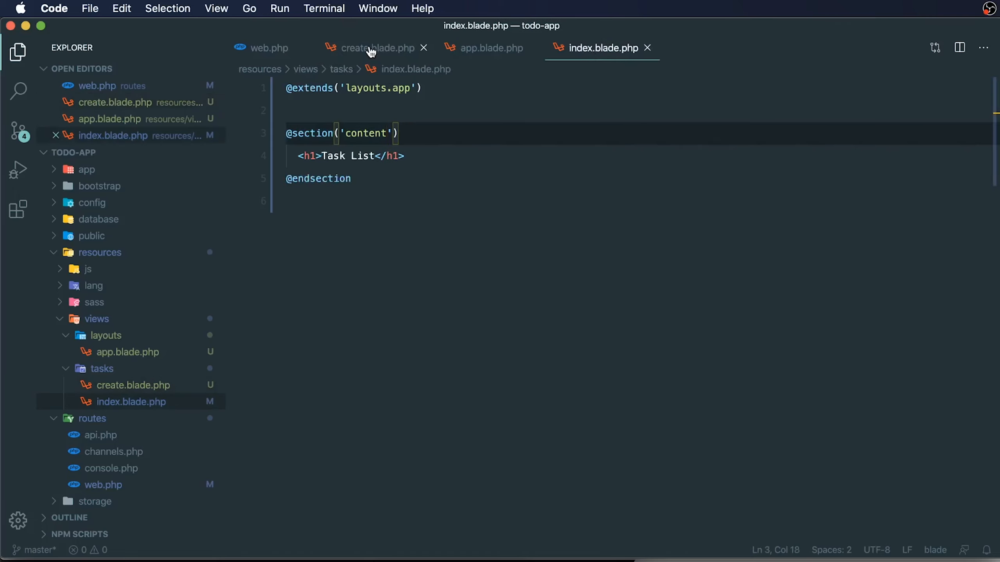
click(491, 48)
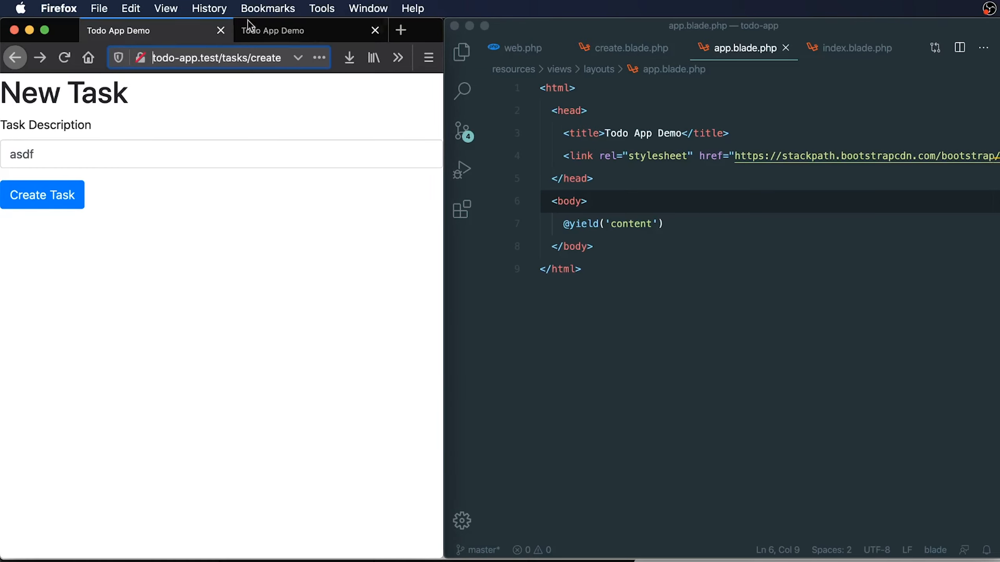
mouse_move(703, 225)
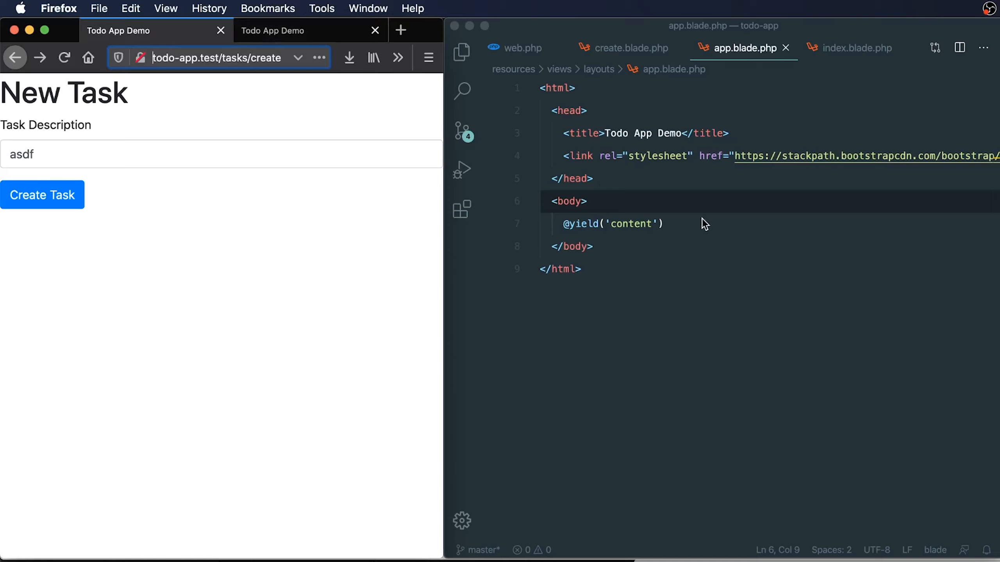
click(663, 224)
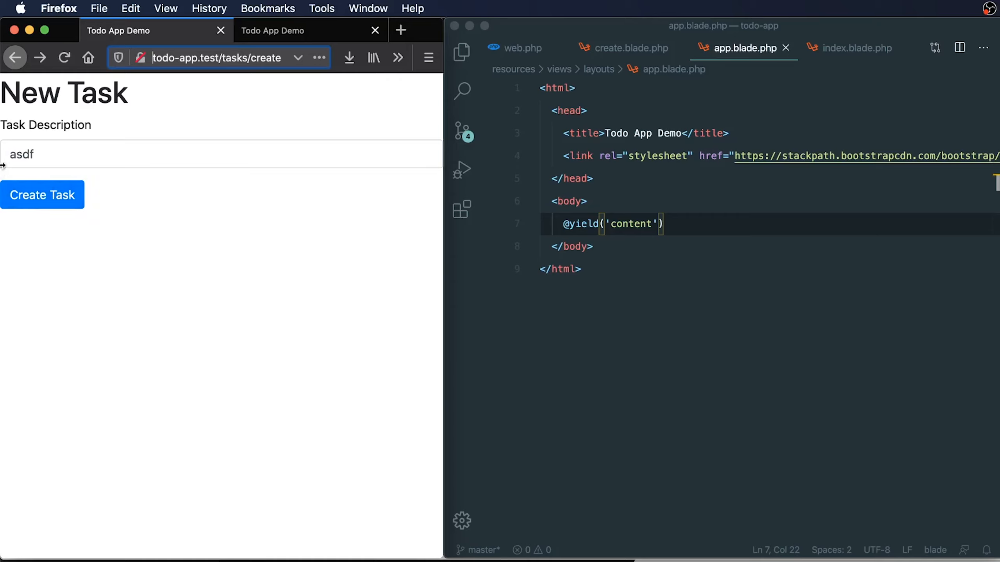
mouse_move(431, 133)
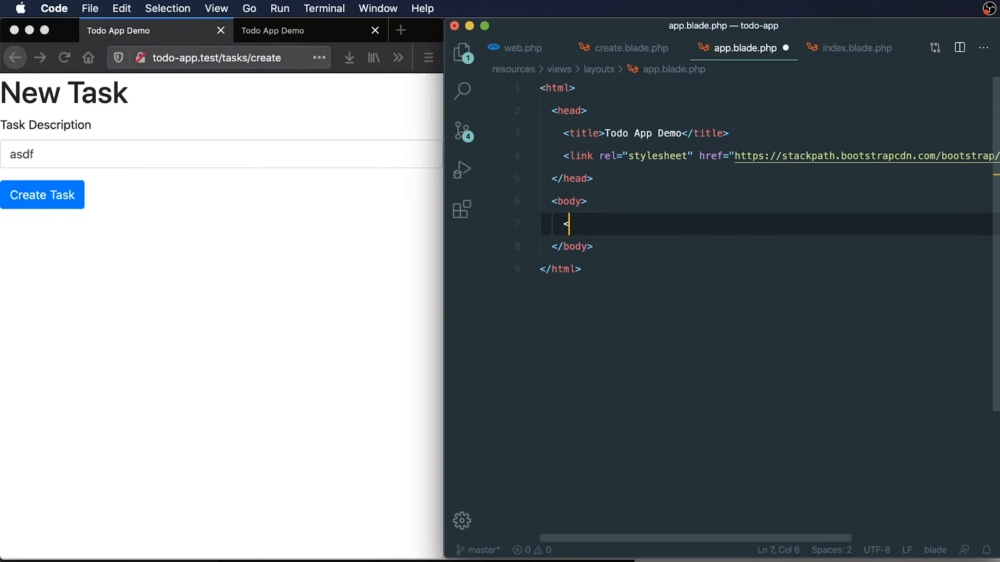
text(div class="container">)
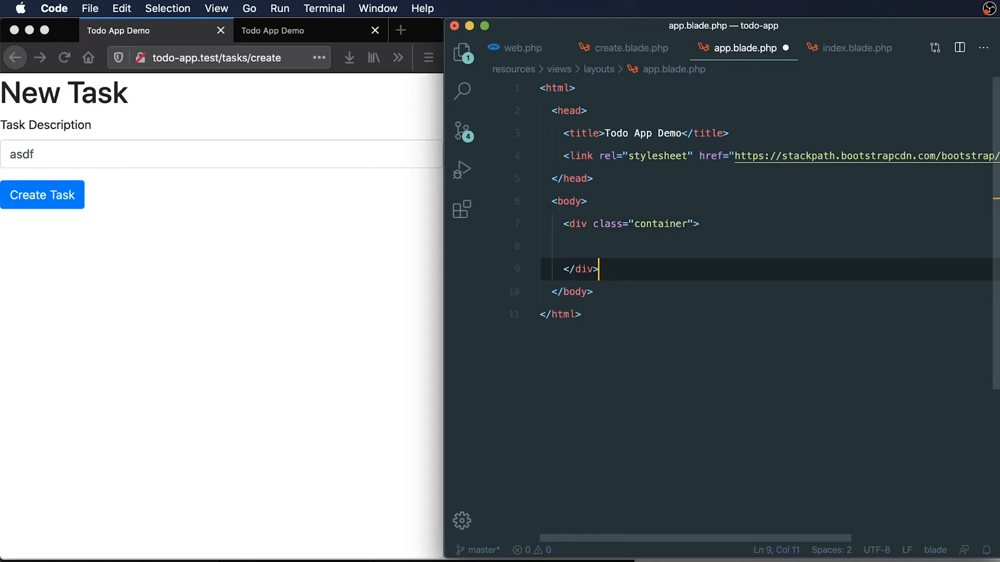
text(@yield('content'))
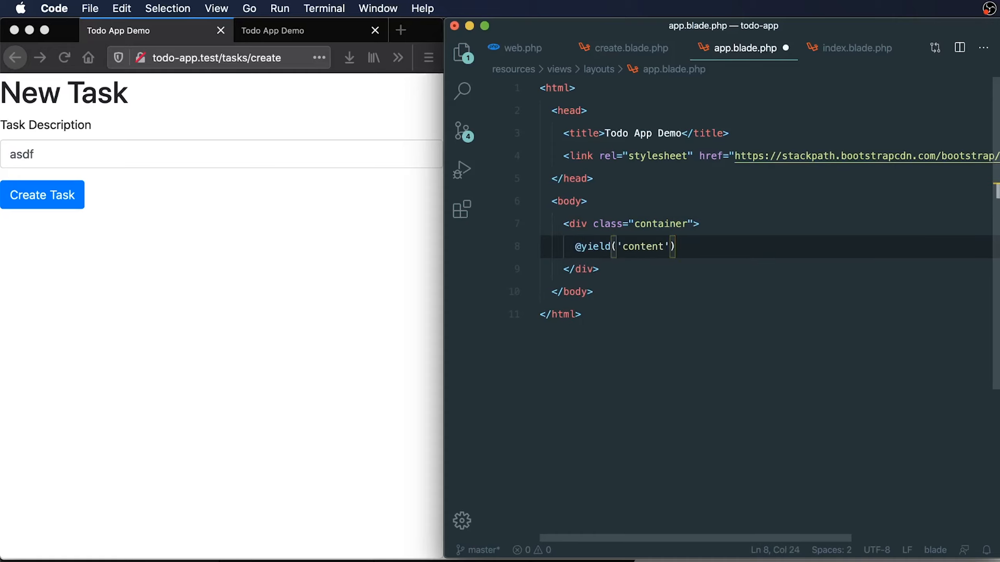
click(291, 317)
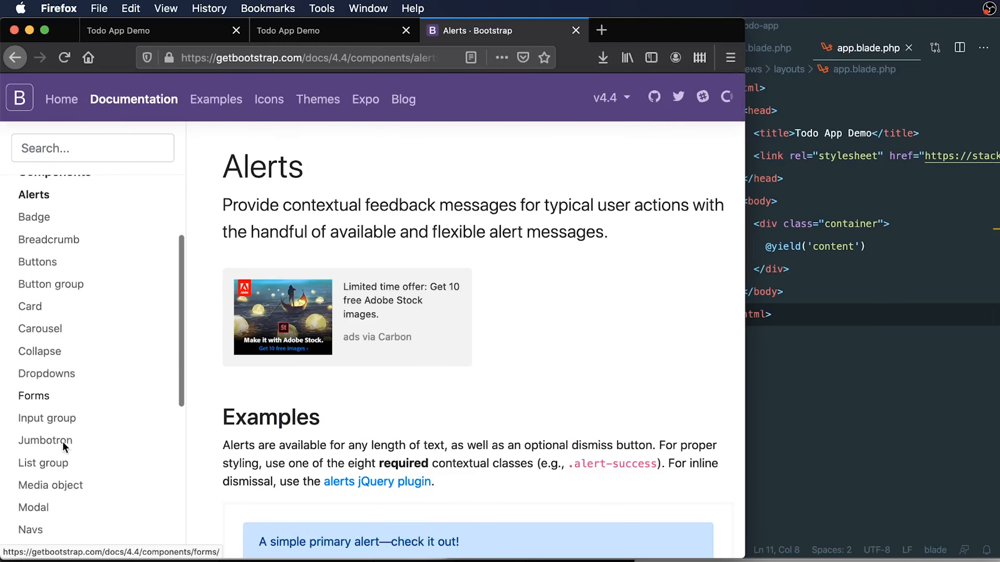
Step: Reach the Navbar docs' Nav example with Home, Features, Pricing and Disabled links
scroll(down, 3)
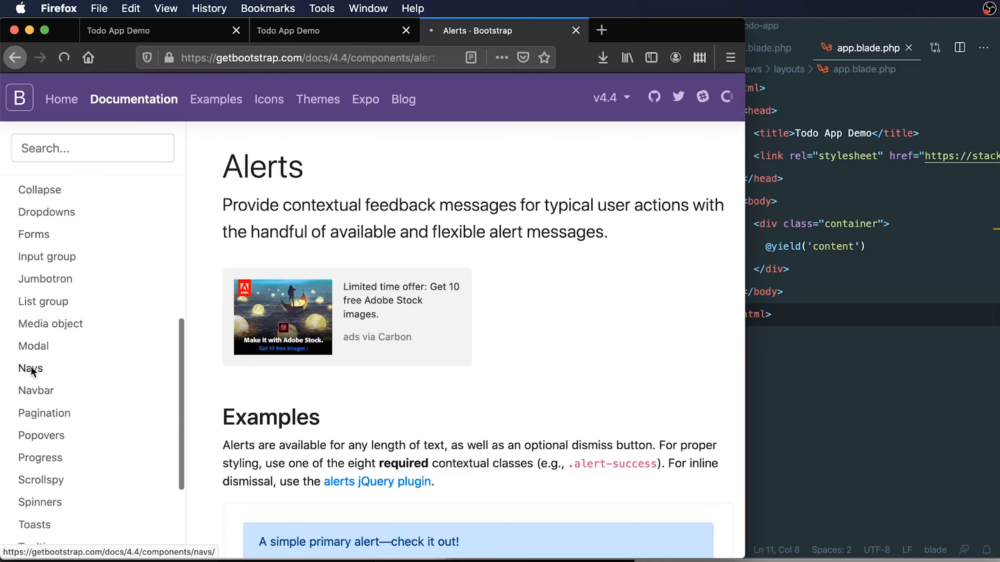
click(30, 369)
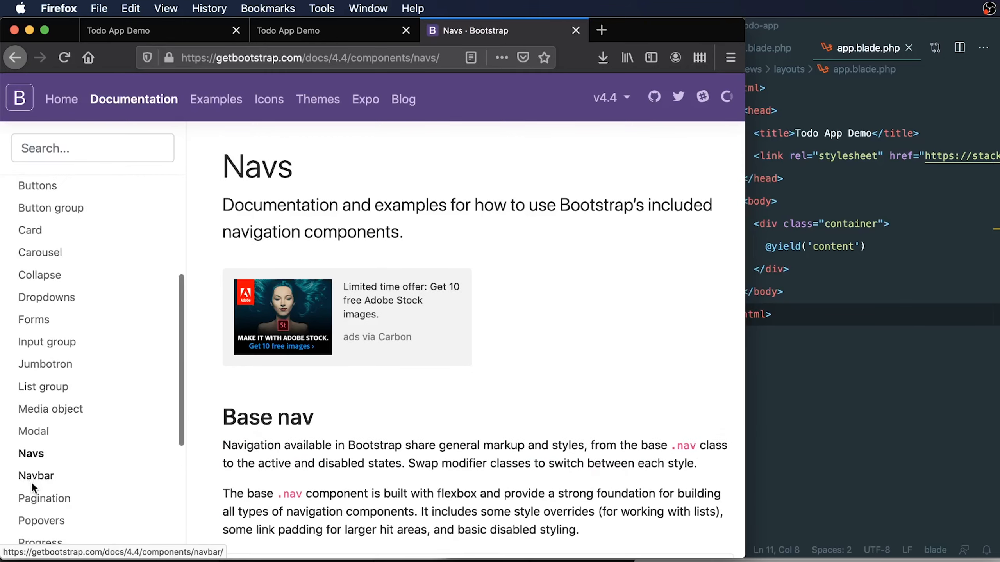
click(36, 476)
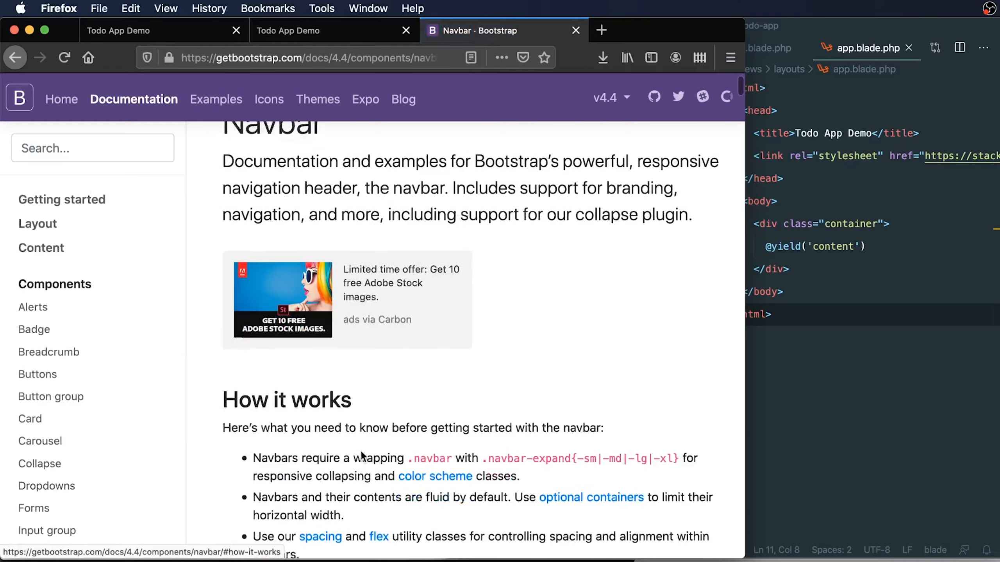
scroll(down, 3)
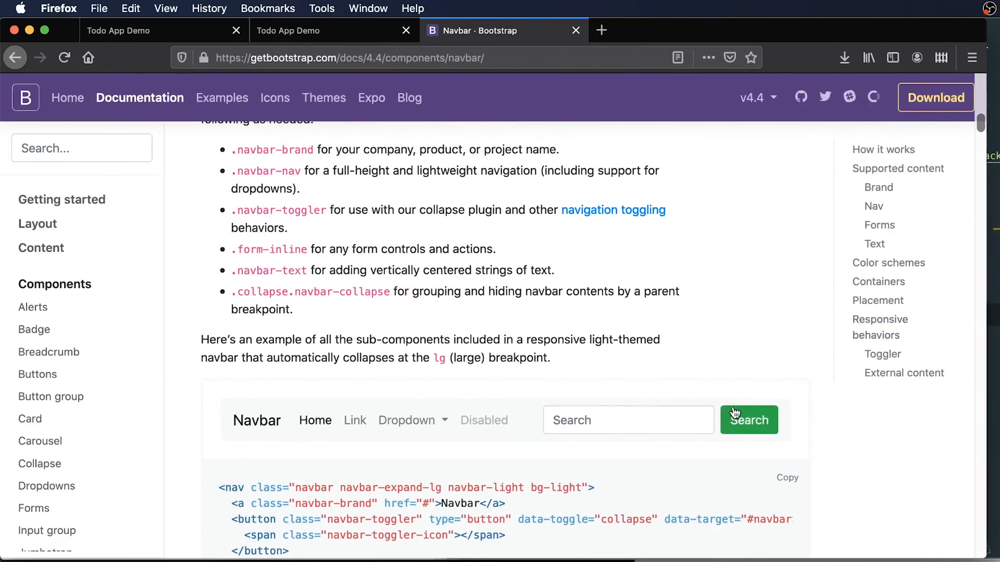
mouse_move(437, 423)
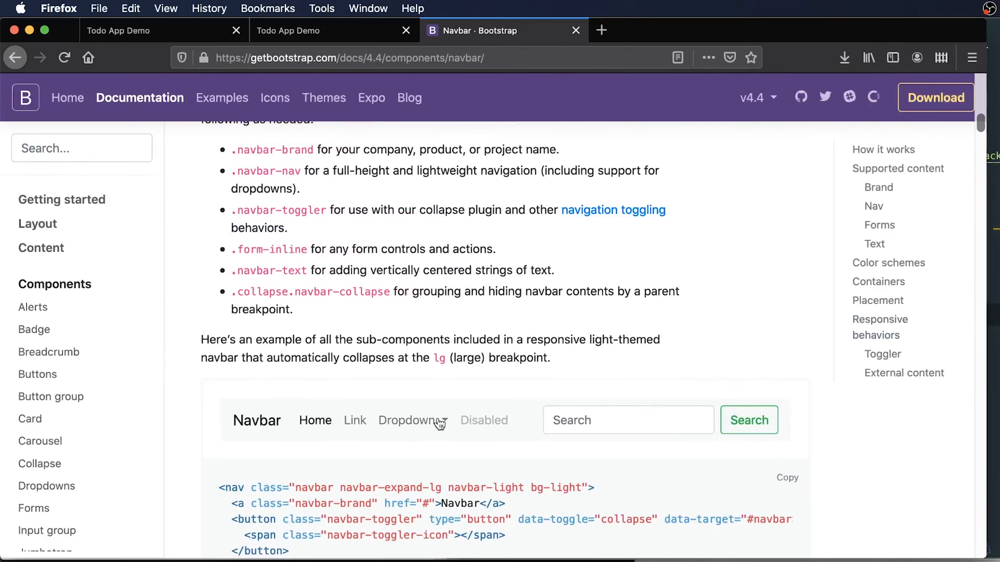
scroll(down, 3)
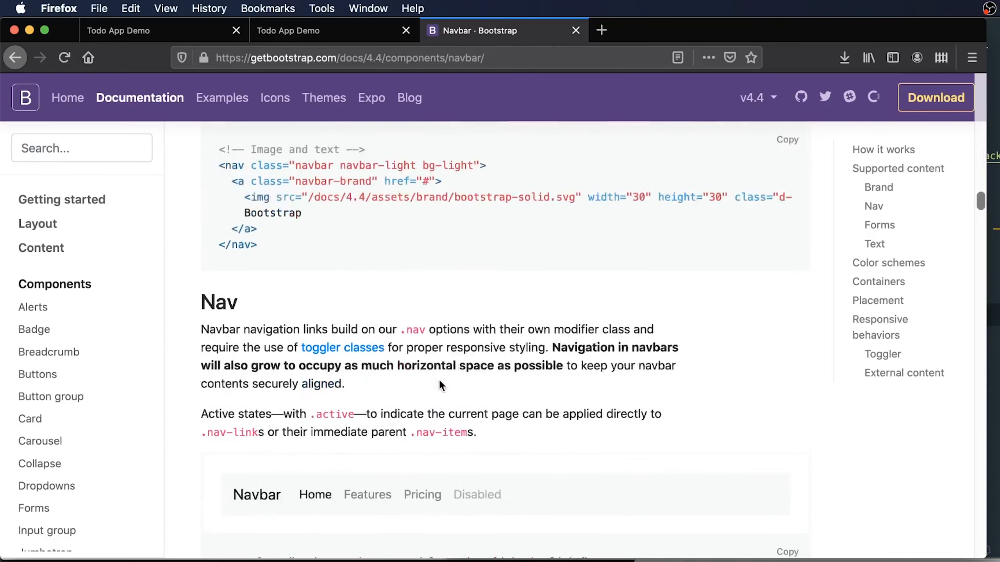
scroll(down, 3)
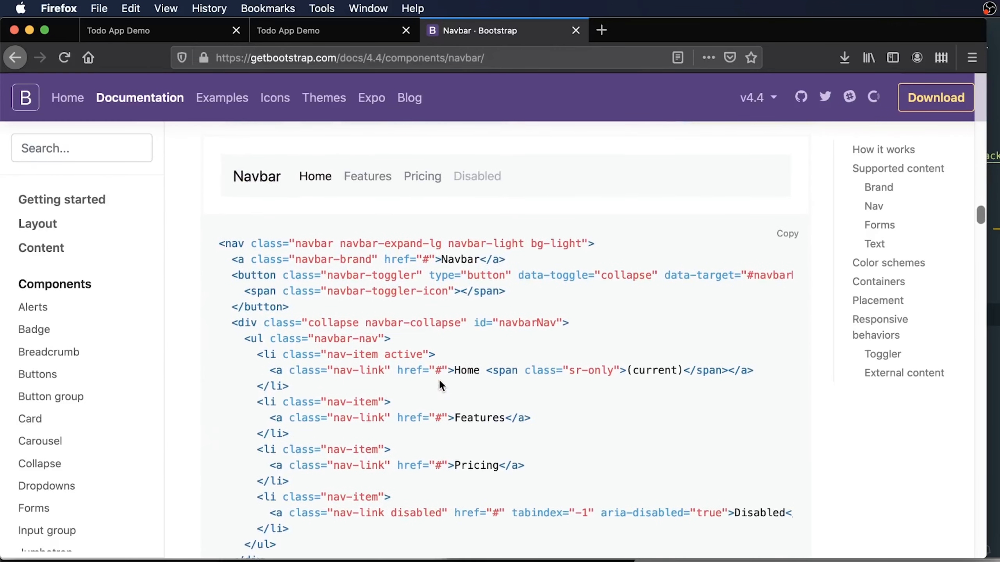
scroll(down, 3)
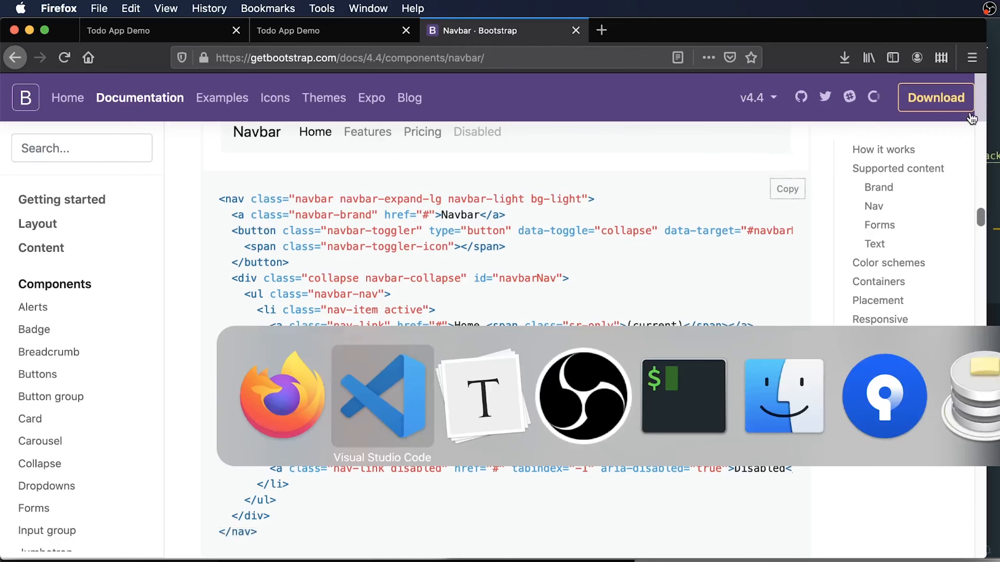
Step: Paste the Bootstrap navbar markup into app.blade.php's body above the container div
click(382, 395)
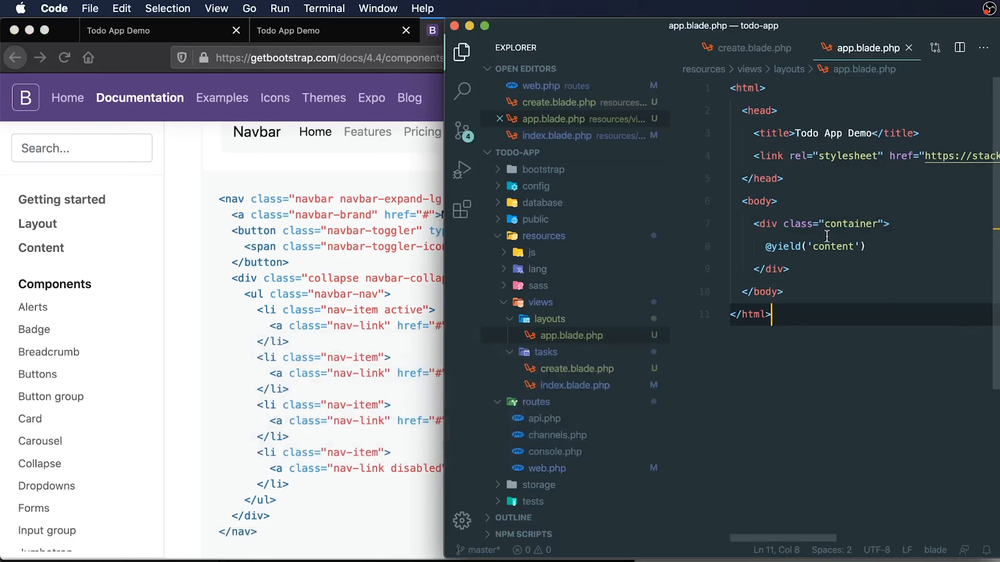
click(776, 203)
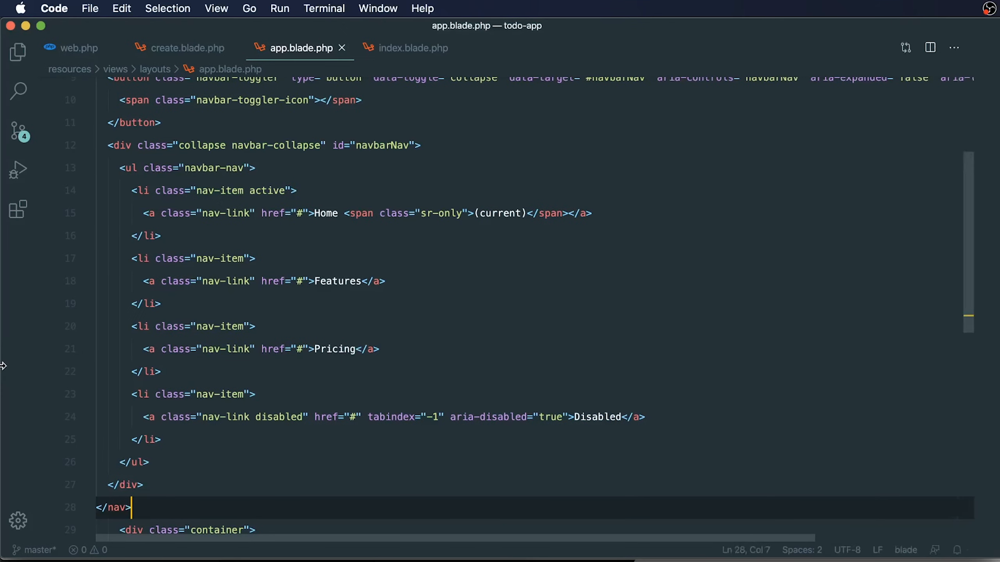
scroll(up, 3)
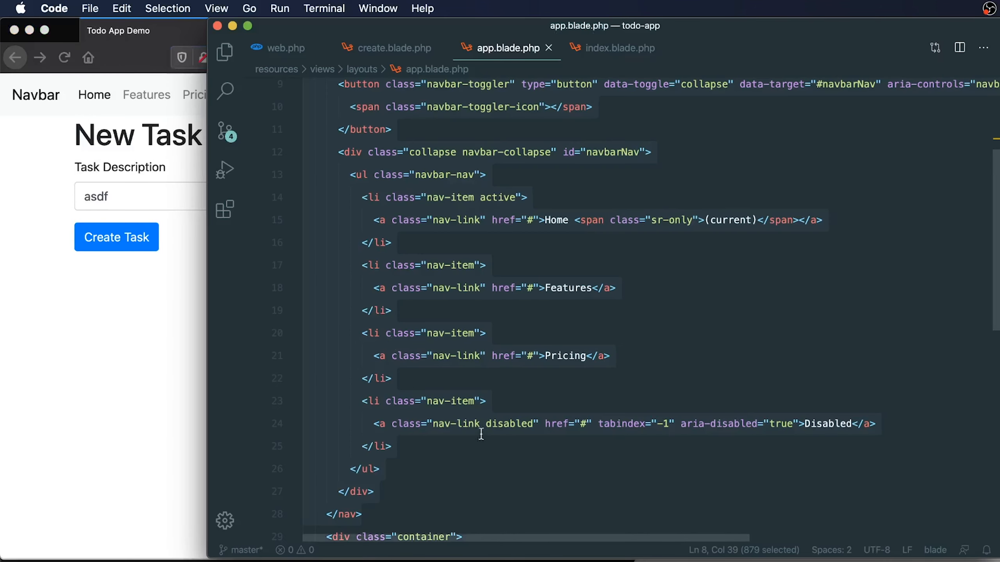
Step: Delete the Features and Disabled nav items and the sr-only current-page span
scroll(down, 3)
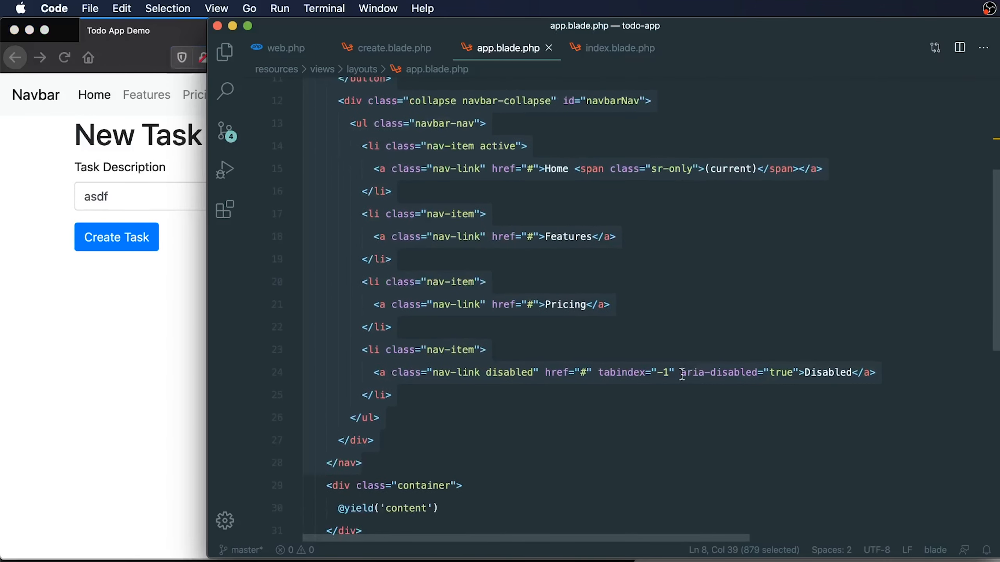
click(432, 349)
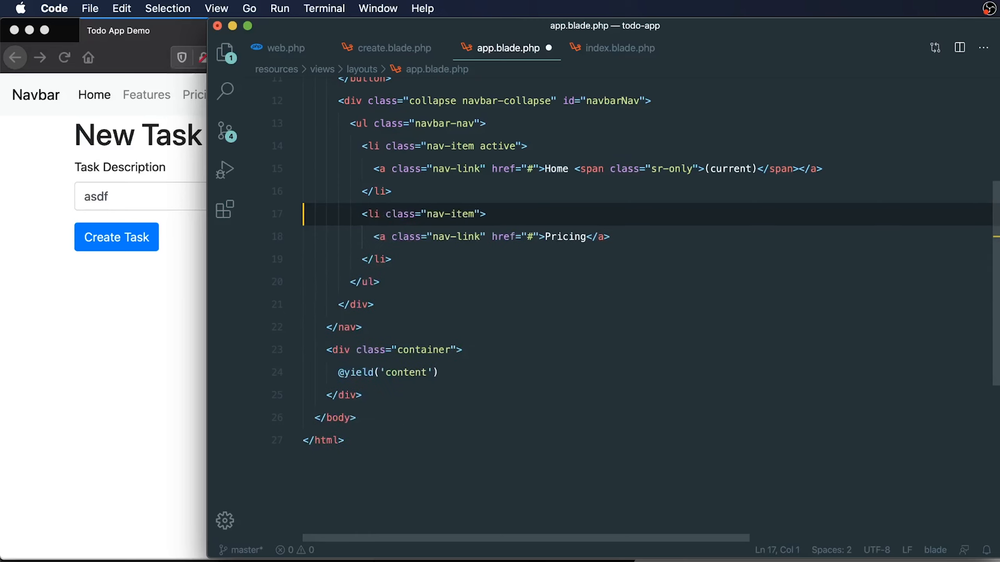
click(816, 169)
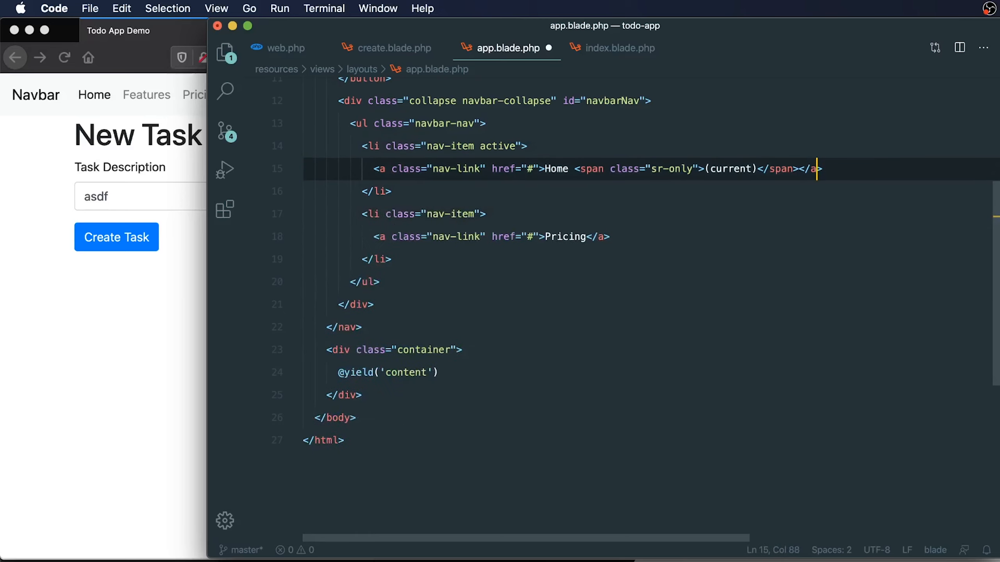
key(Left)
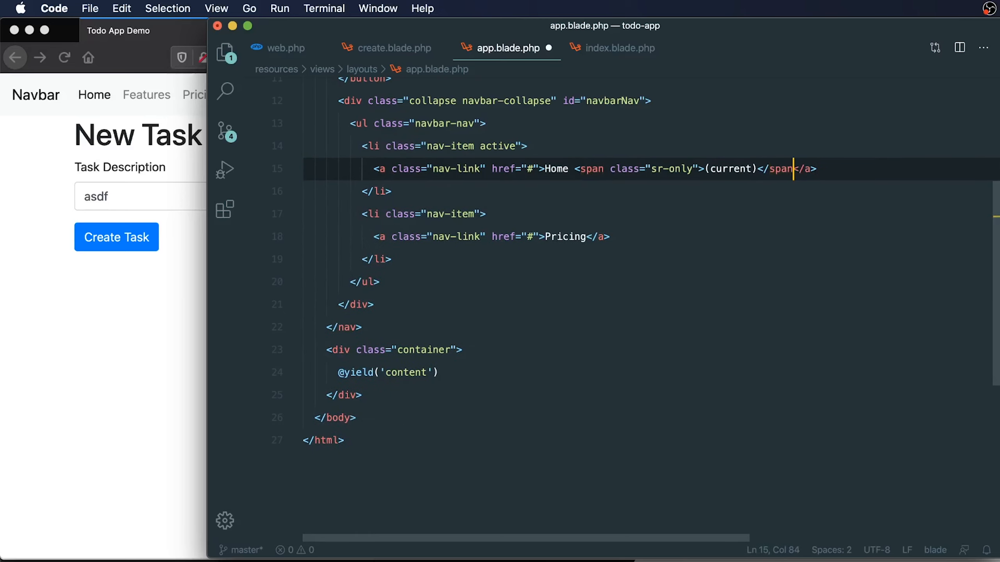
key(backspace)
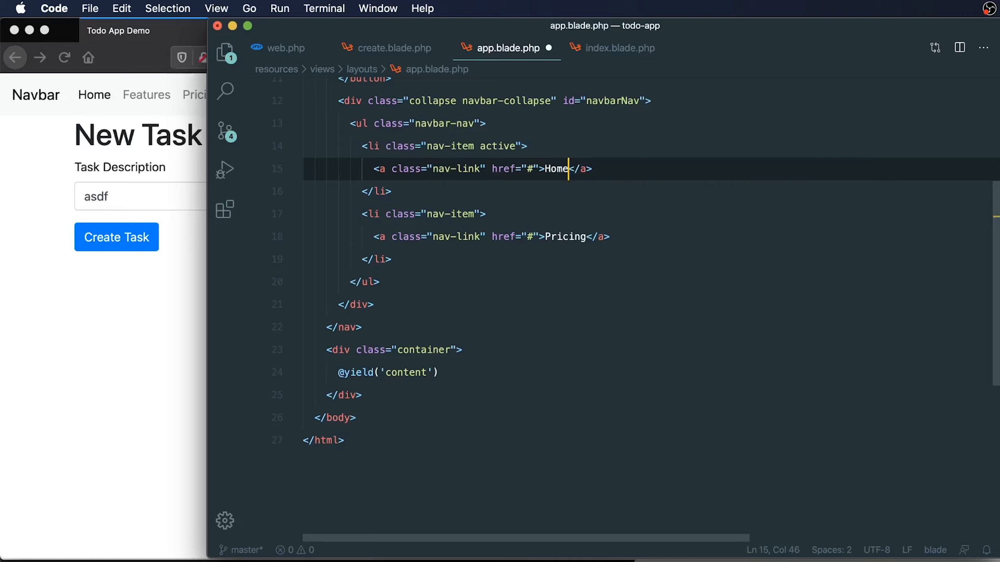
Step: Set the links to All Tasks at / and New Task at /tasks/create
click(527, 169)
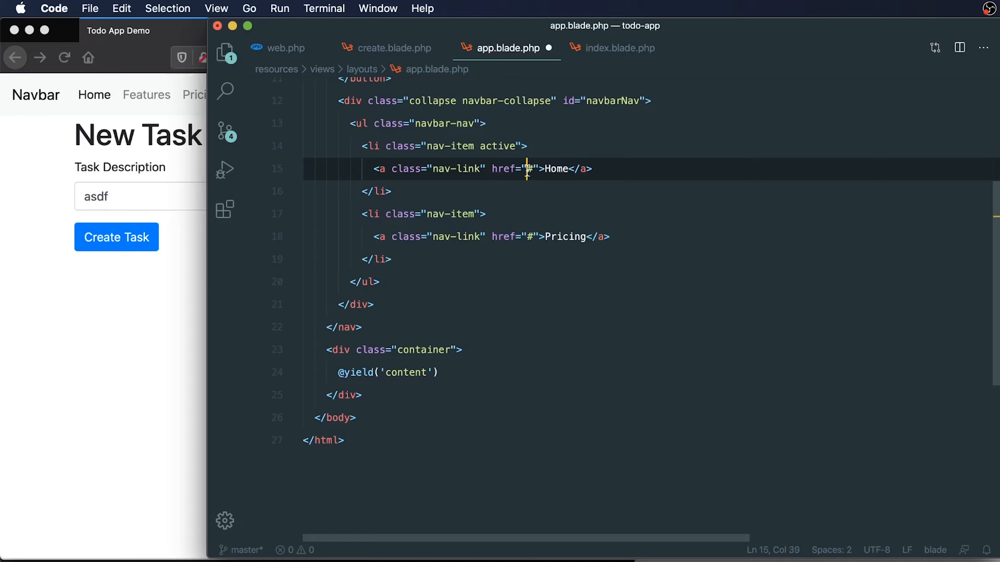
text(/)
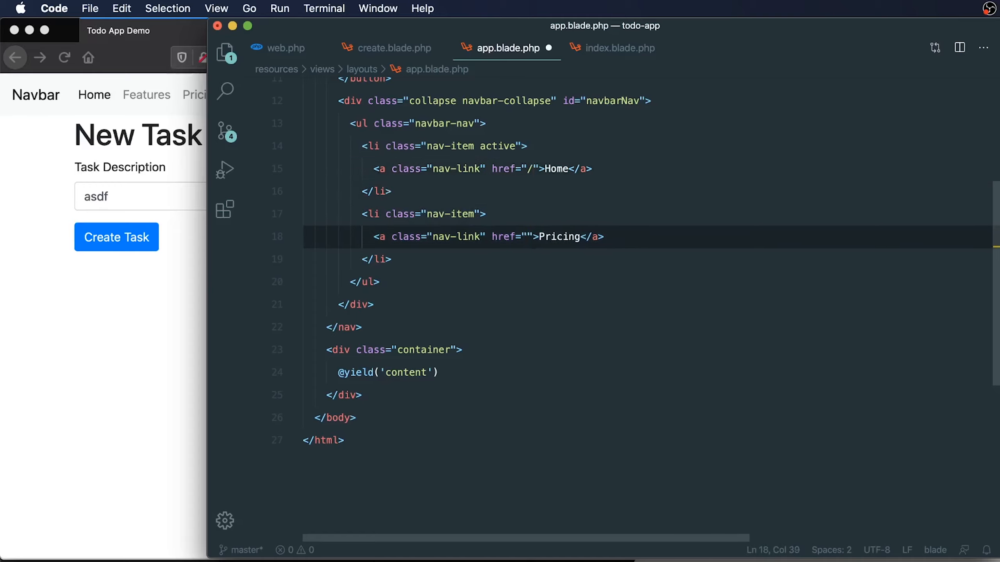
text(/tasks/create)
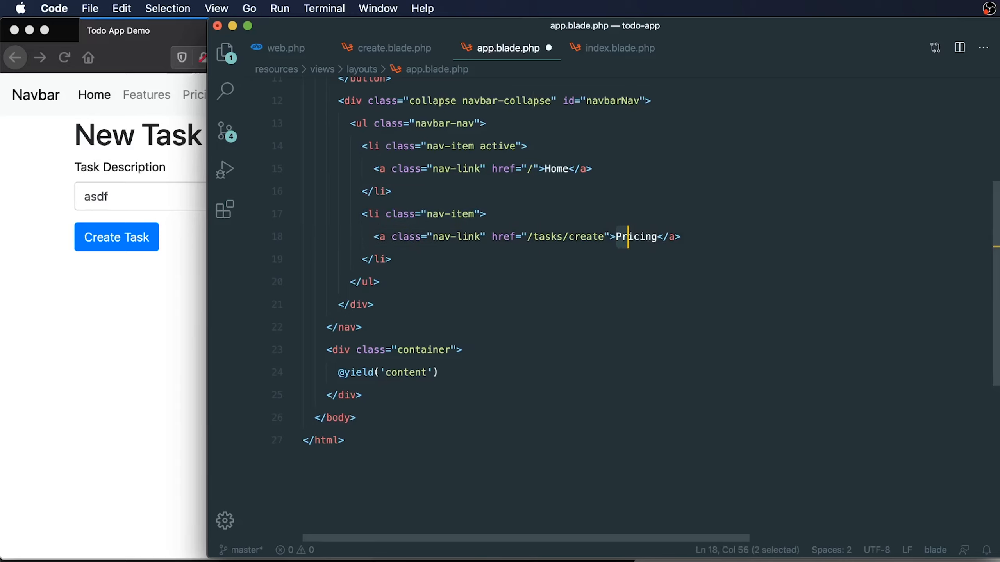
text(New Task)
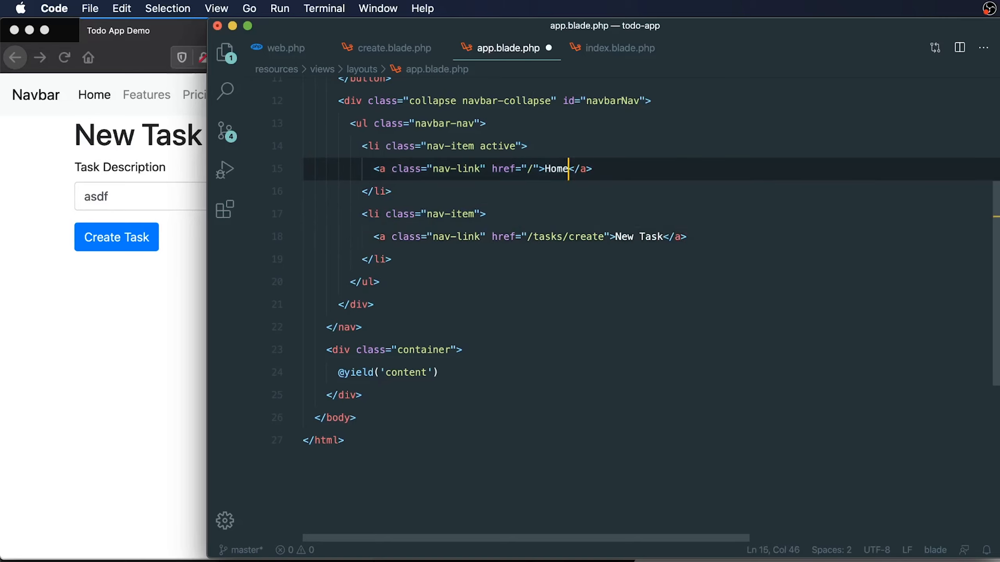
text(All Ta)
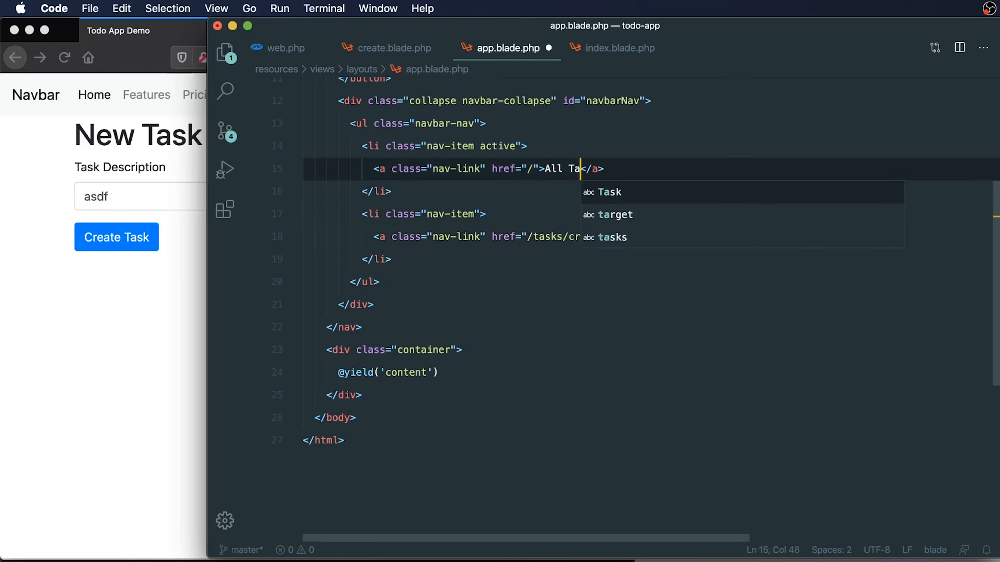
text(sks)
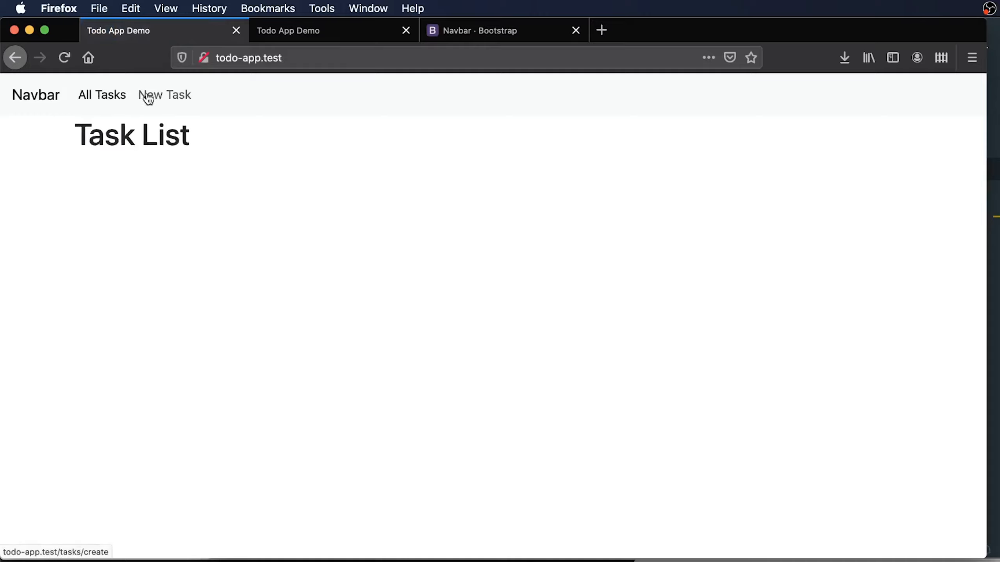
Step: Rename the navbar brand to Stackcasts Todo App Demo and view it on the New Task page
click(164, 94)
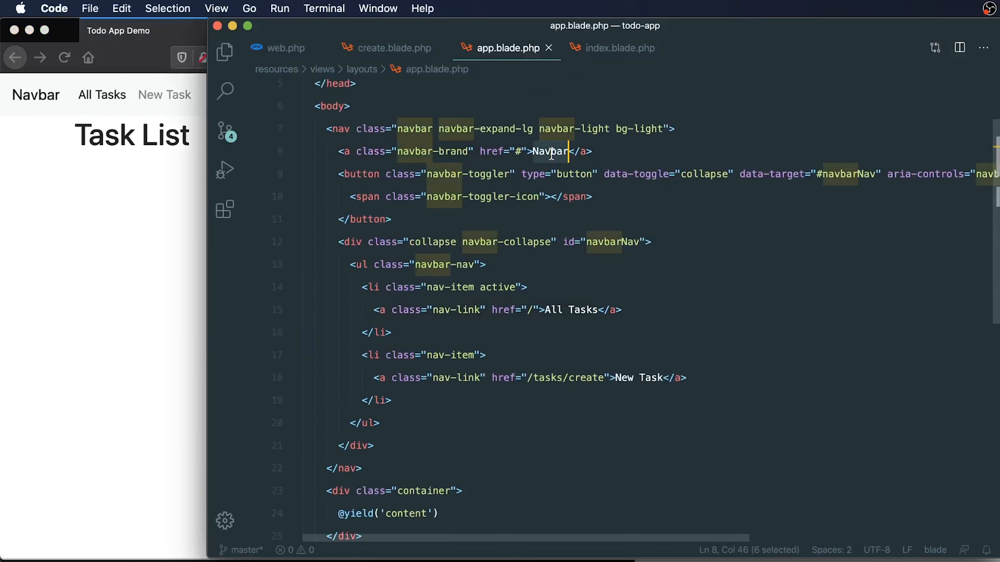
text(S)
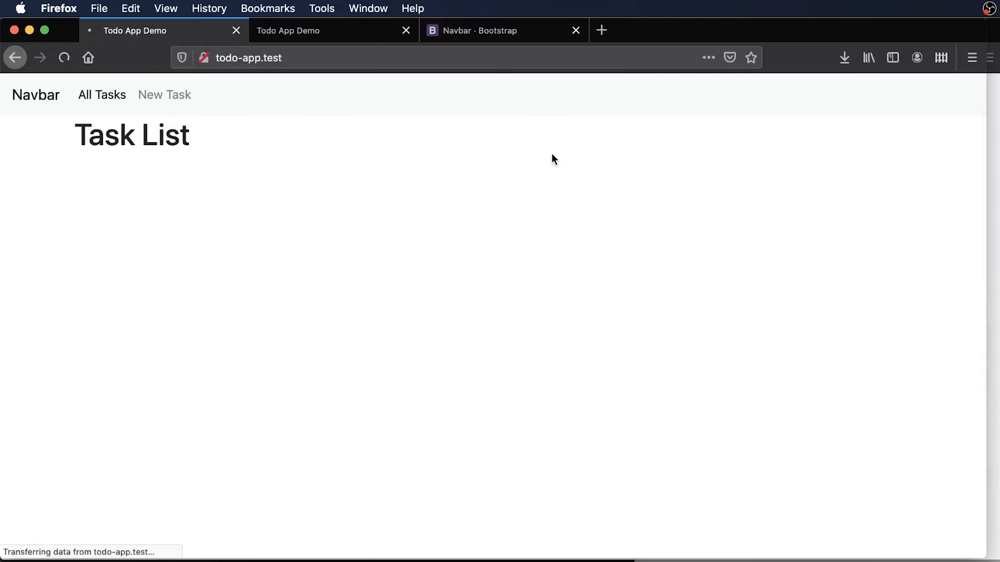
click(63, 57)
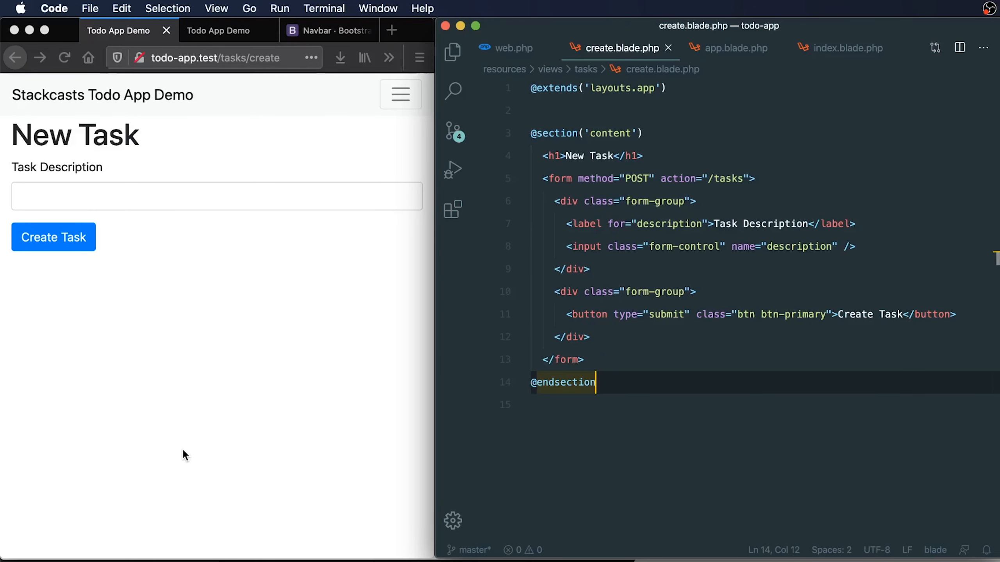
mouse_move(209, 153)
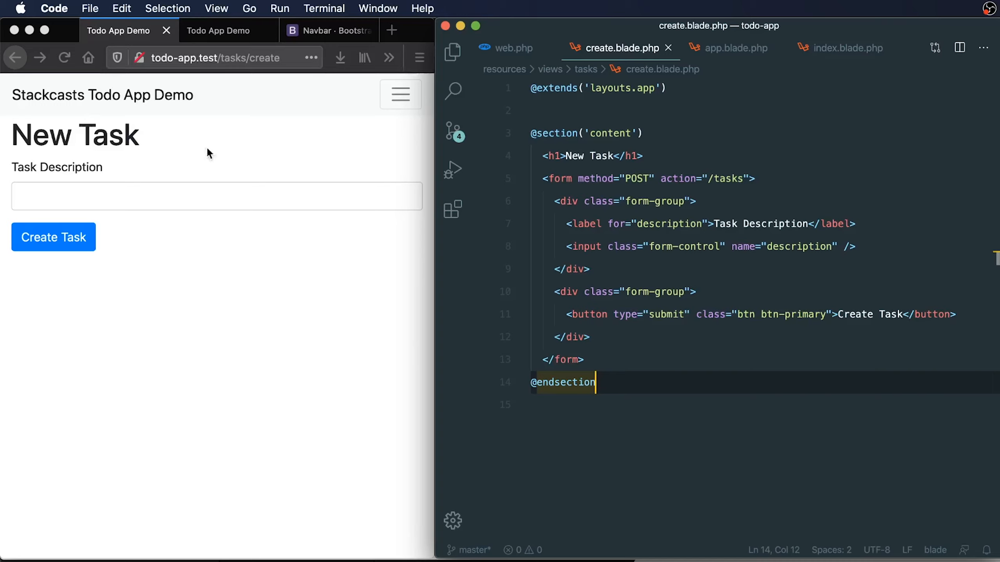
mouse_move(419, 221)
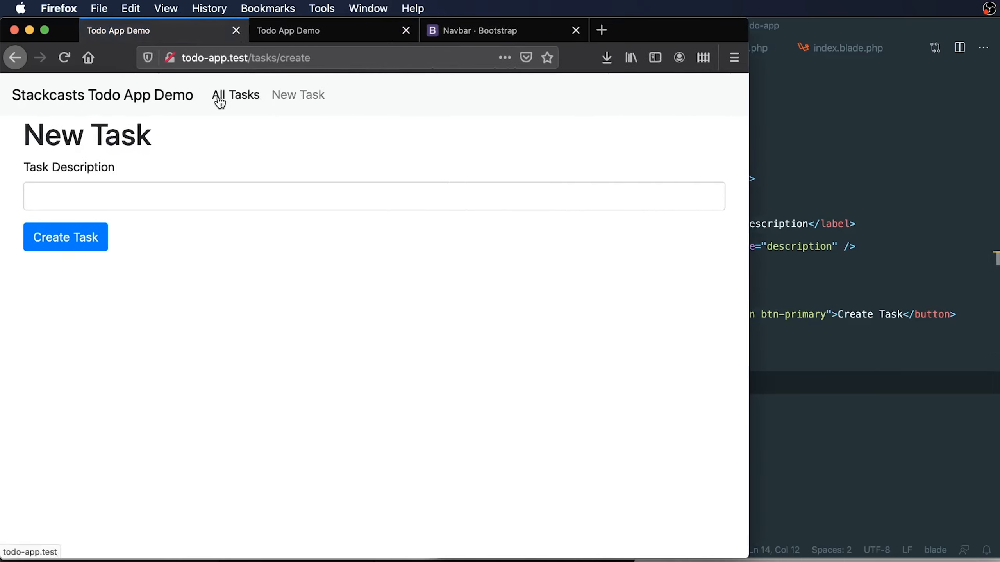
mouse_move(674, 504)
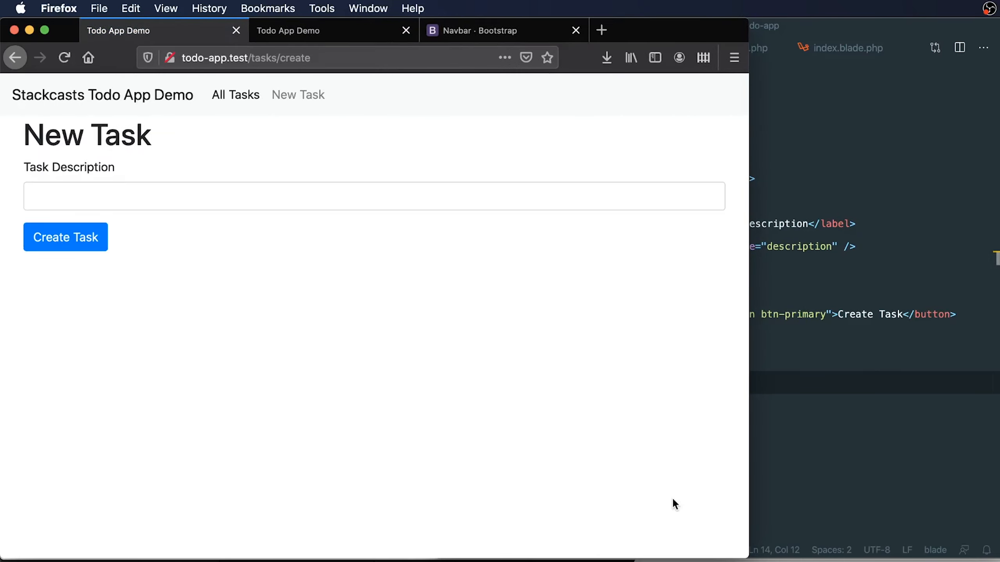